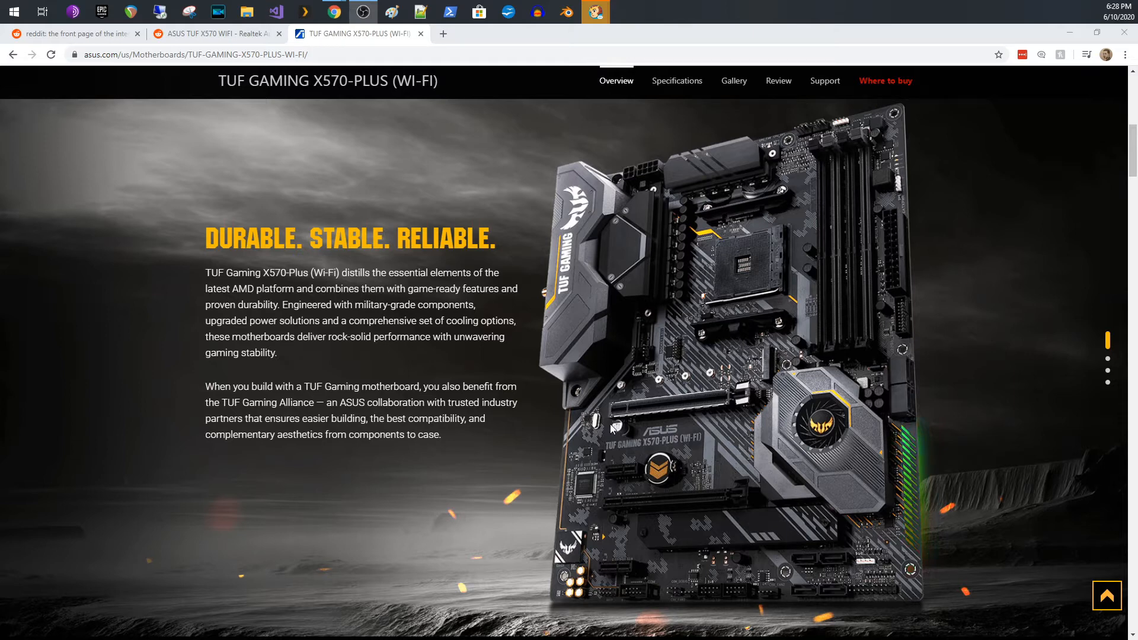
mouse_move(768, 302)
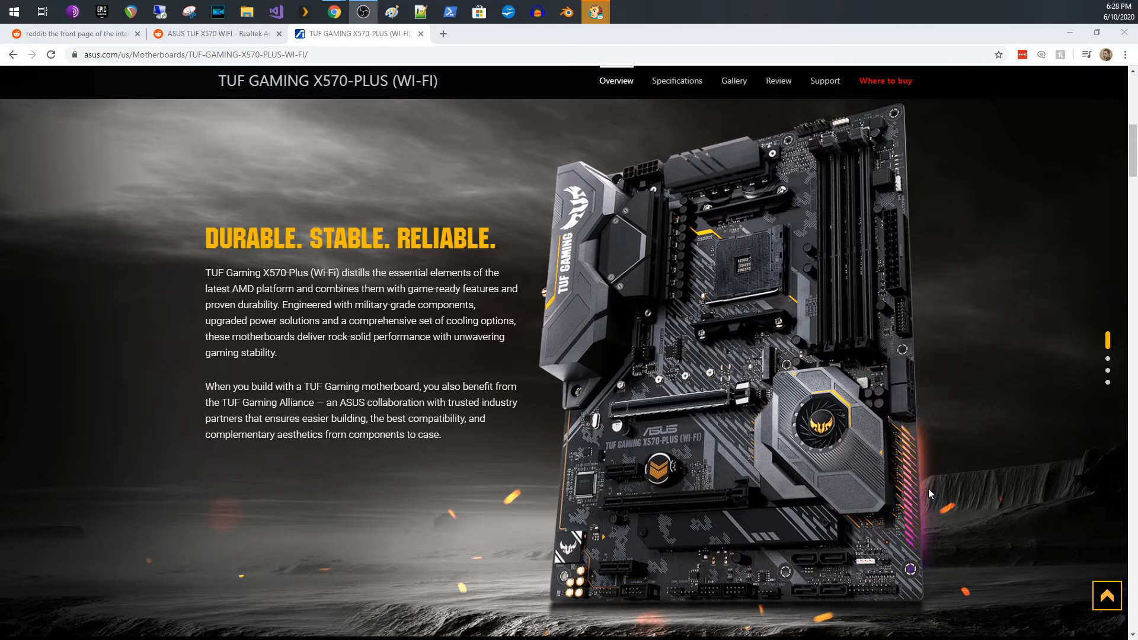
mouse_move(904, 457)
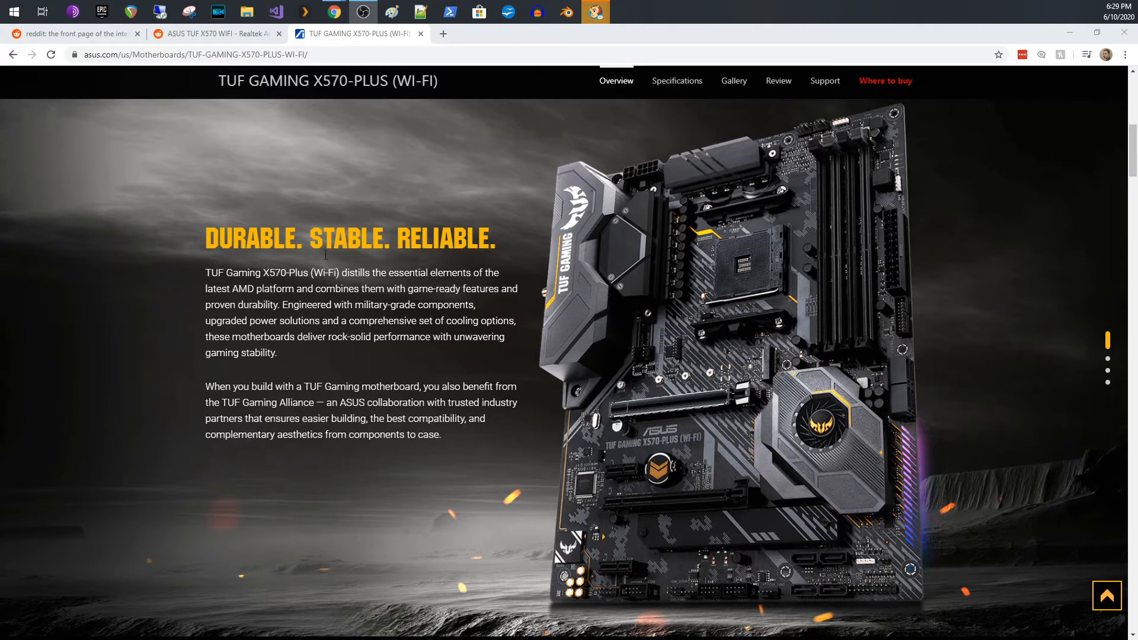
mouse_move(400, 242)
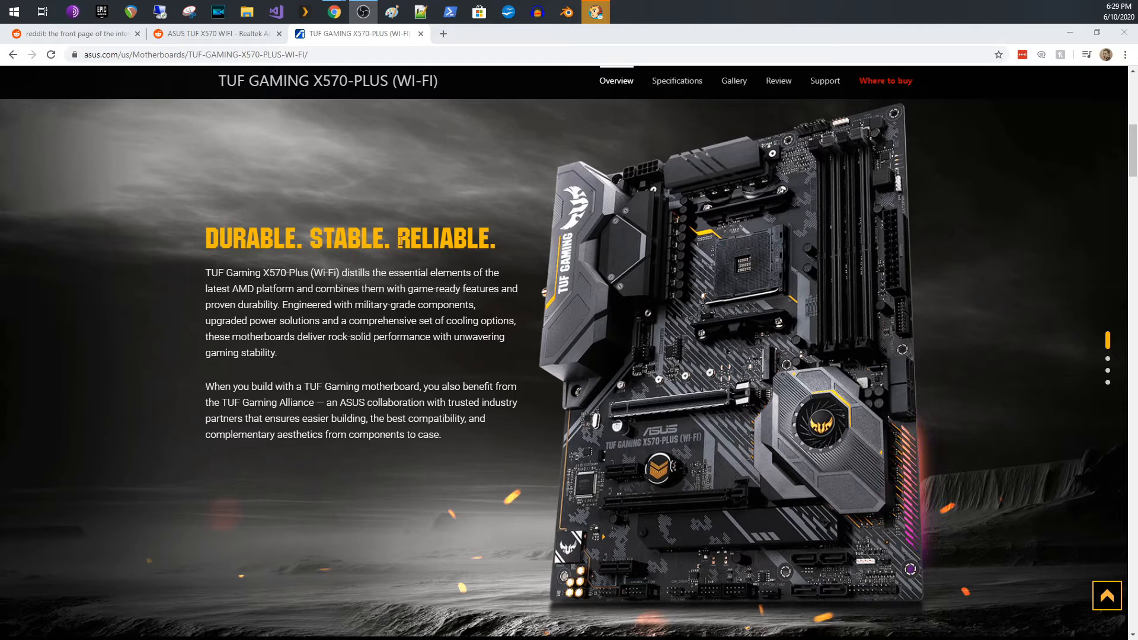
mouse_move(665, 242)
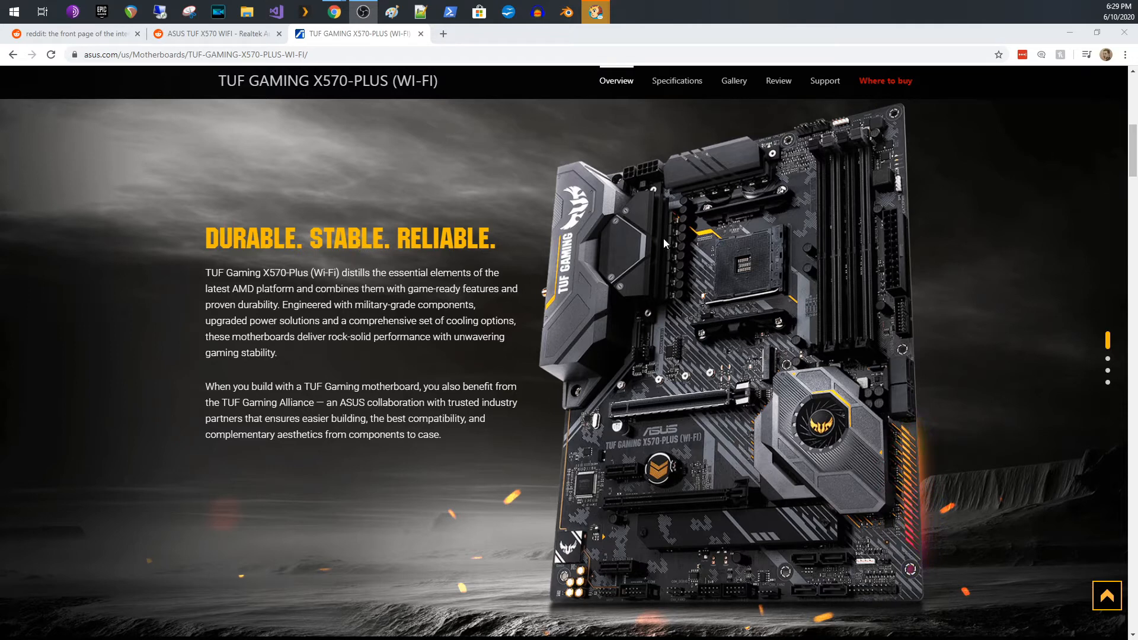
mouse_move(993, 338)
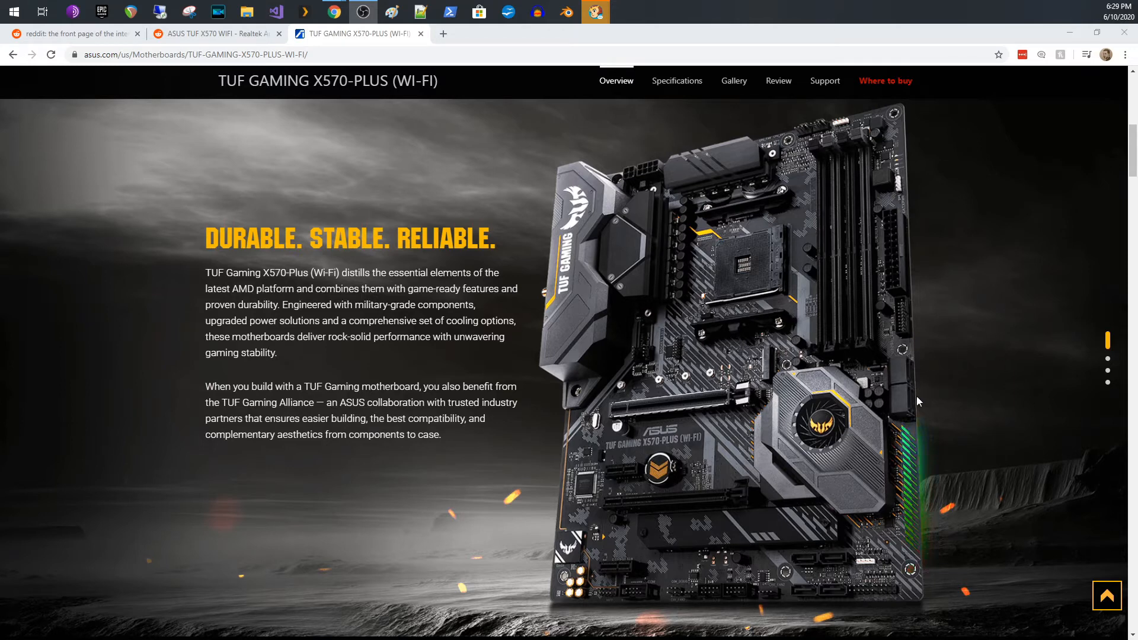
mouse_move(919, 296)
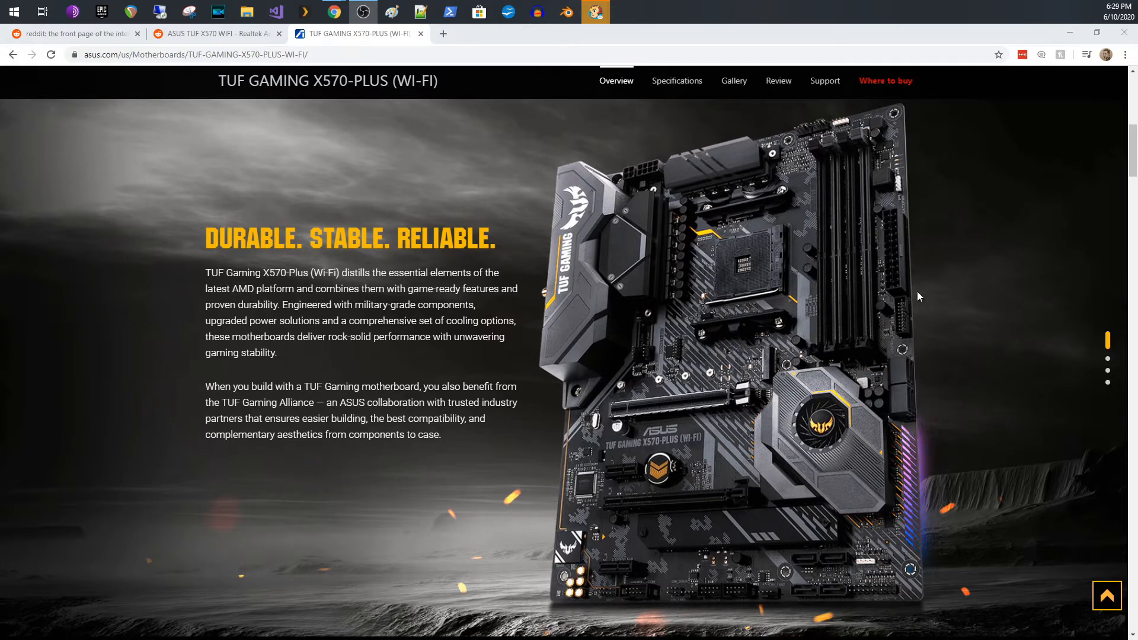
mouse_move(905, 377)
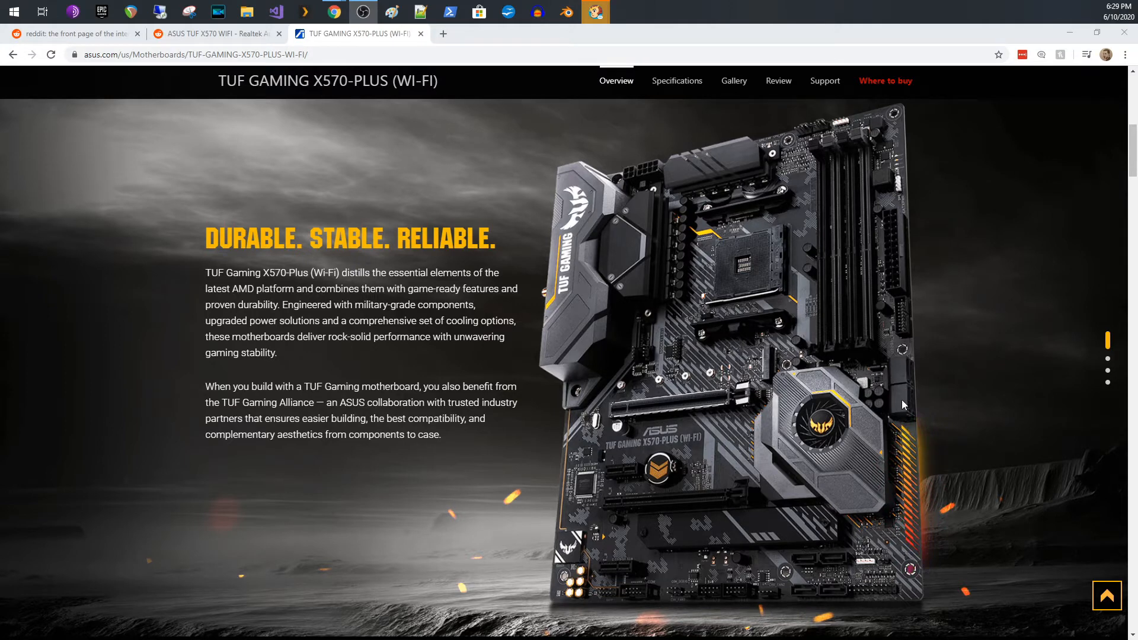
mouse_move(828, 567)
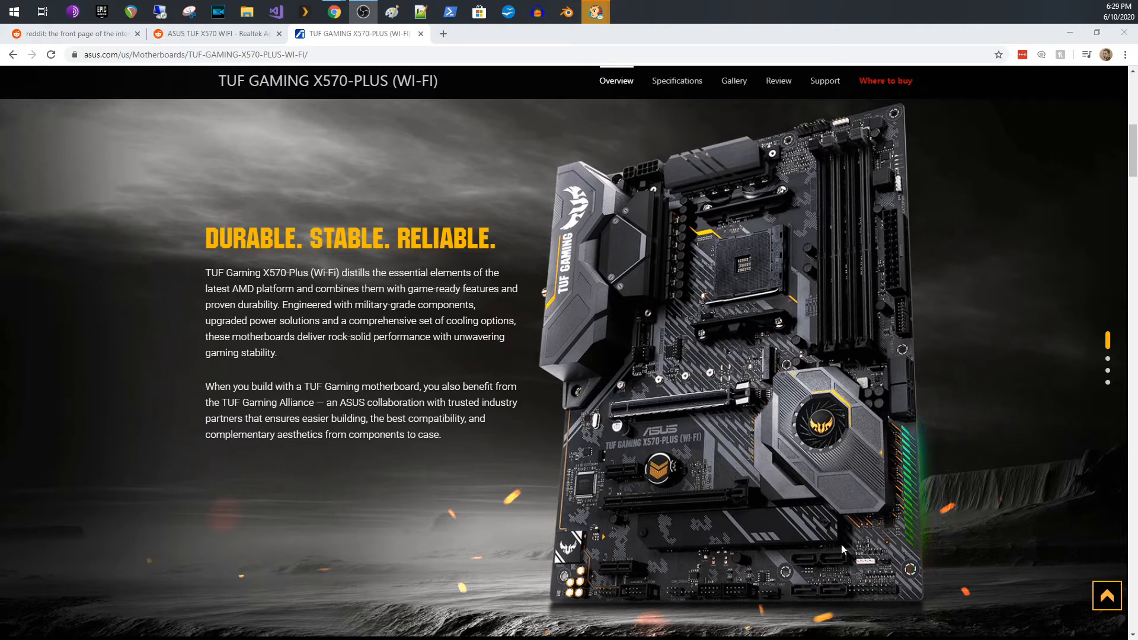
mouse_move(833, 591)
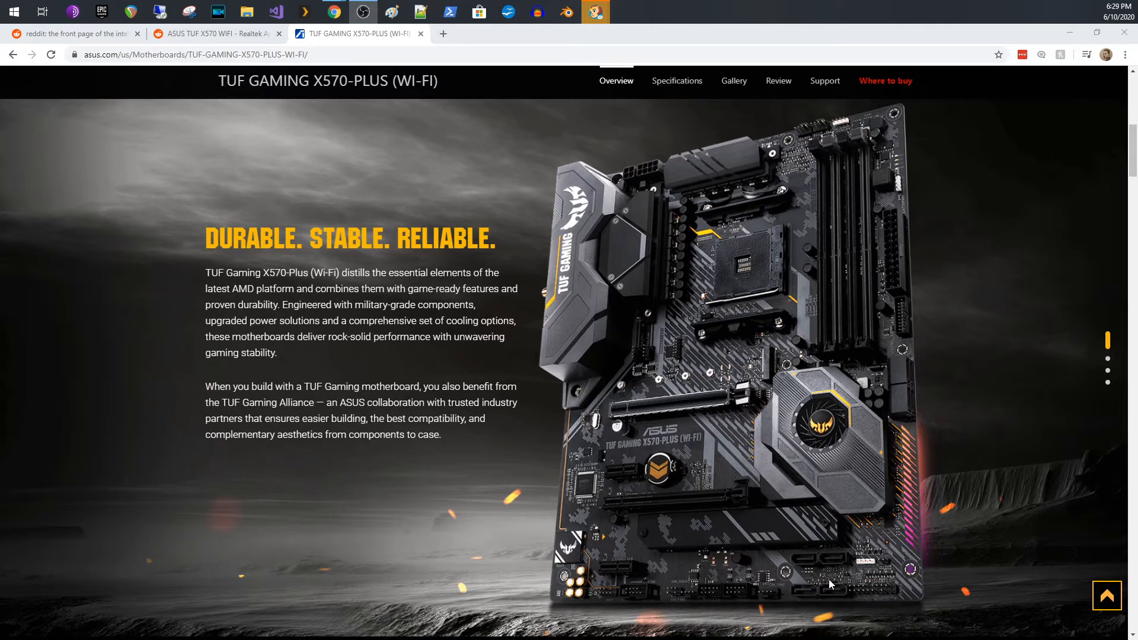
mouse_move(758, 430)
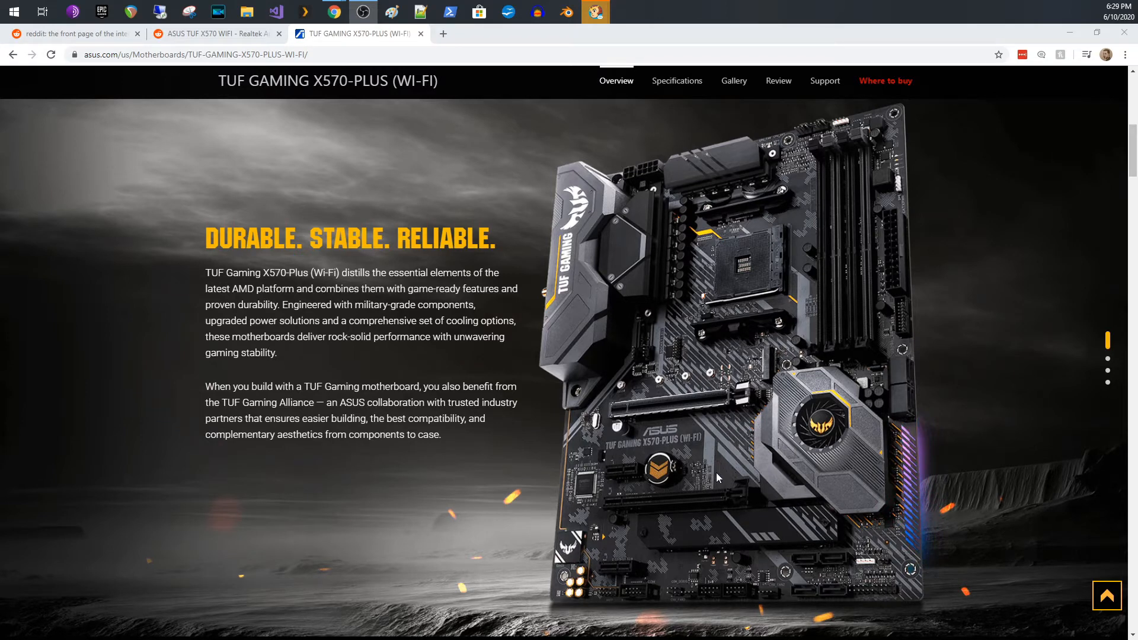
mouse_move(812, 532)
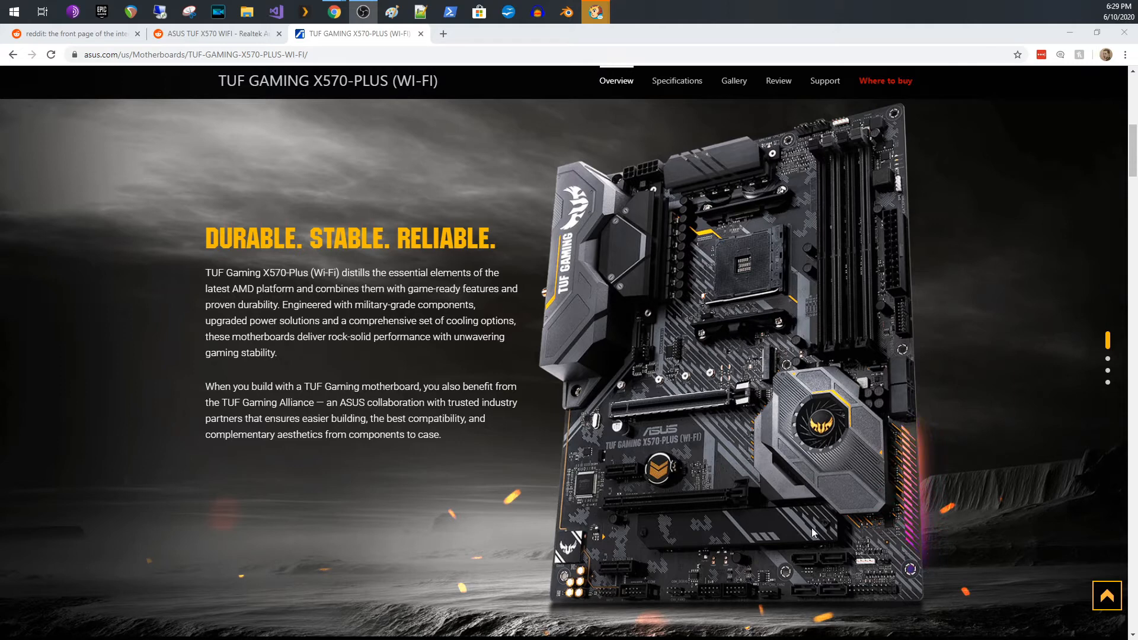
mouse_move(707, 563)
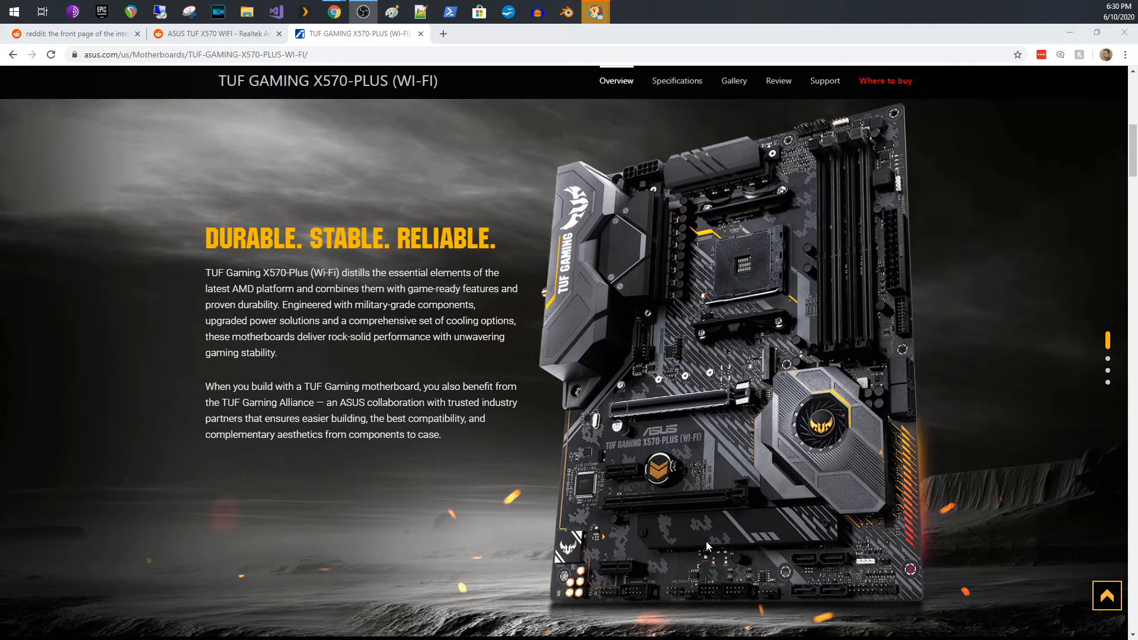
mouse_move(688, 540)
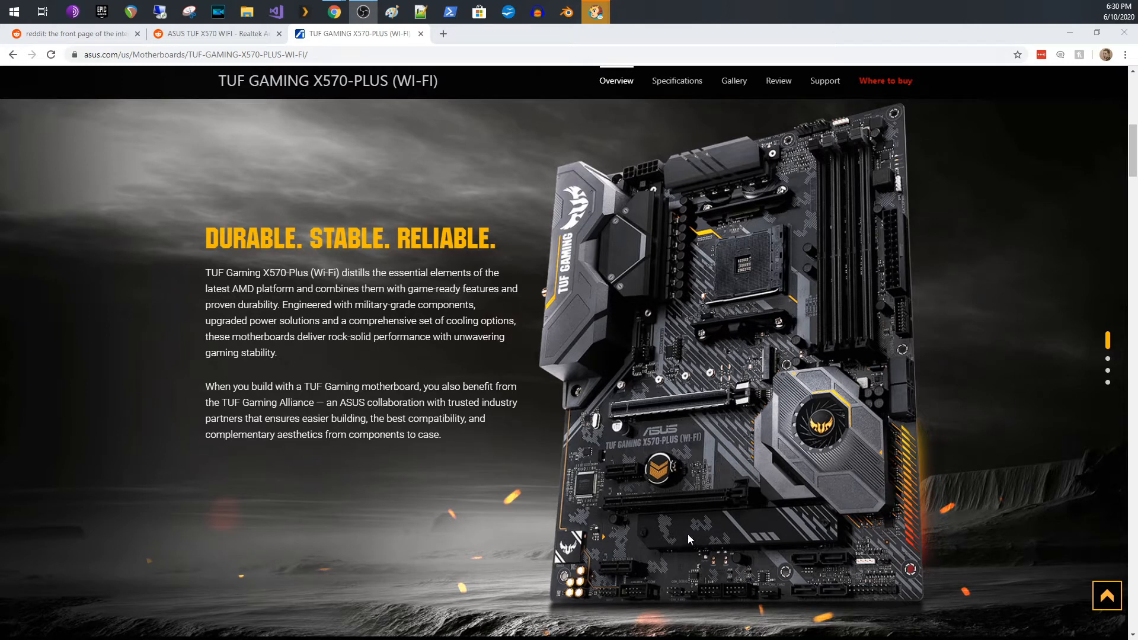
mouse_move(794, 348)
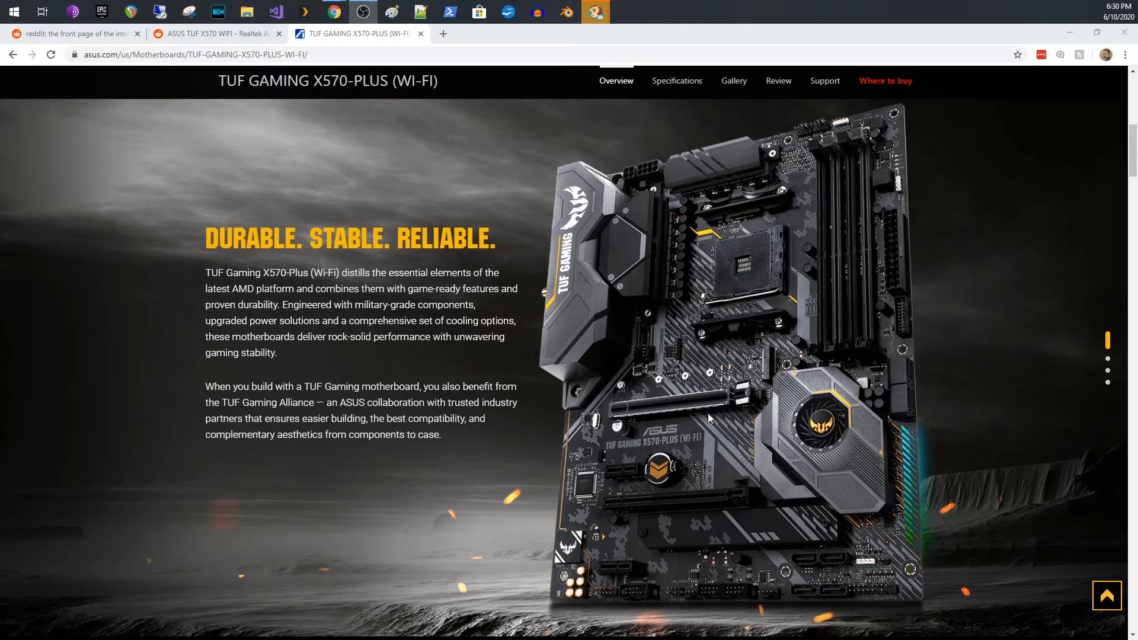
mouse_move(615, 513)
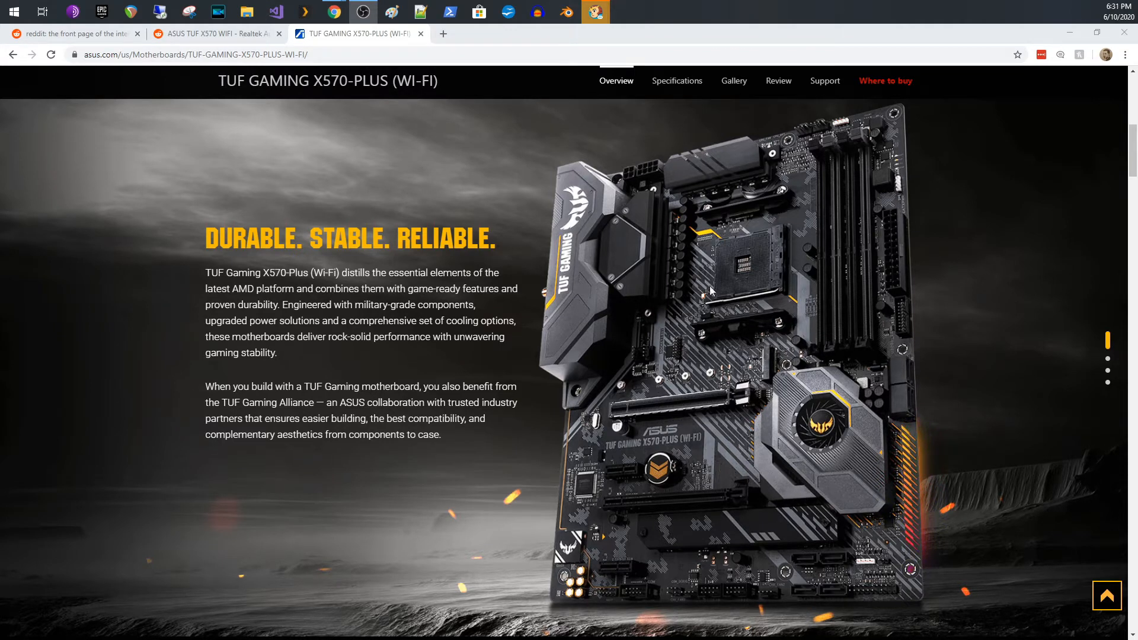
mouse_move(787, 299)
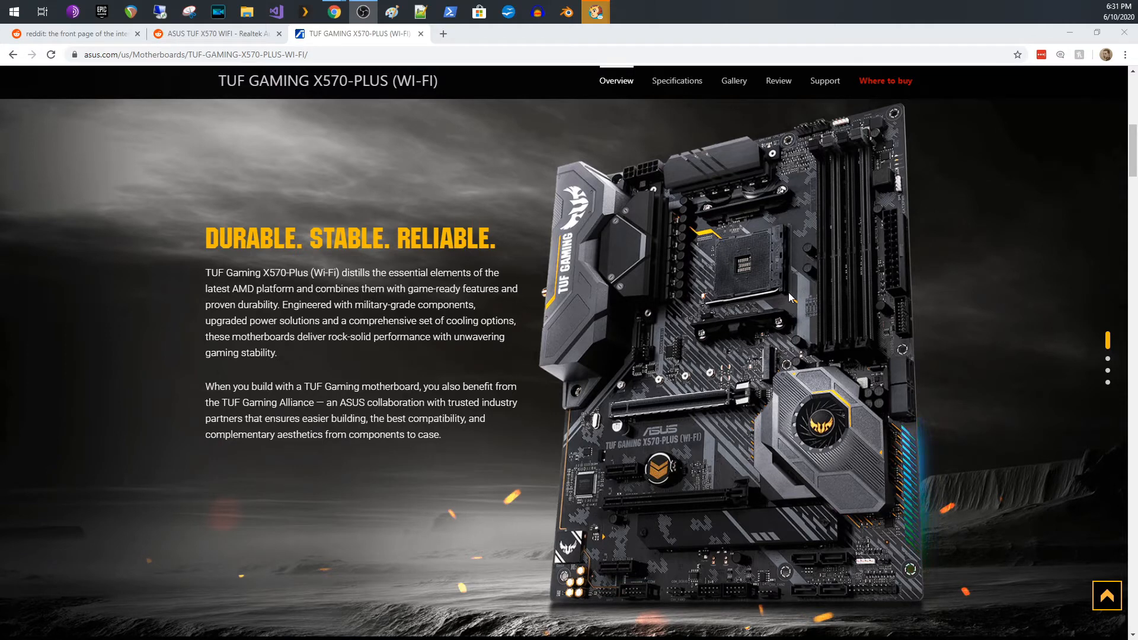
mouse_move(811, 190)
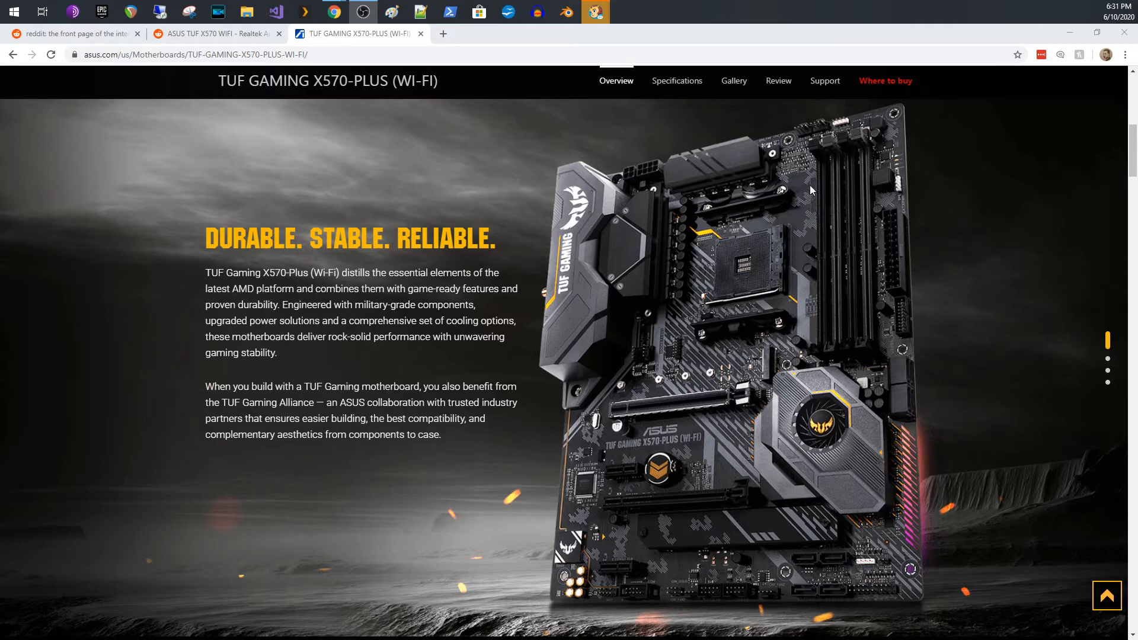
mouse_move(829, 254)
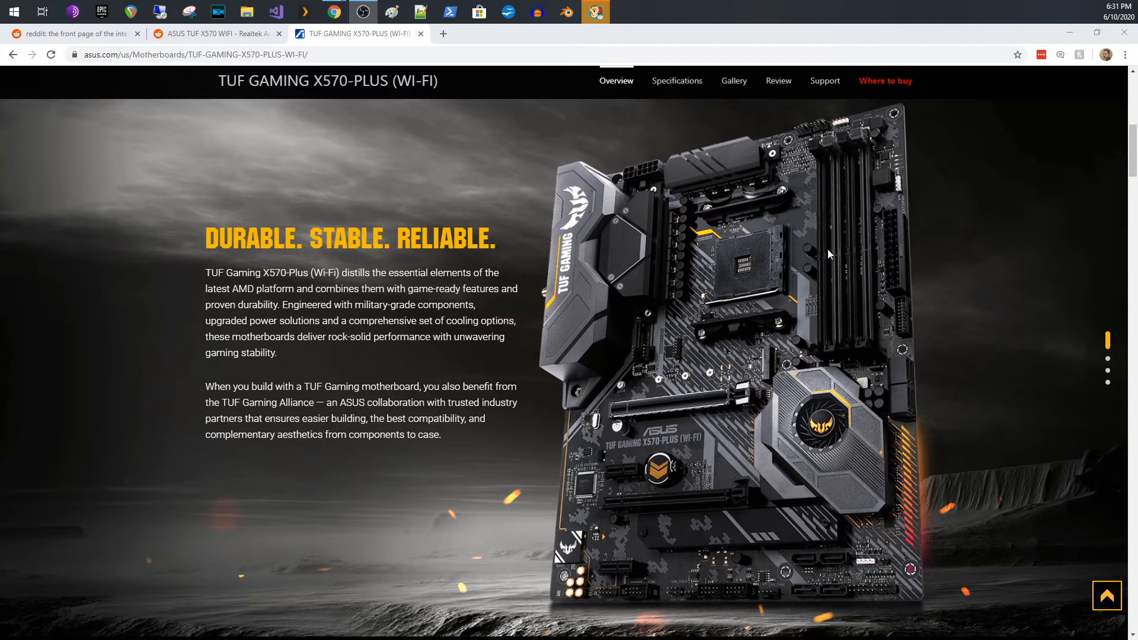
mouse_move(813, 261)
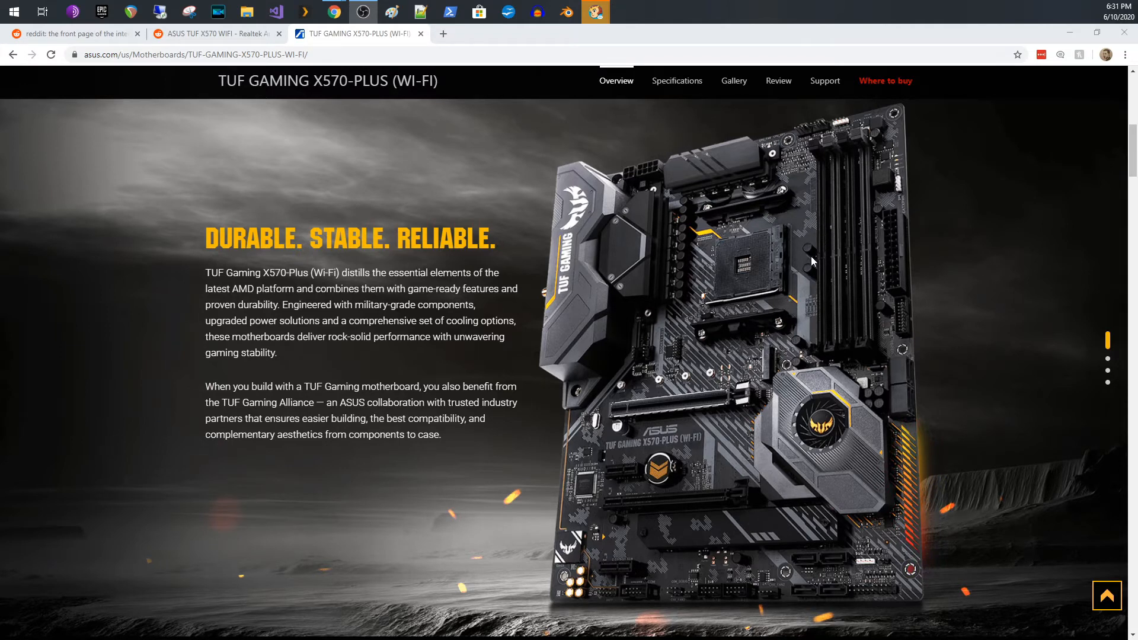
mouse_move(817, 227)
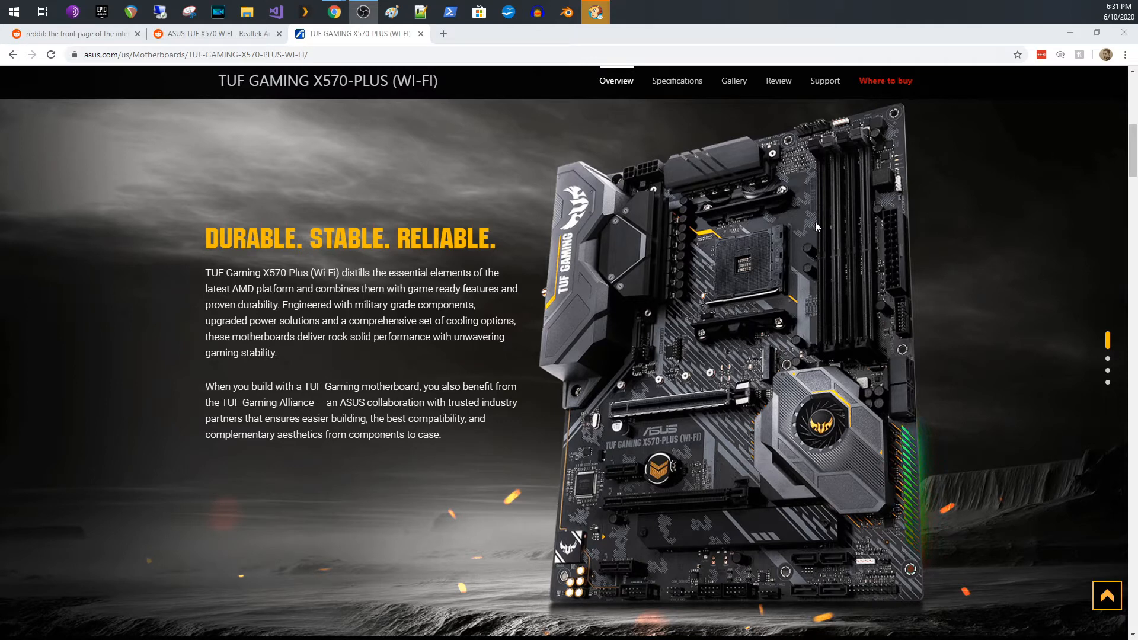
mouse_move(827, 272)
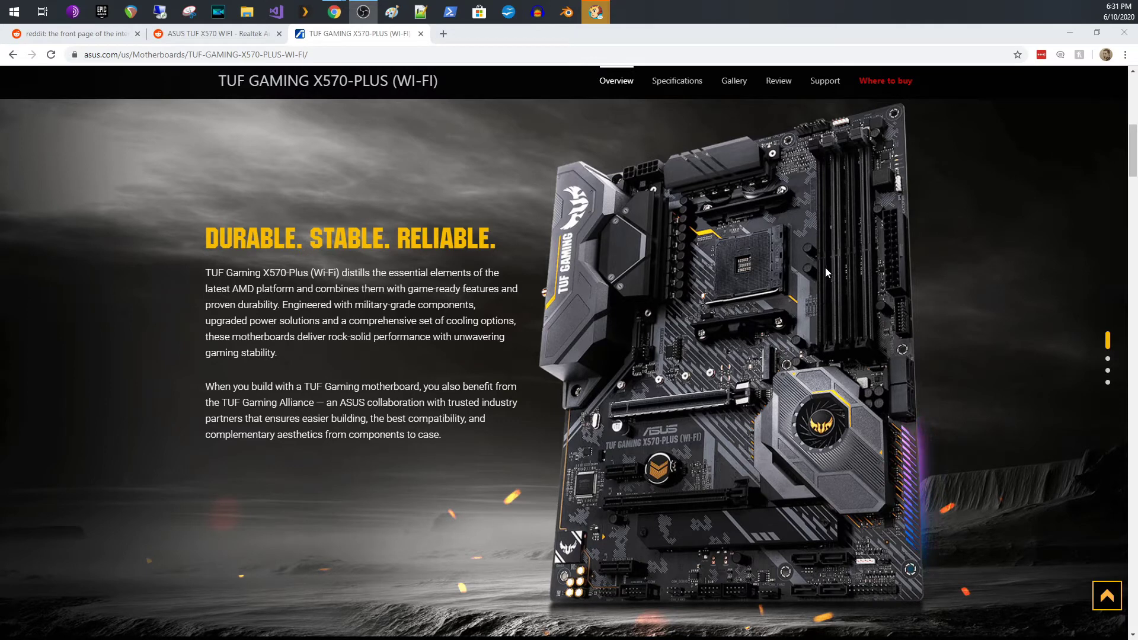
mouse_move(802, 307)
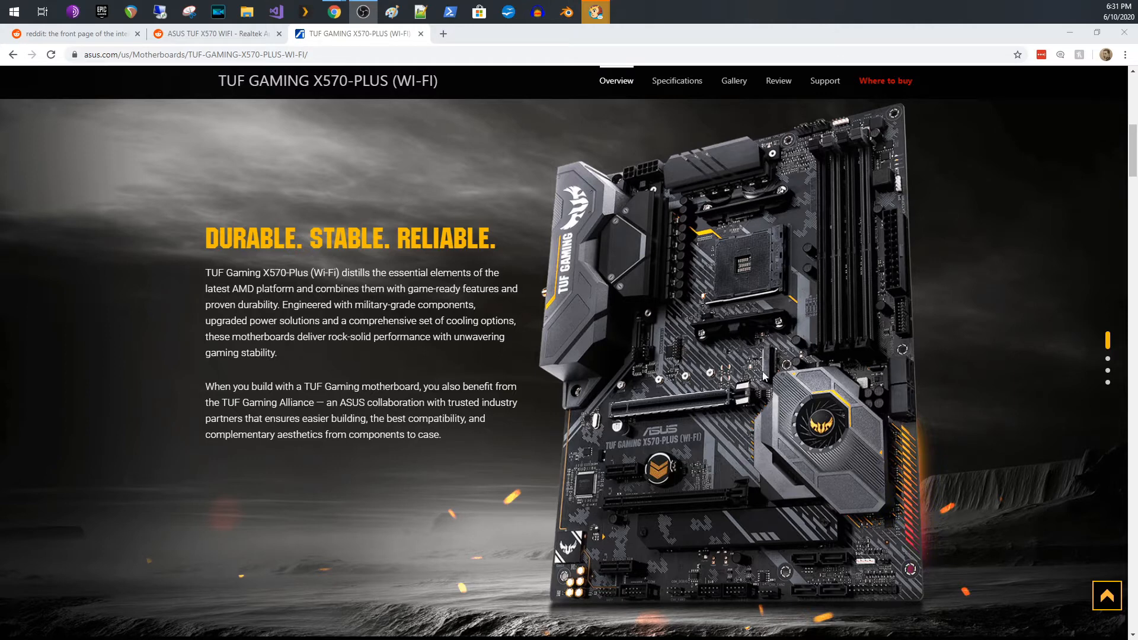
mouse_move(793, 383)
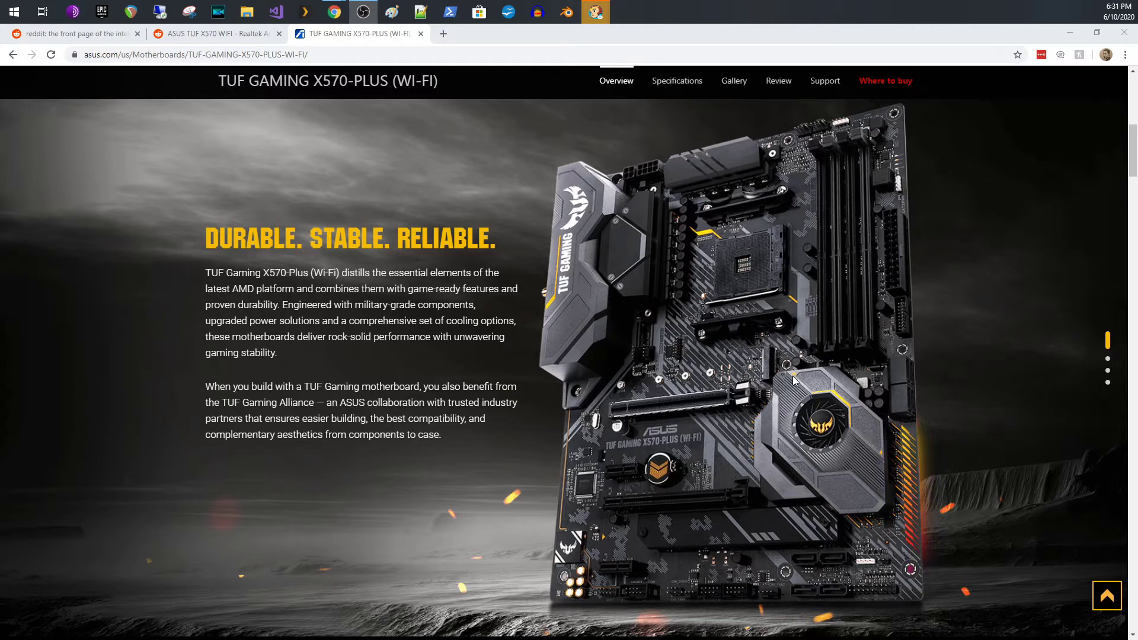
mouse_move(899, 233)
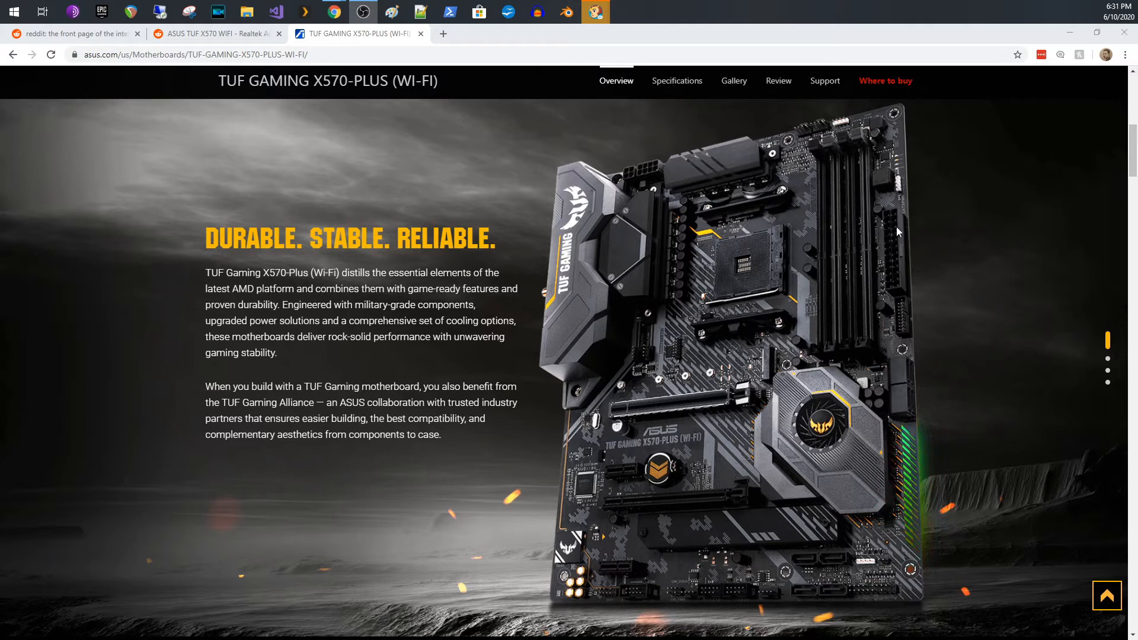
mouse_move(895, 275)
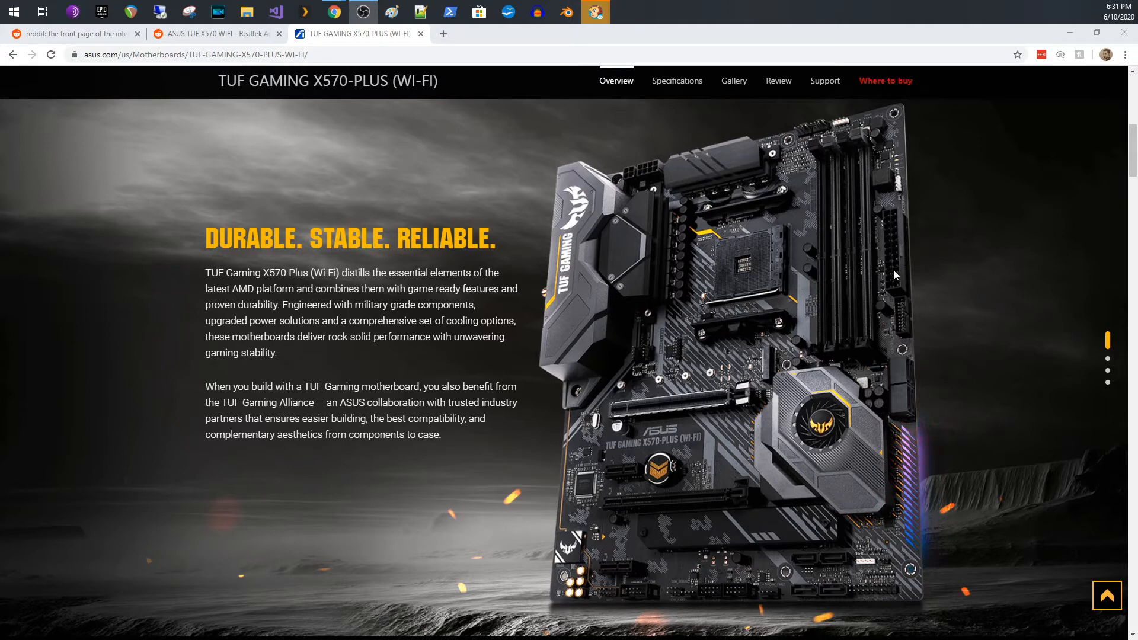
mouse_move(715, 393)
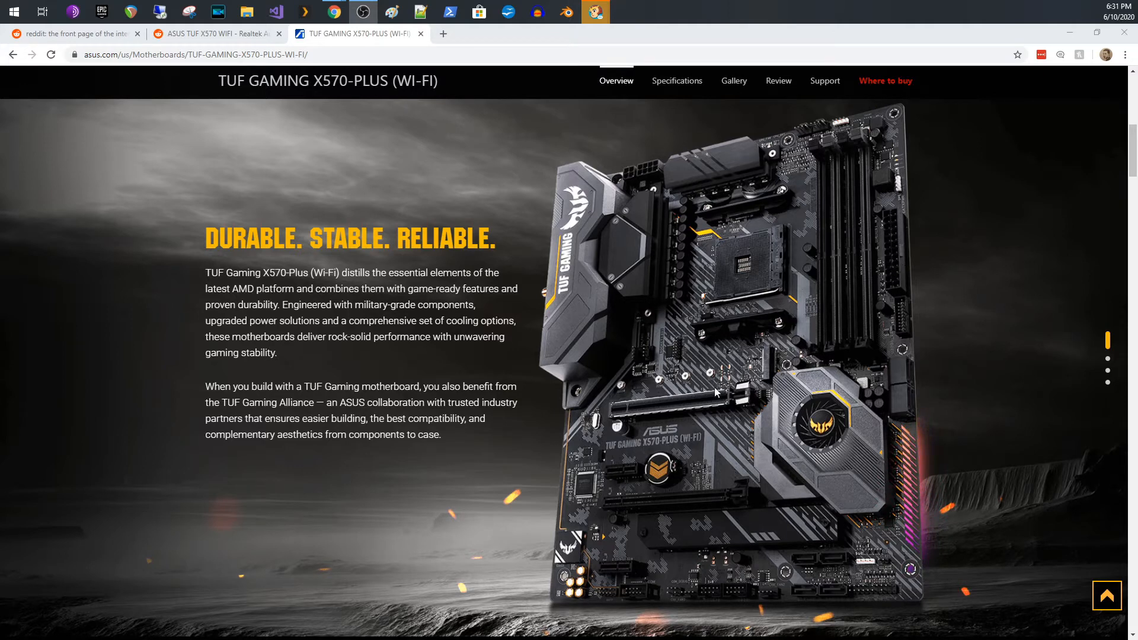
mouse_move(995, 448)
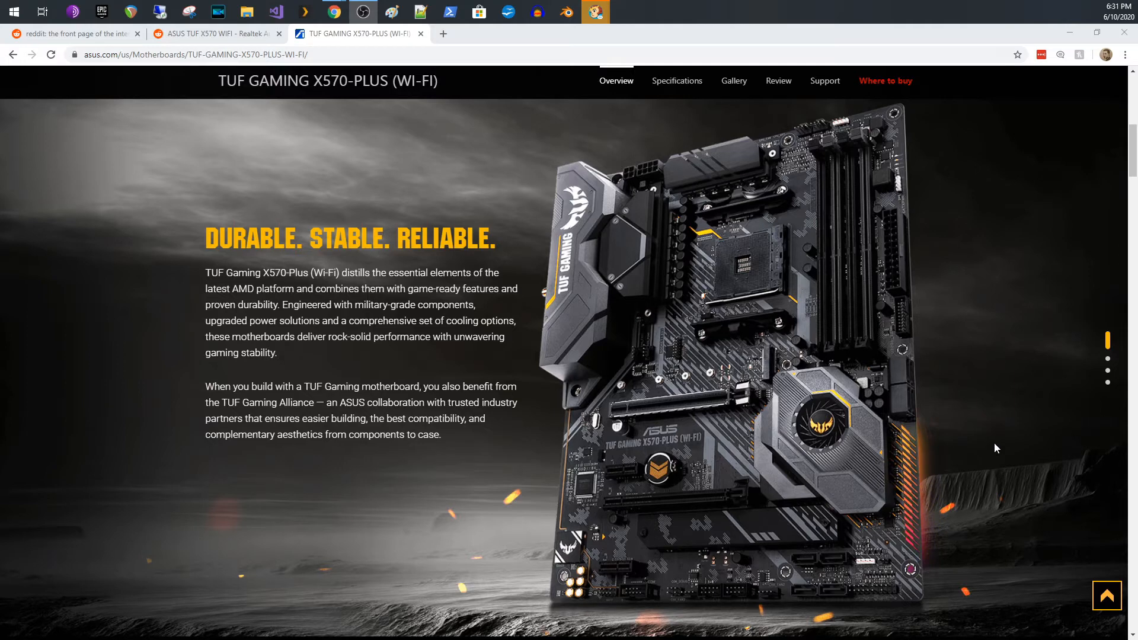
mouse_move(725, 272)
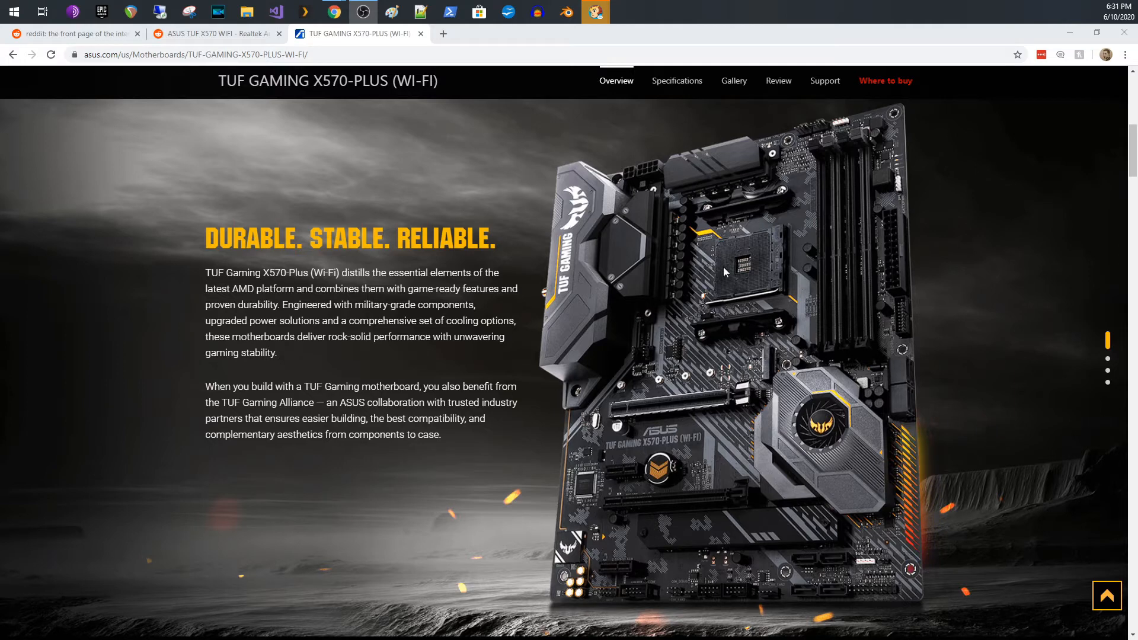
mouse_move(629, 185)
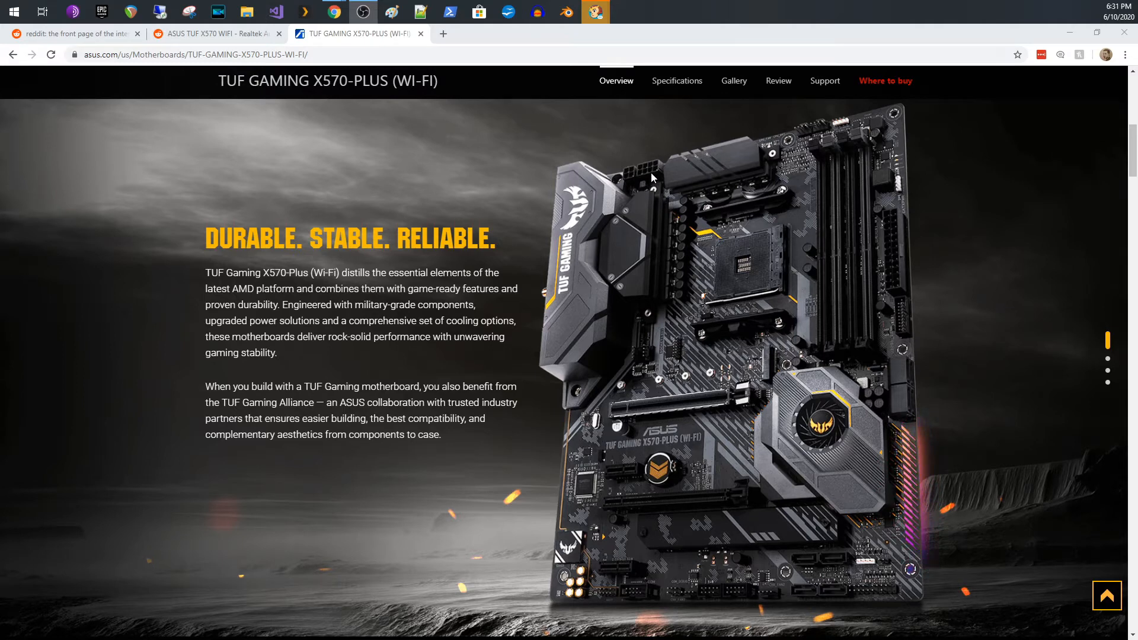
mouse_move(679, 187)
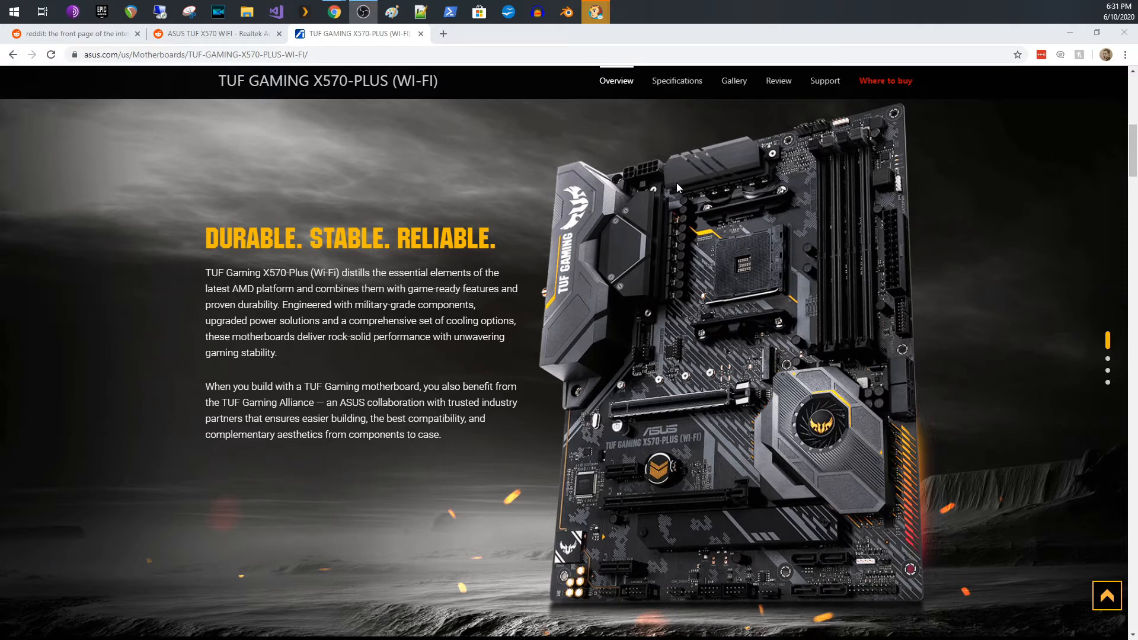
mouse_move(675, 202)
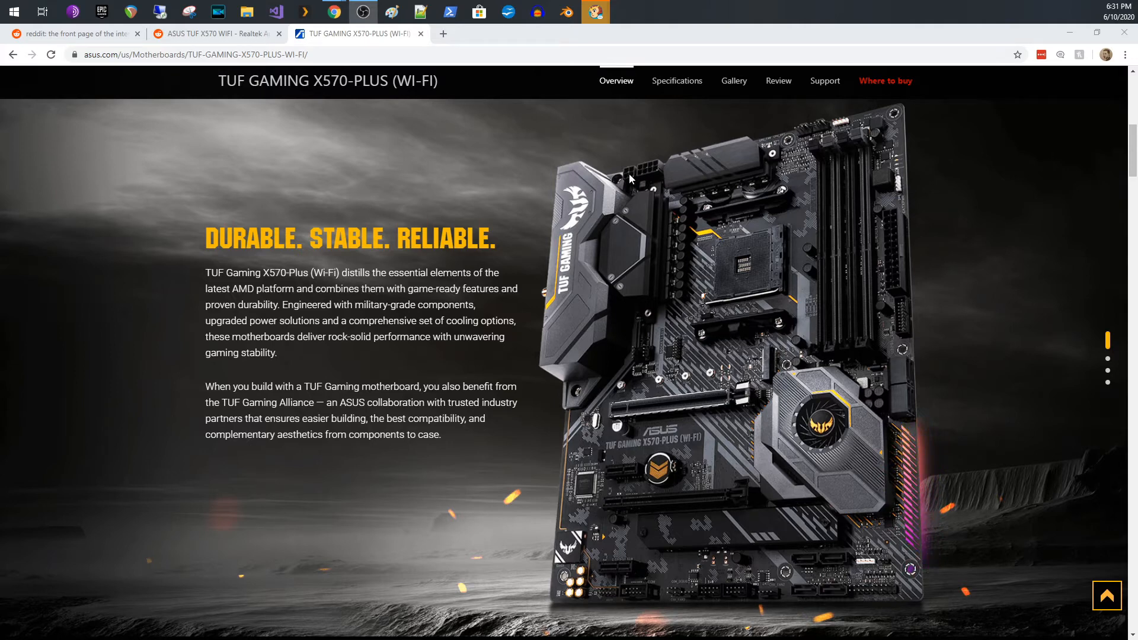
mouse_move(653, 245)
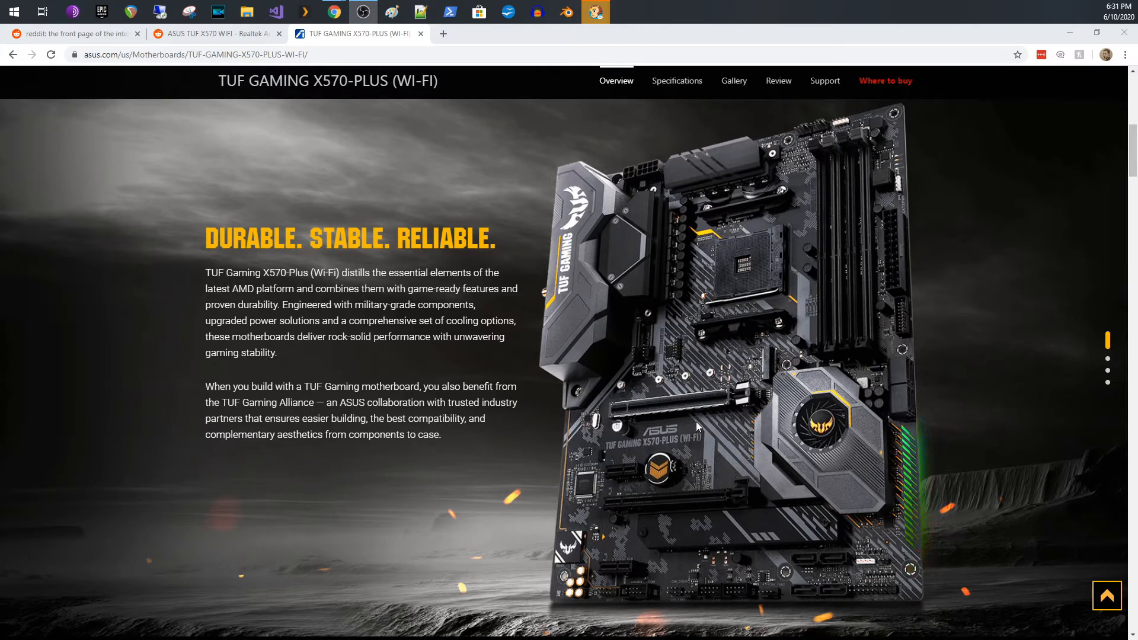
mouse_move(695, 505)
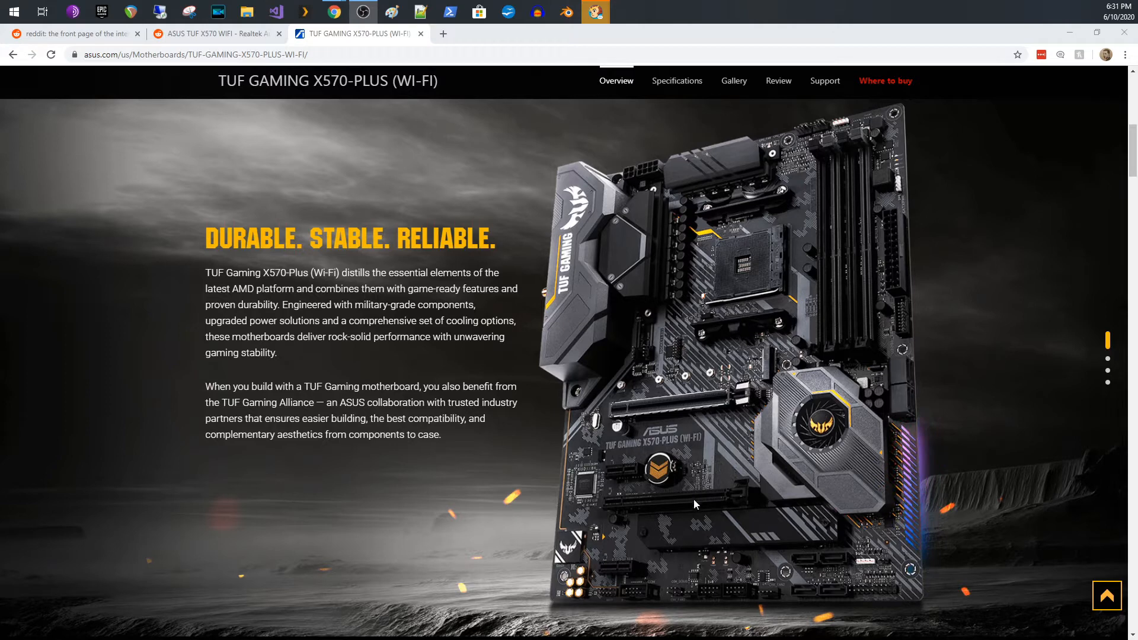
mouse_move(916, 527)
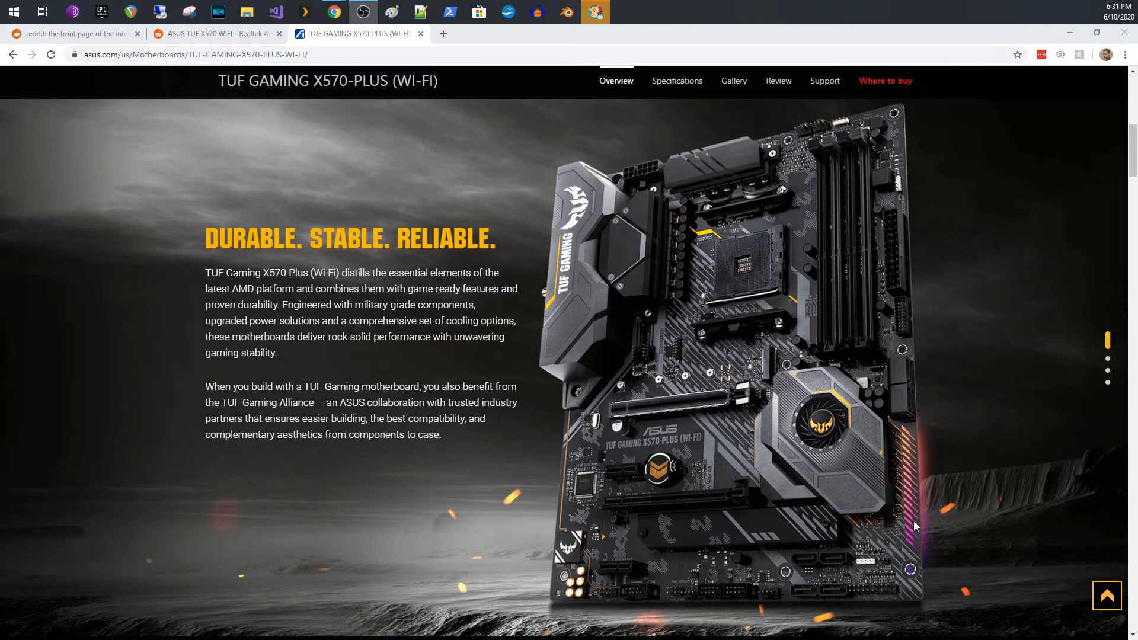
mouse_move(702, 591)
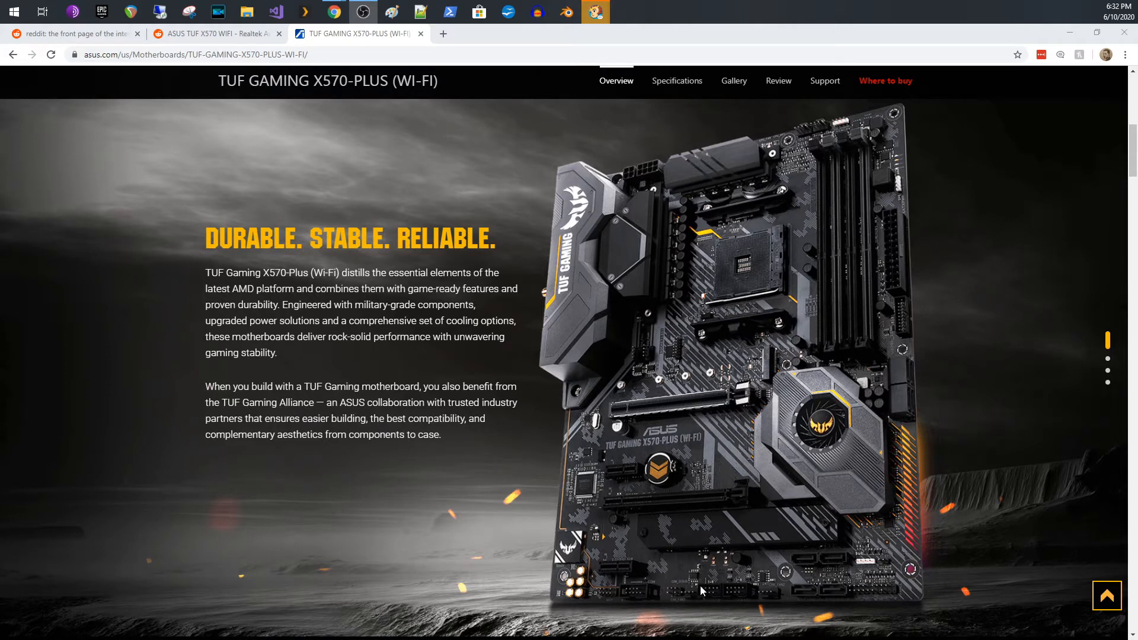
mouse_move(737, 592)
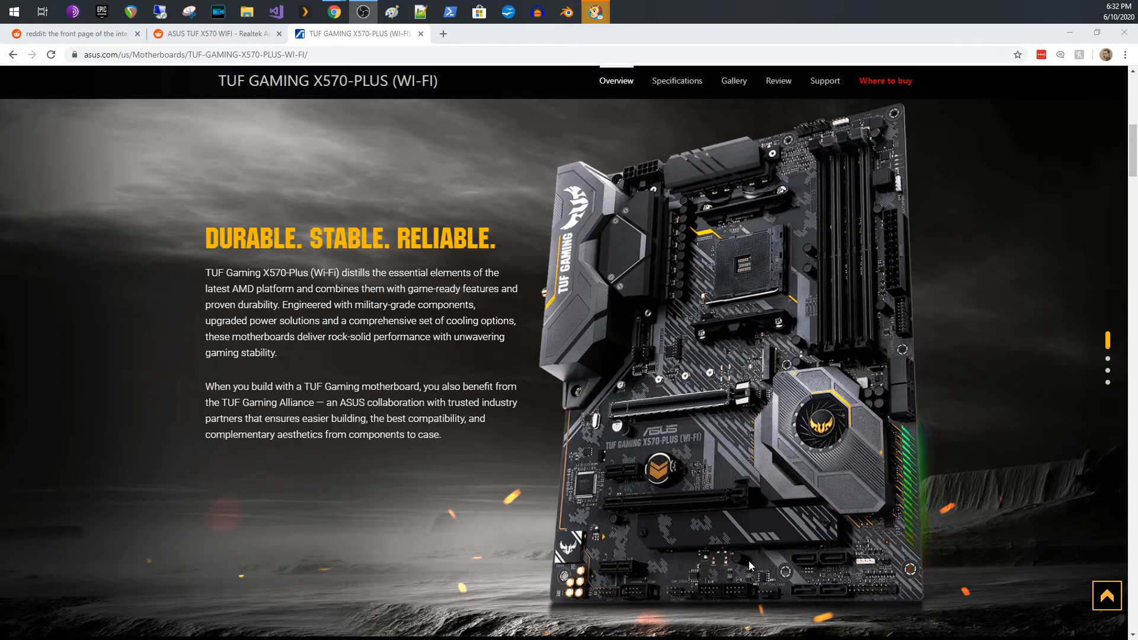
mouse_move(775, 526)
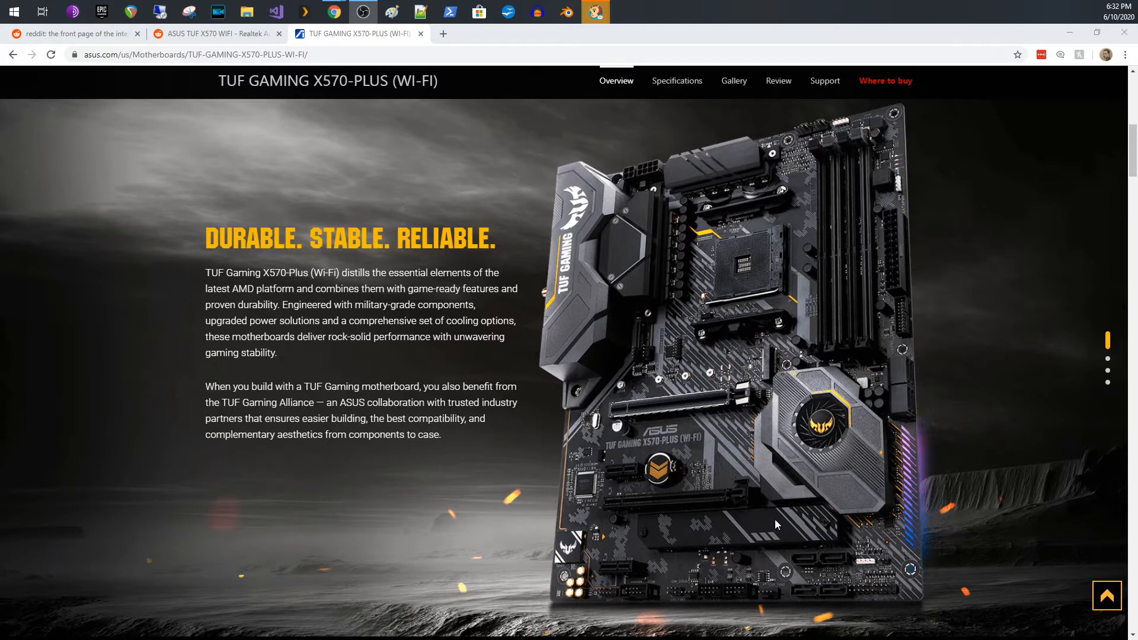
mouse_move(809, 378)
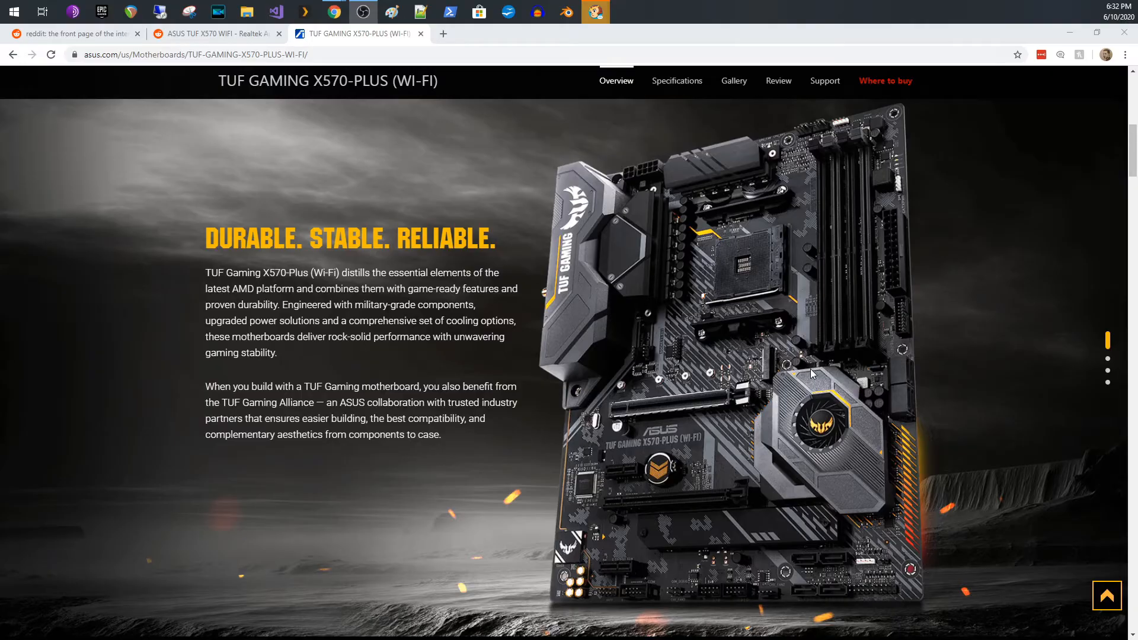
Open the TUF Gaming X570-Plus (Wi-Fi) gallery and close the full-screen viewer to see the image grid
click(734, 81)
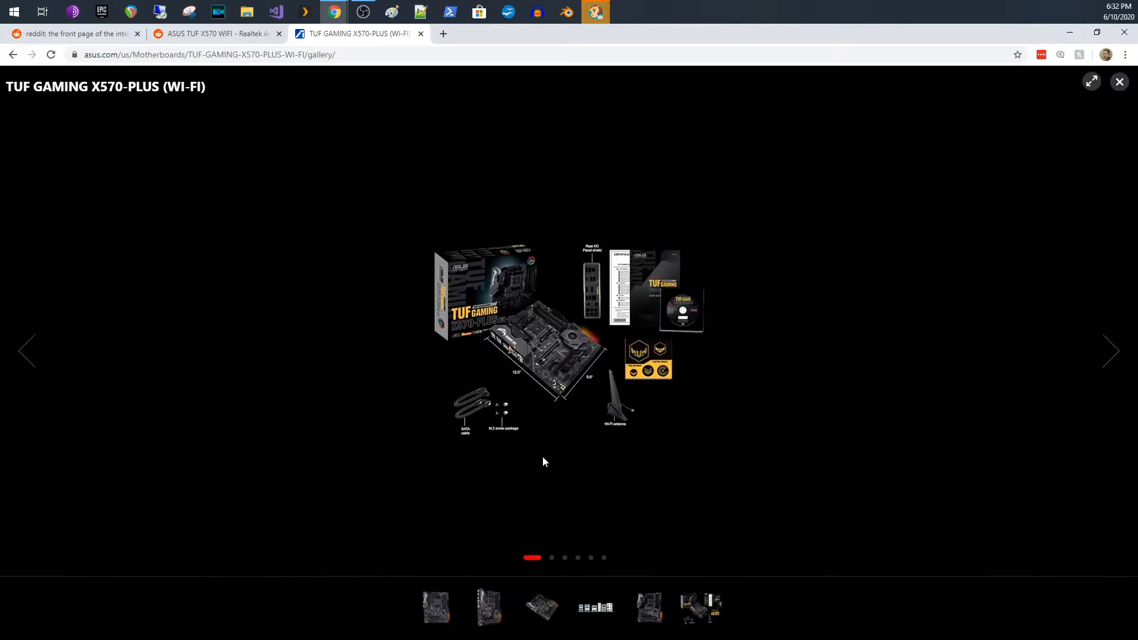
mouse_move(565, 392)
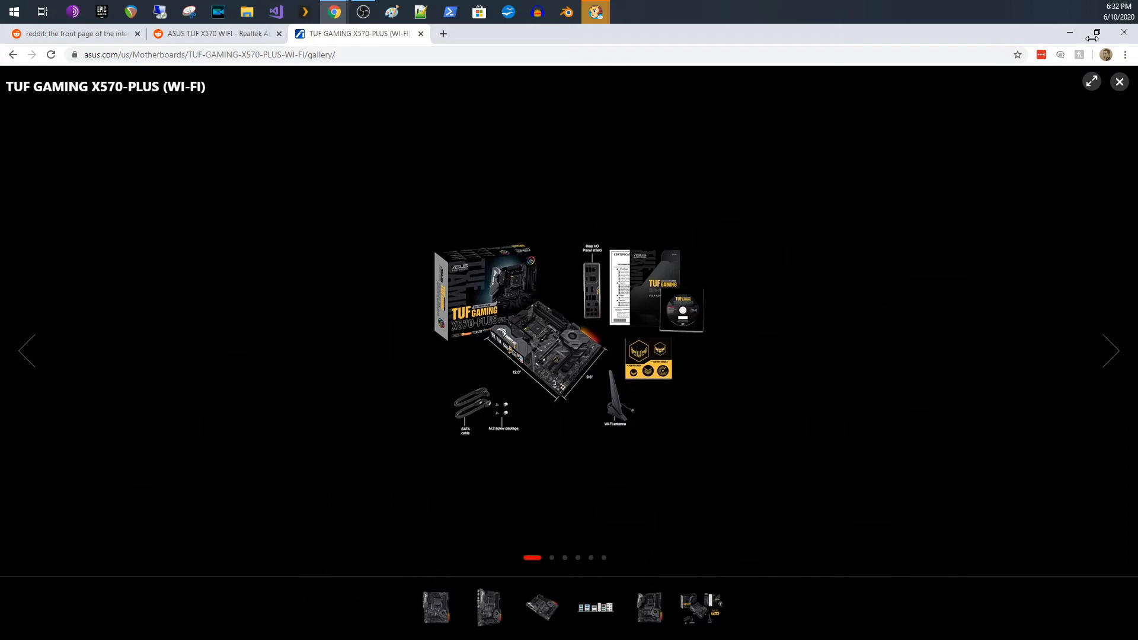
click(1119, 81)
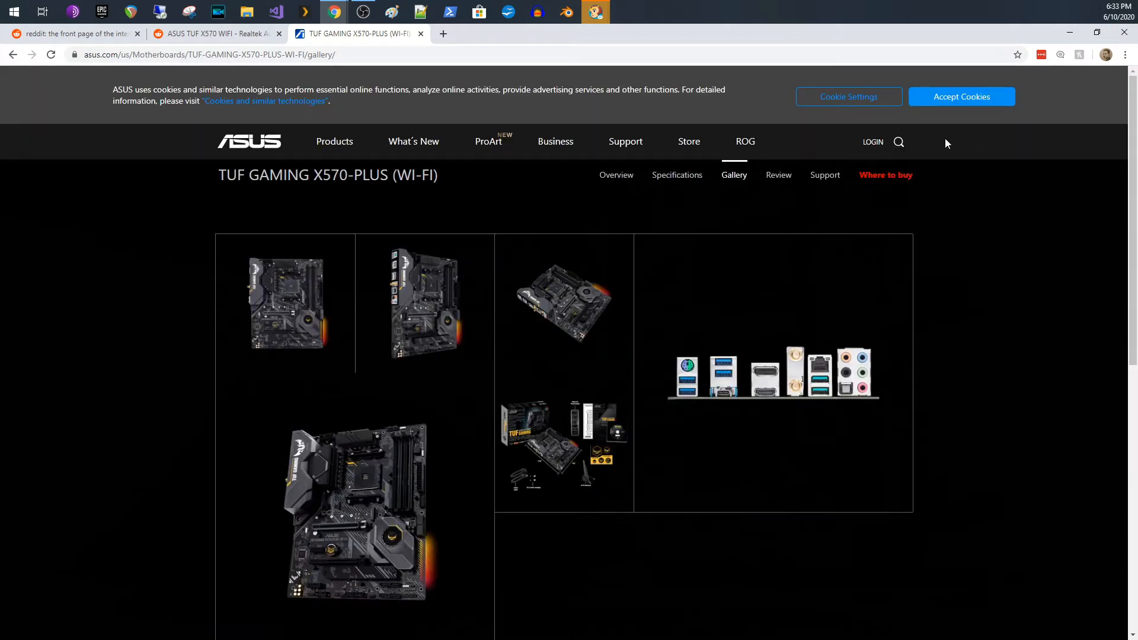
mouse_move(45, 89)
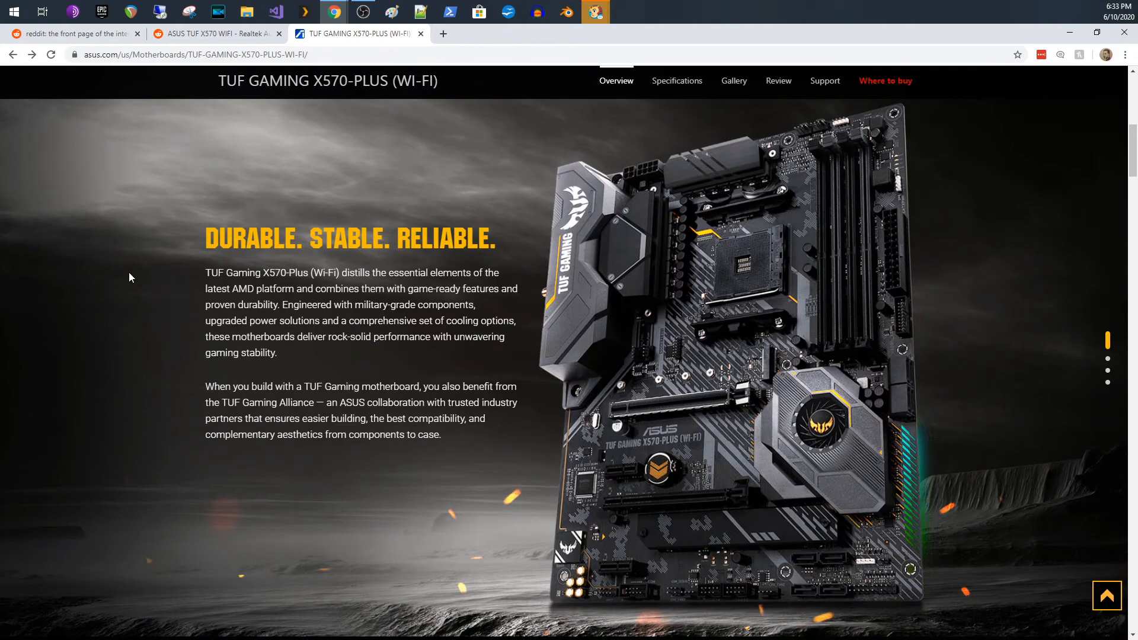
mouse_move(152, 268)
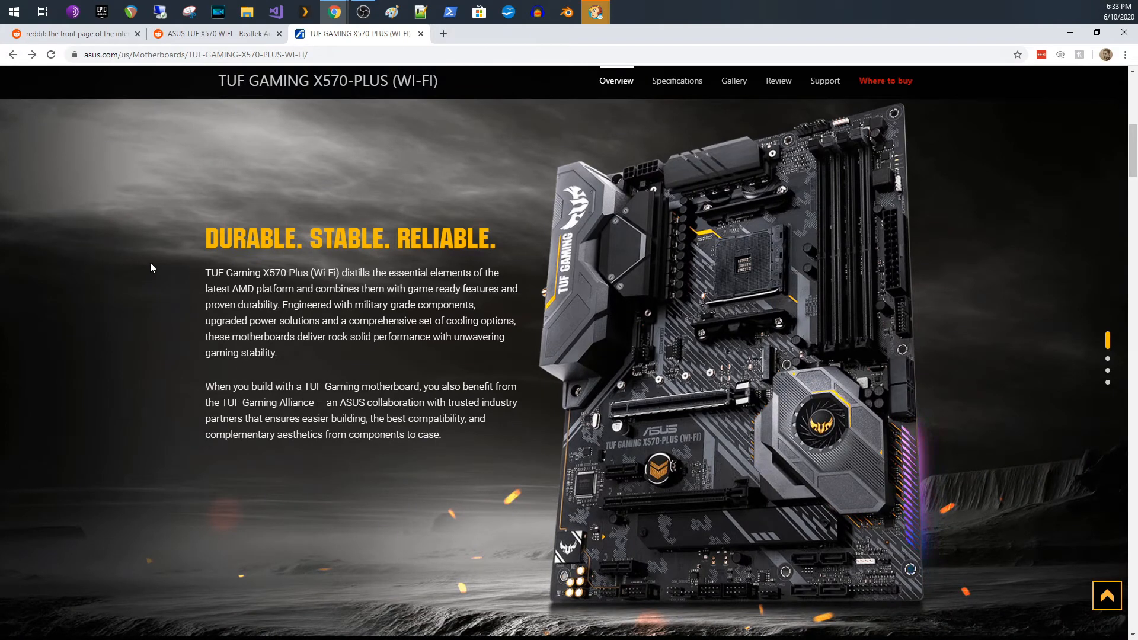
mouse_move(174, 414)
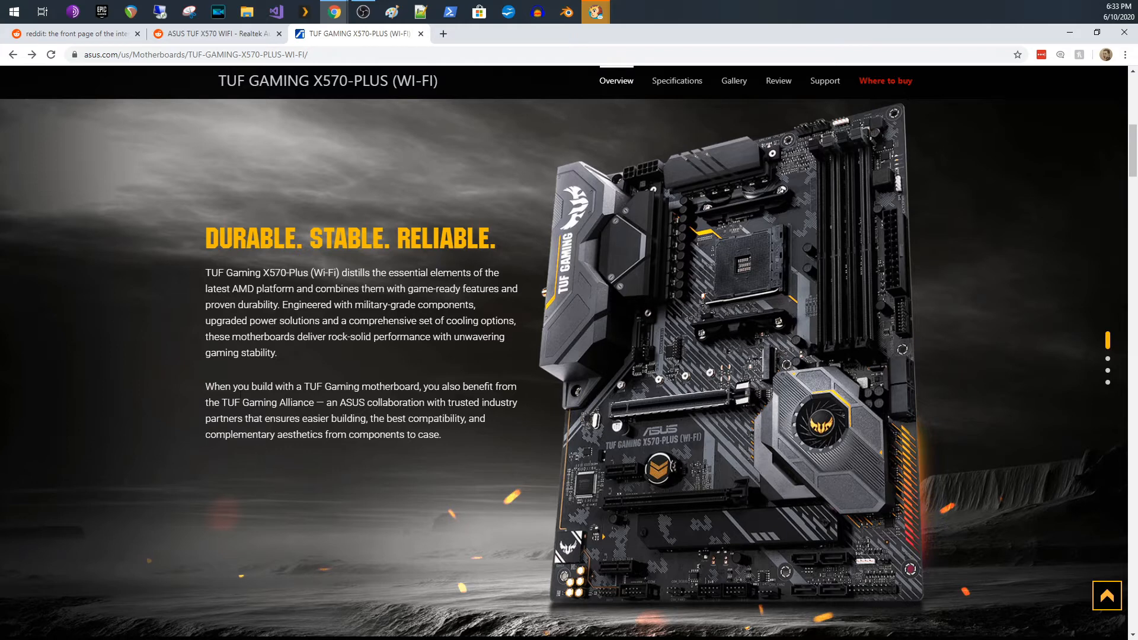
Switch to the r/ASUS reddit post about Realtek Audio Console effects on the TUF X570
click(220, 33)
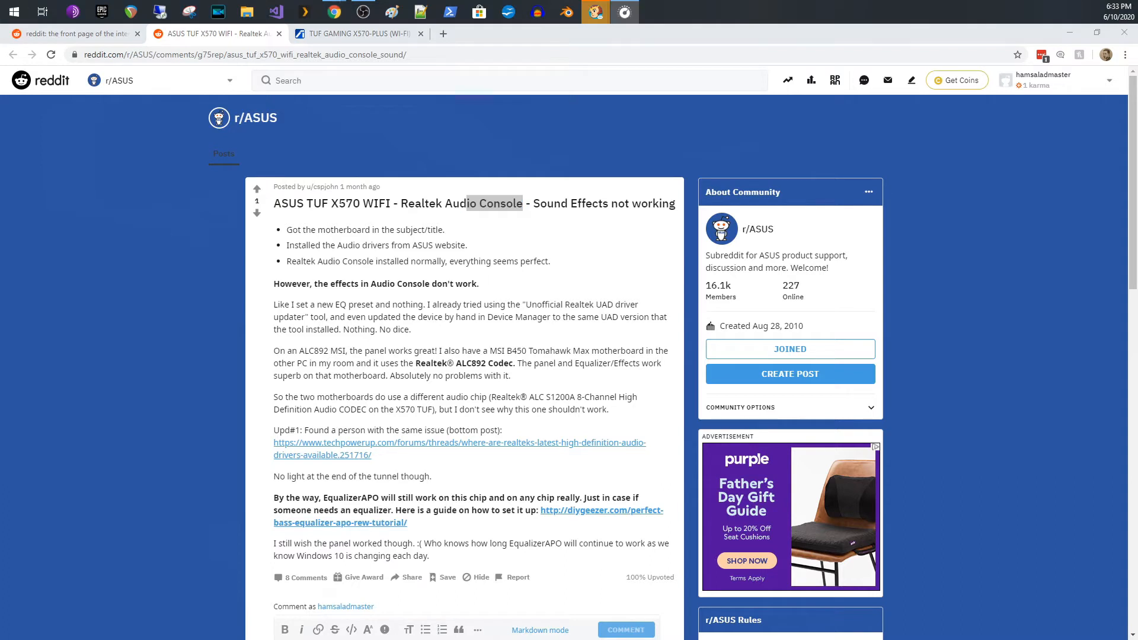
Launch Realtek Audio Control from the taskbar and view the Realtek Digital Output equalizer and effects page
click(596, 12)
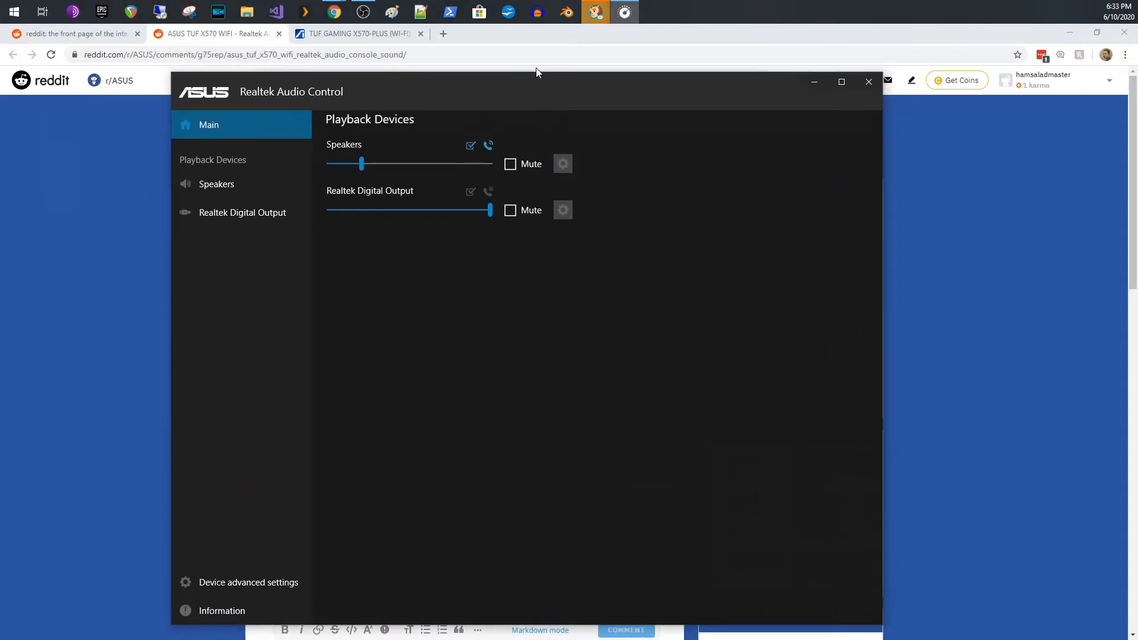
mouse_move(691, 309)
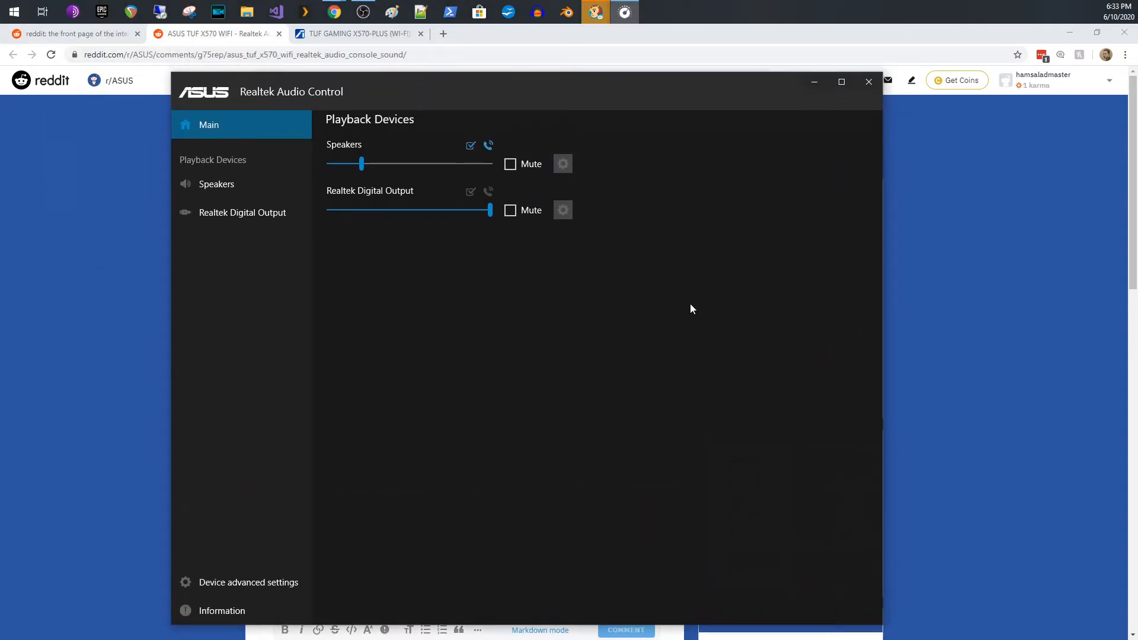
mouse_move(611, 100)
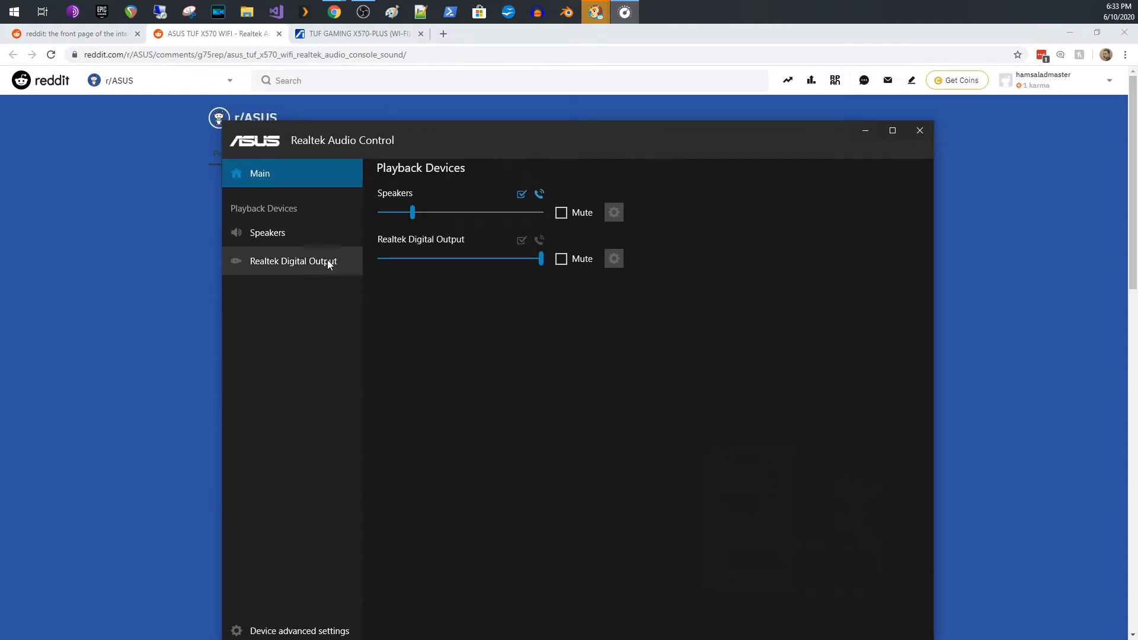
click(268, 232)
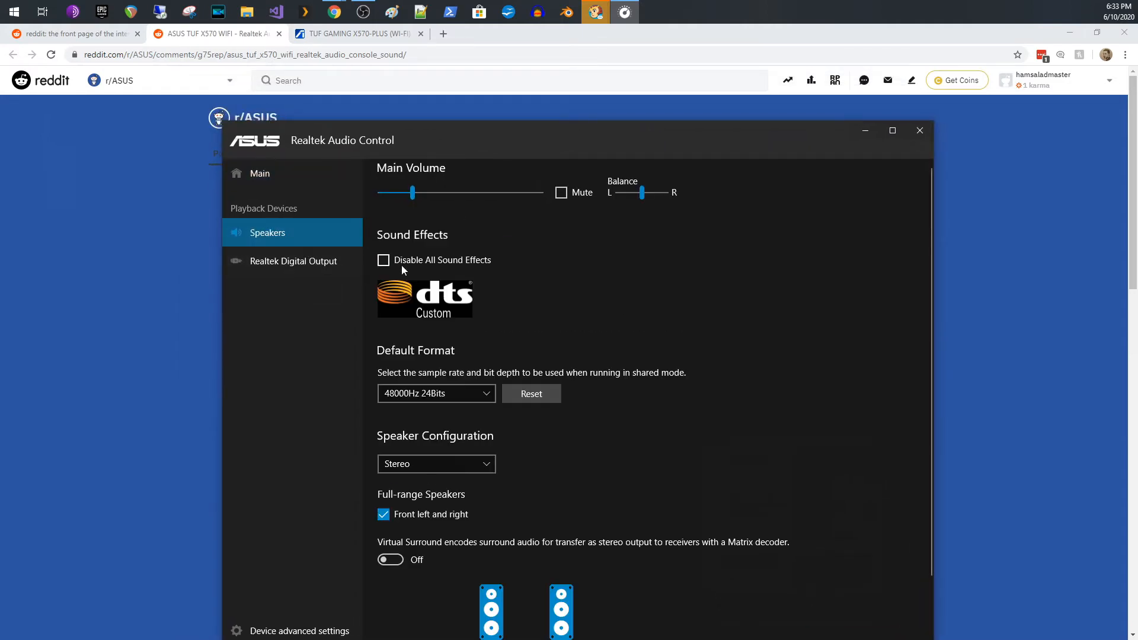
mouse_move(323, 277)
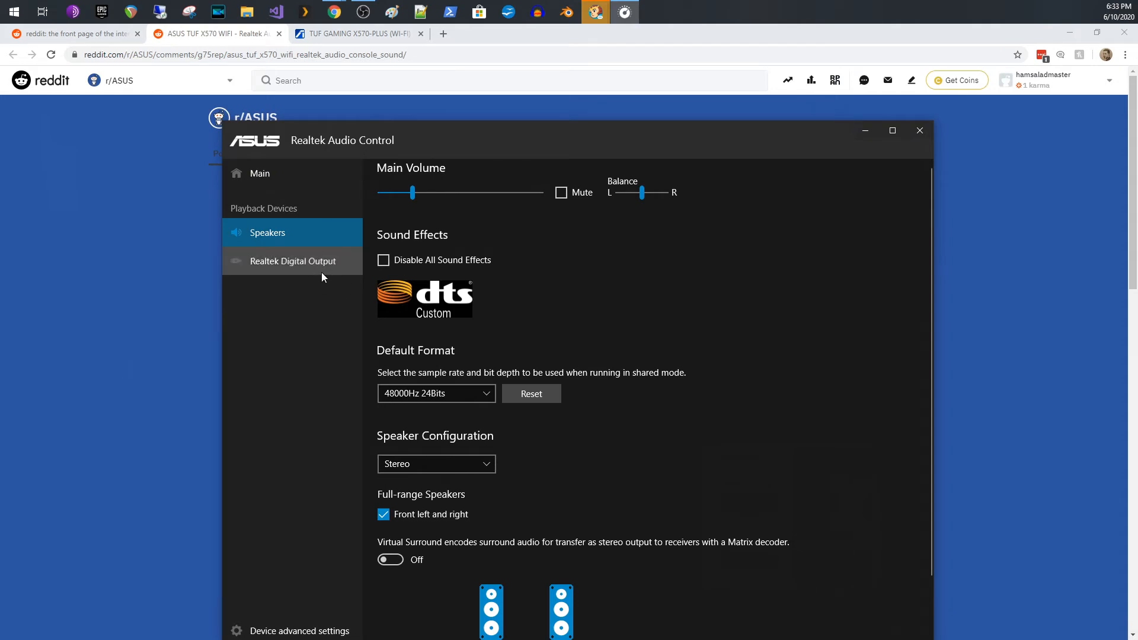
click(293, 261)
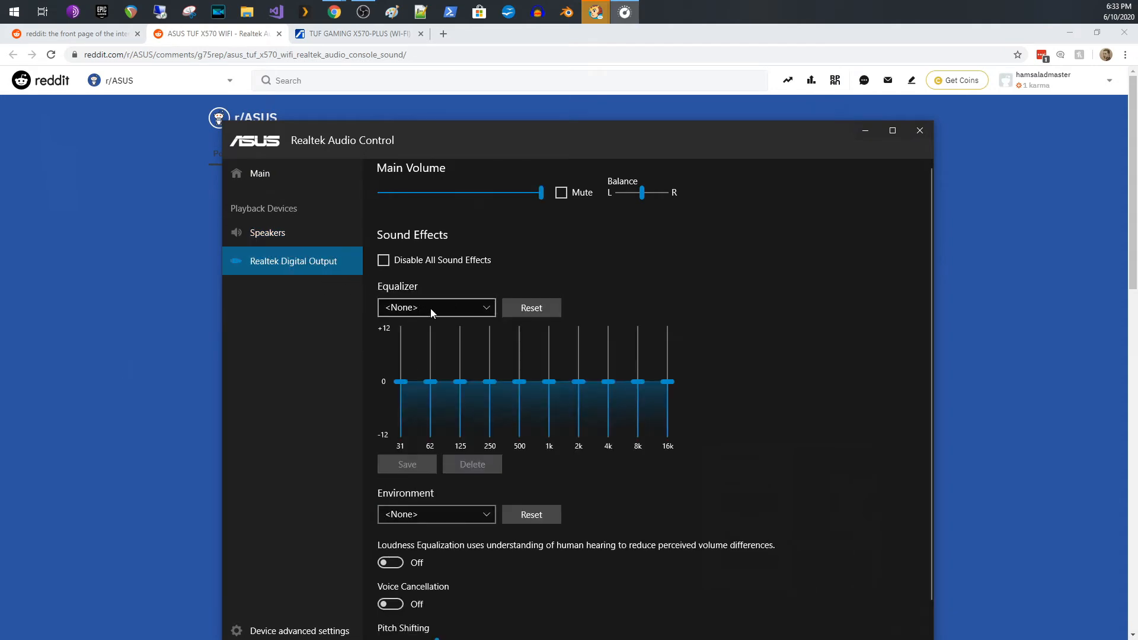
mouse_move(465, 321)
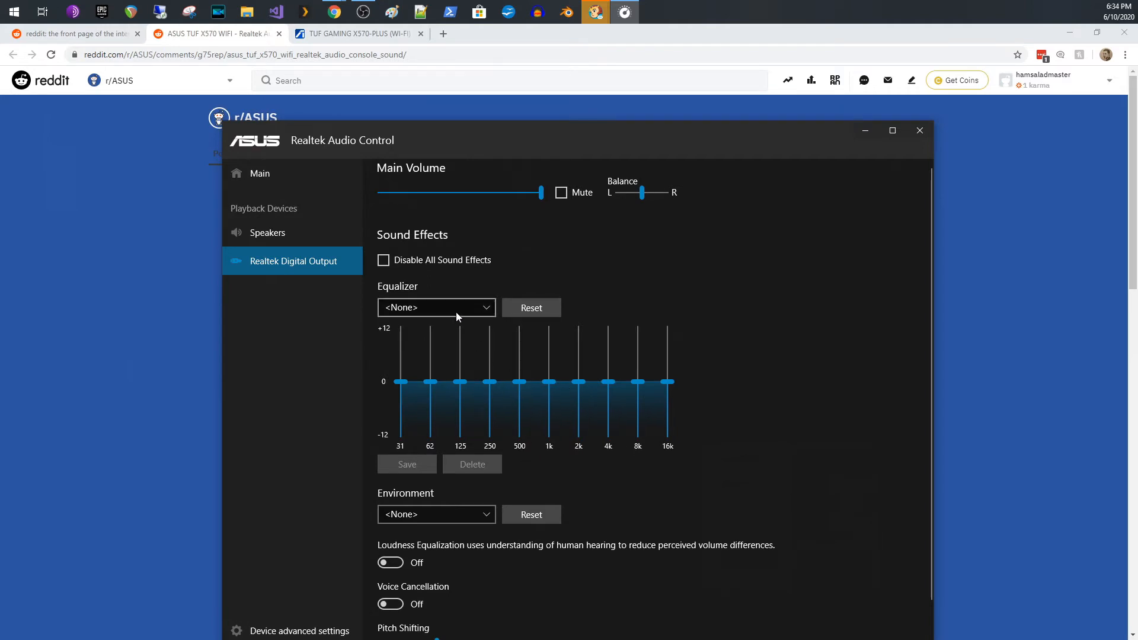
click(436, 307)
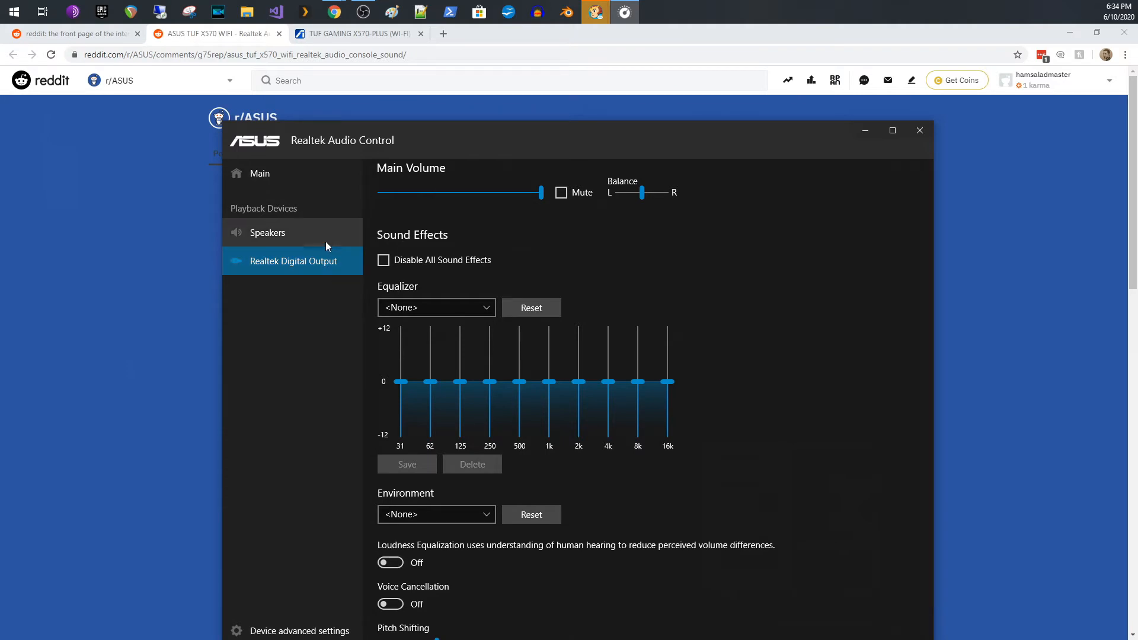
Review the Speakers page: DTS Custom sound effects, default format and stereo speaker configuration
click(268, 232)
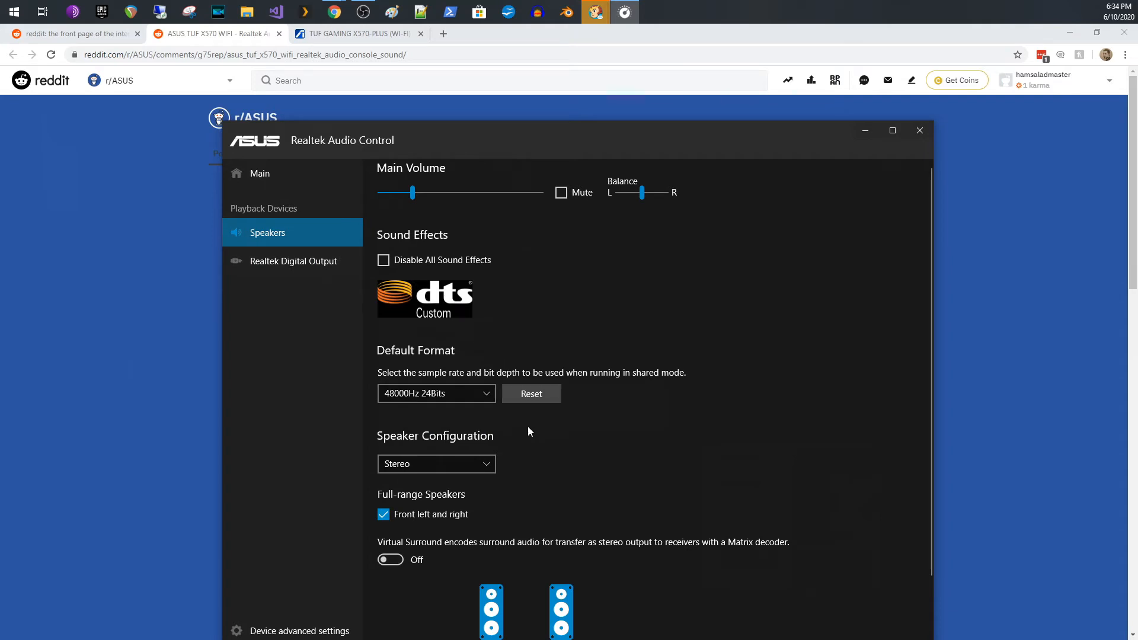
mouse_move(779, 485)
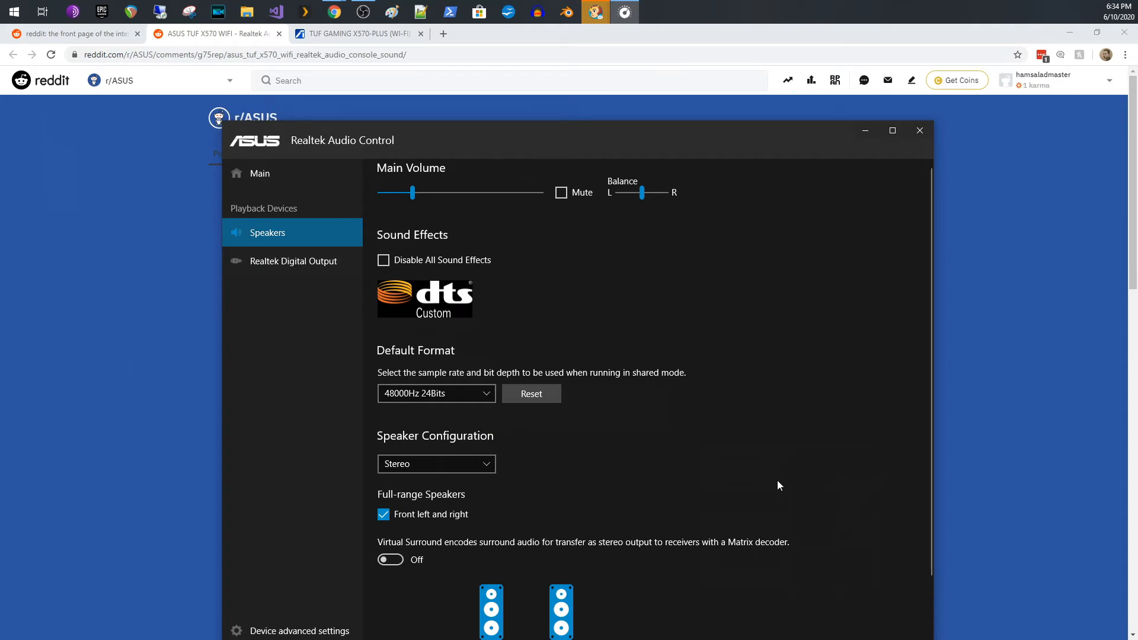
scroll(down, 3)
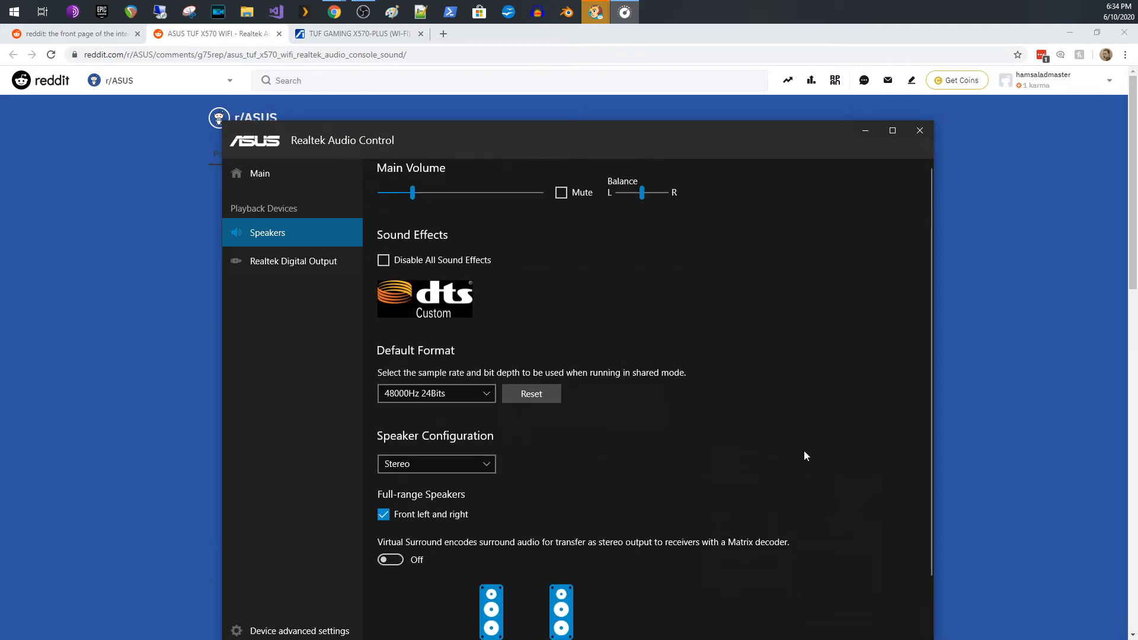
mouse_move(826, 438)
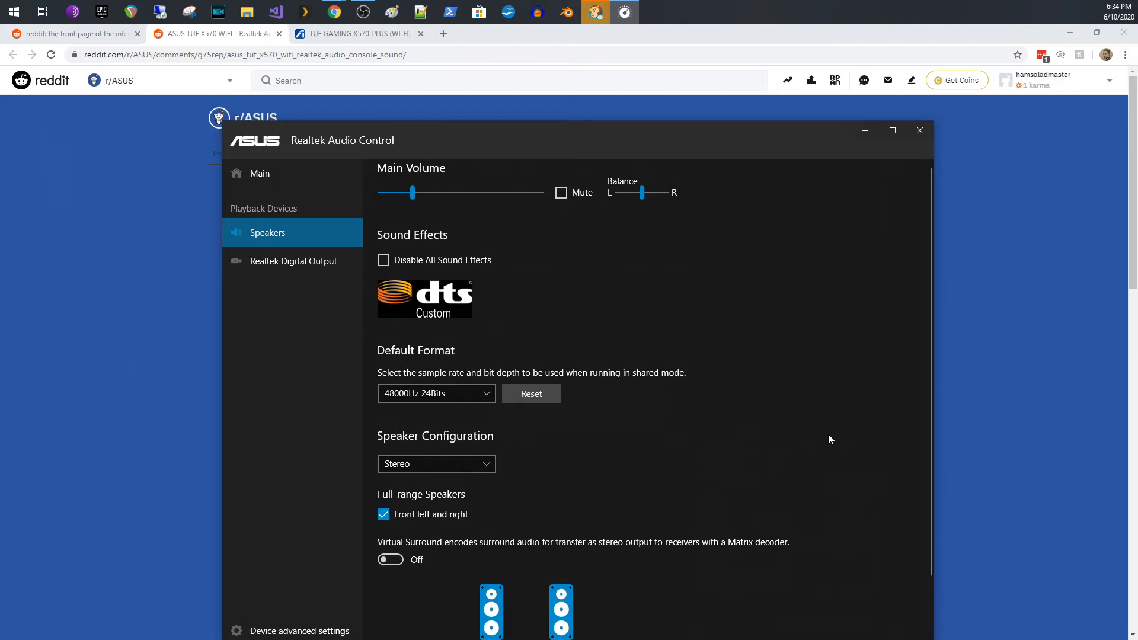
mouse_move(812, 428)
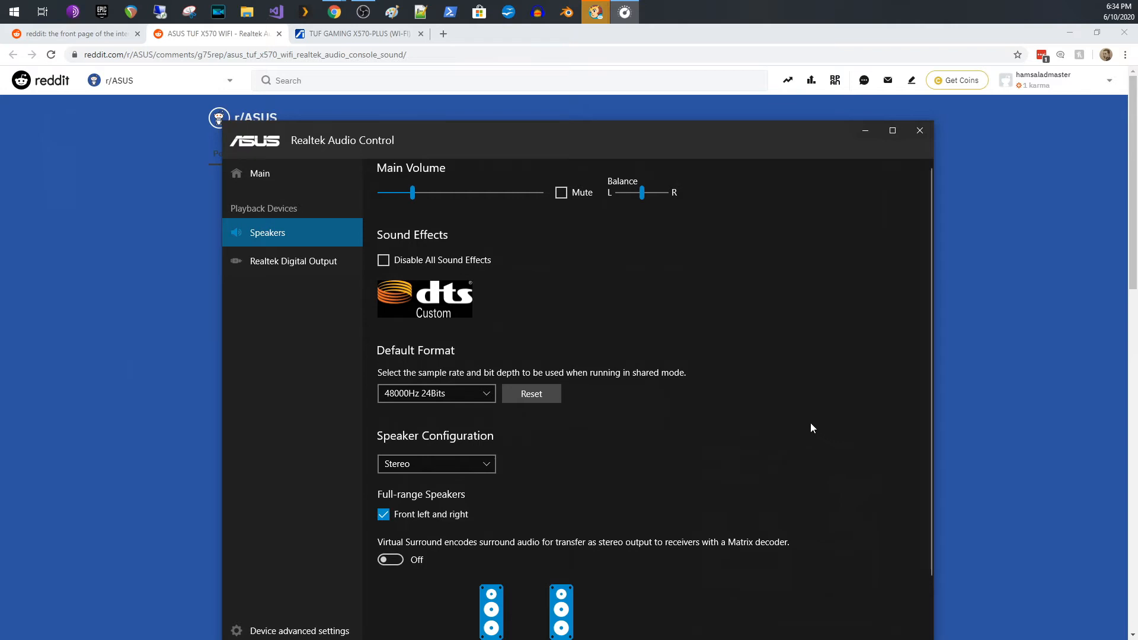
mouse_move(815, 429)
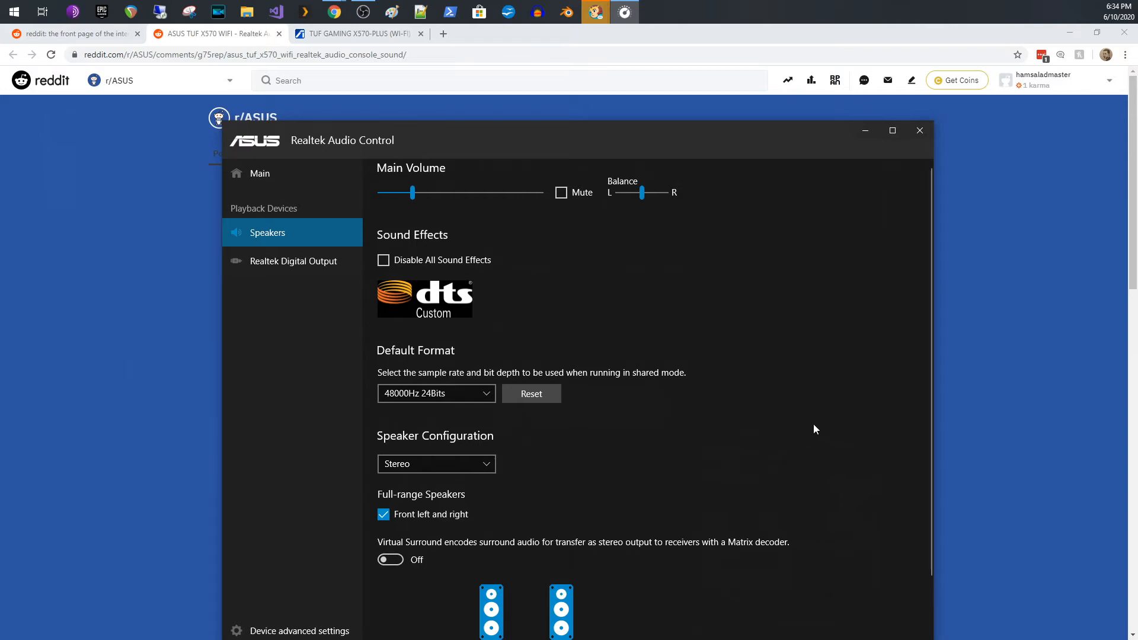
mouse_move(837, 591)
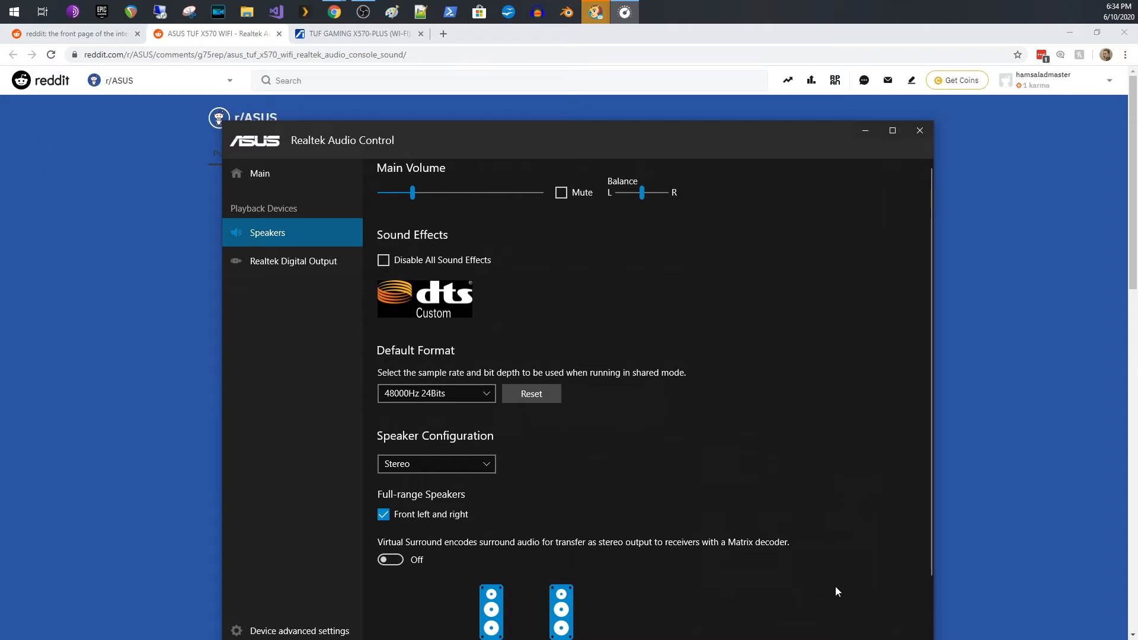
mouse_move(516, 341)
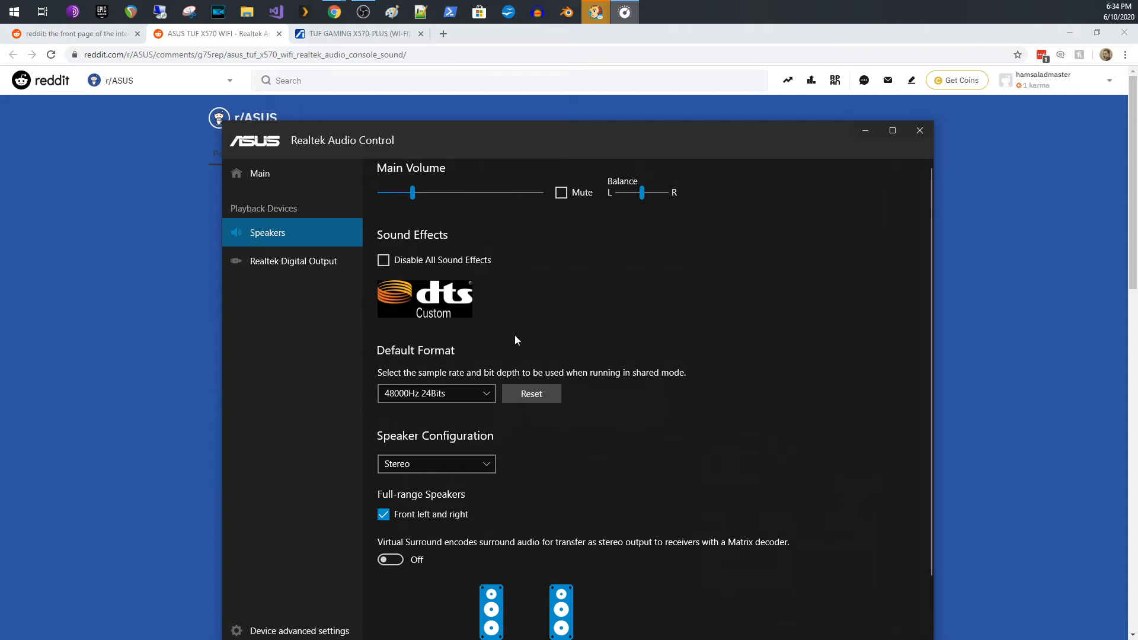
mouse_move(913, 206)
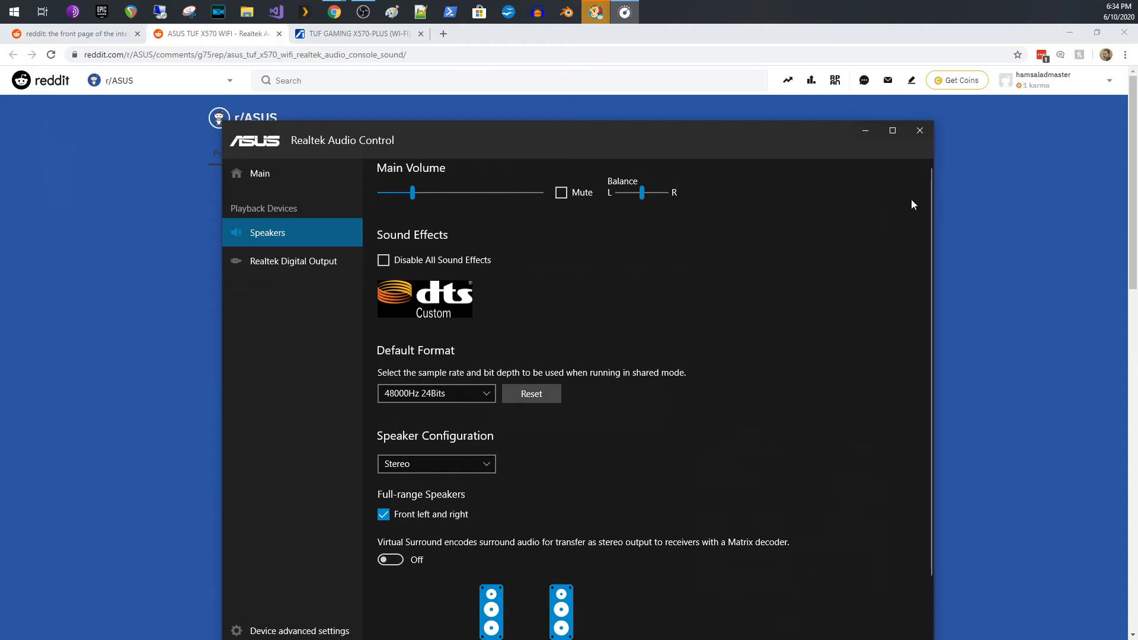
click(919, 130)
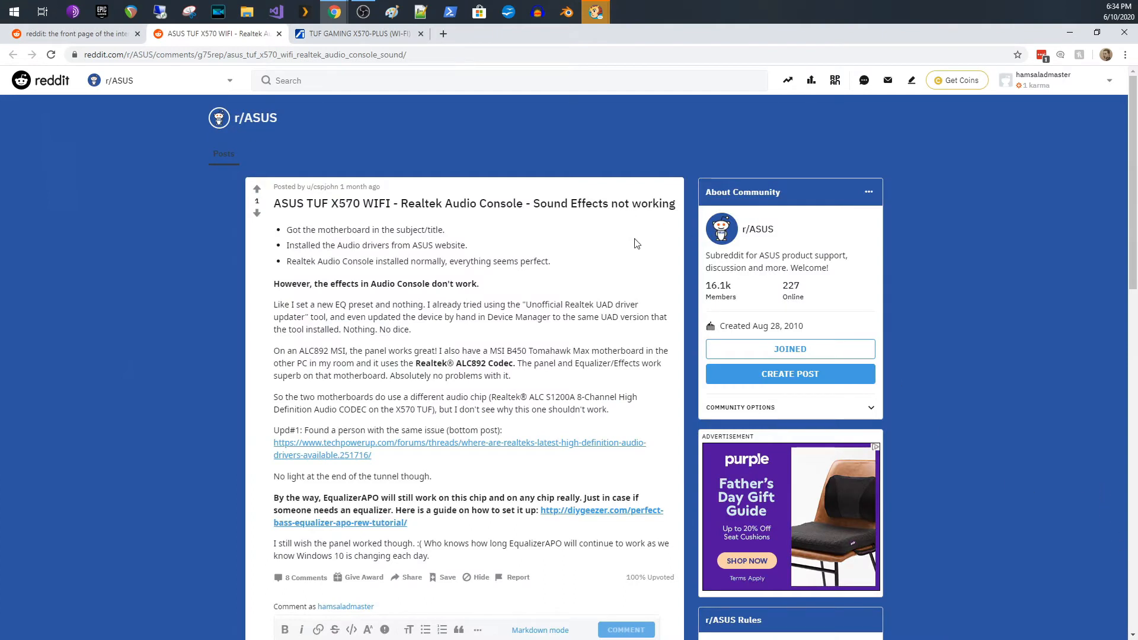
mouse_move(349, 240)
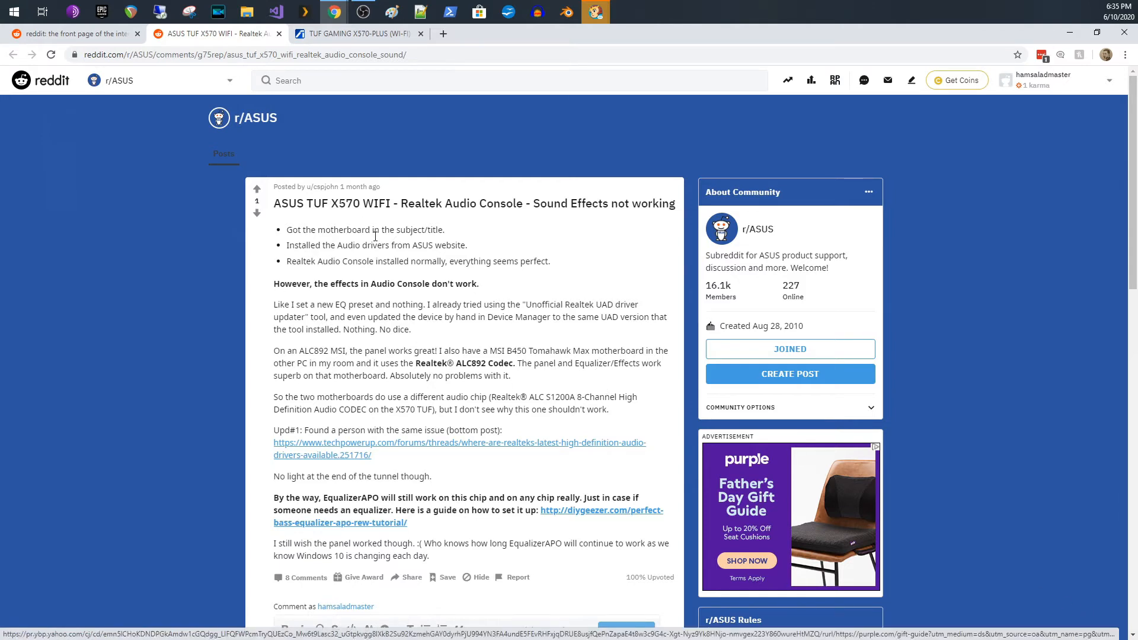
mouse_move(492, 274)
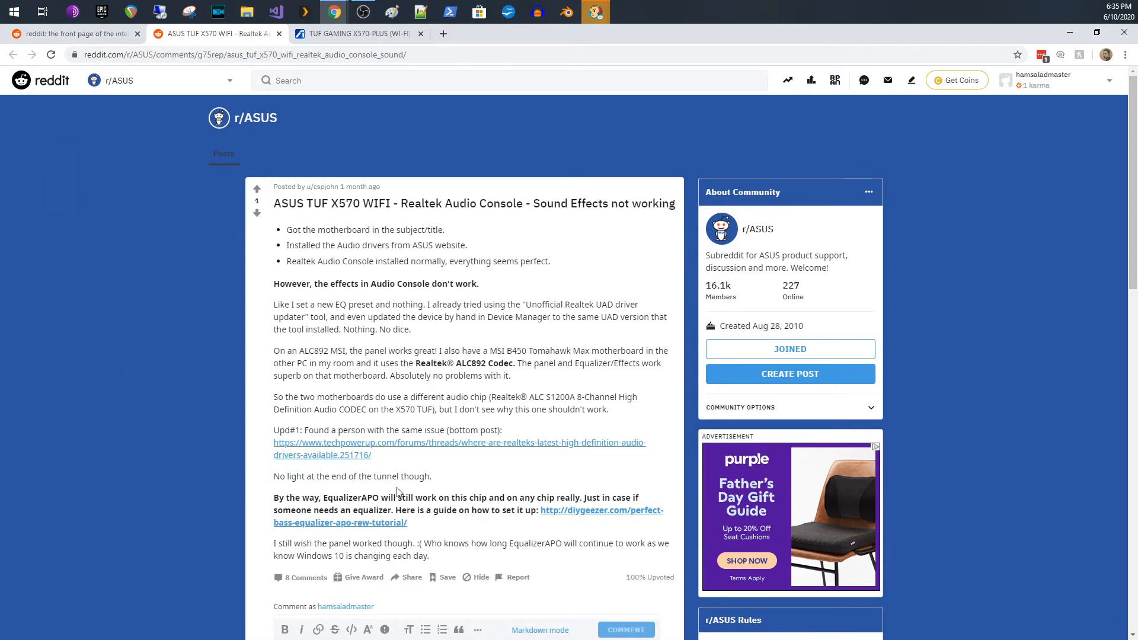
mouse_move(439, 466)
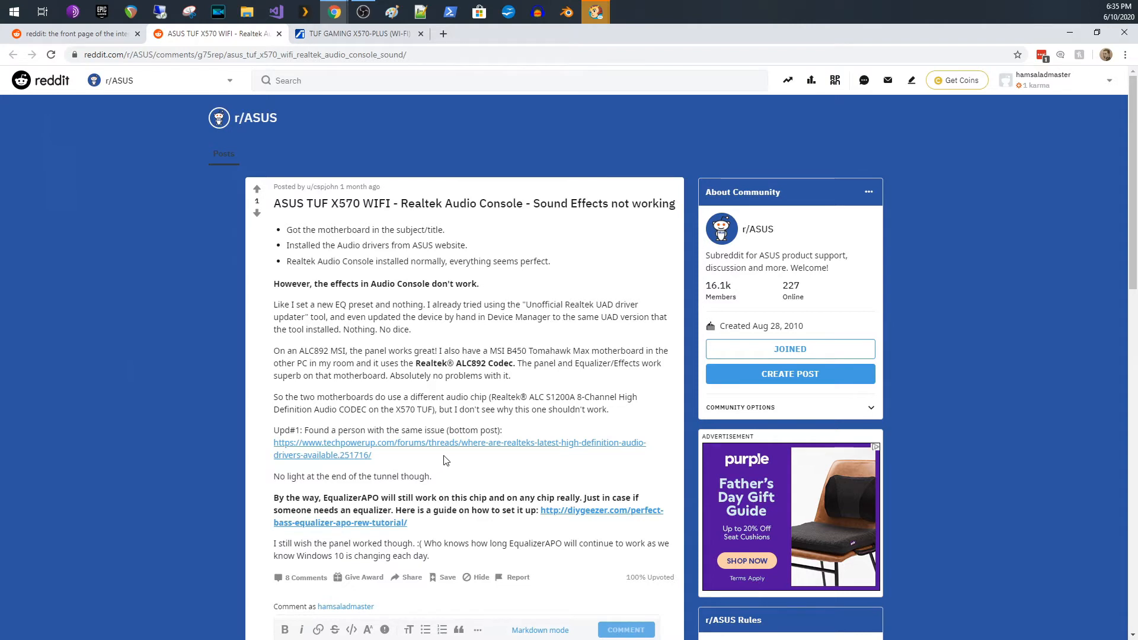
mouse_move(460, 452)
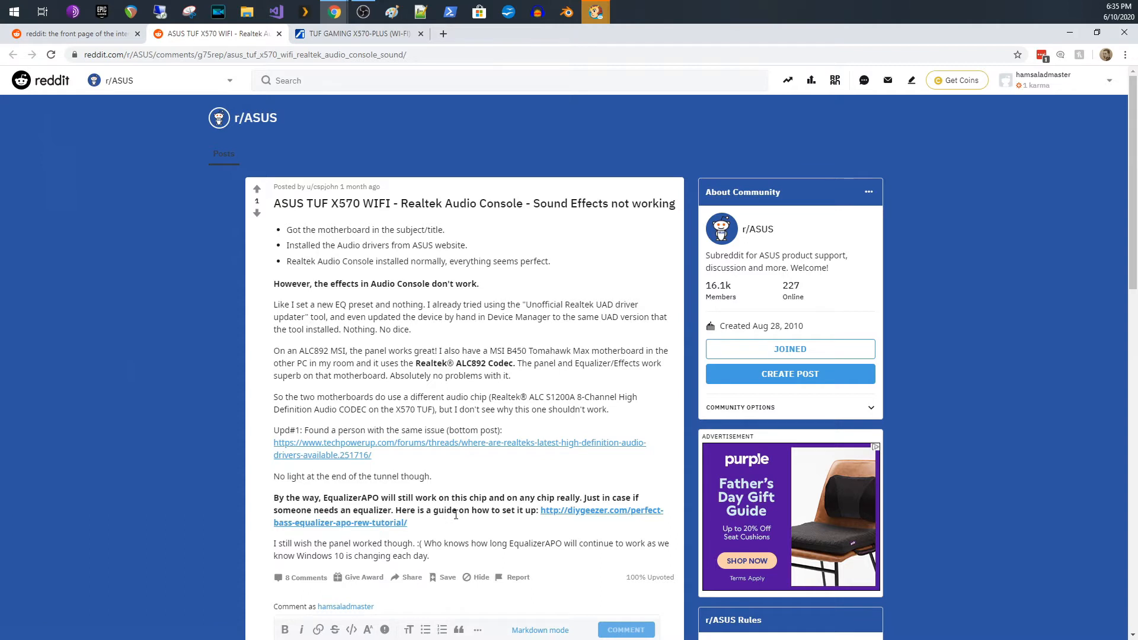
mouse_move(540, 520)
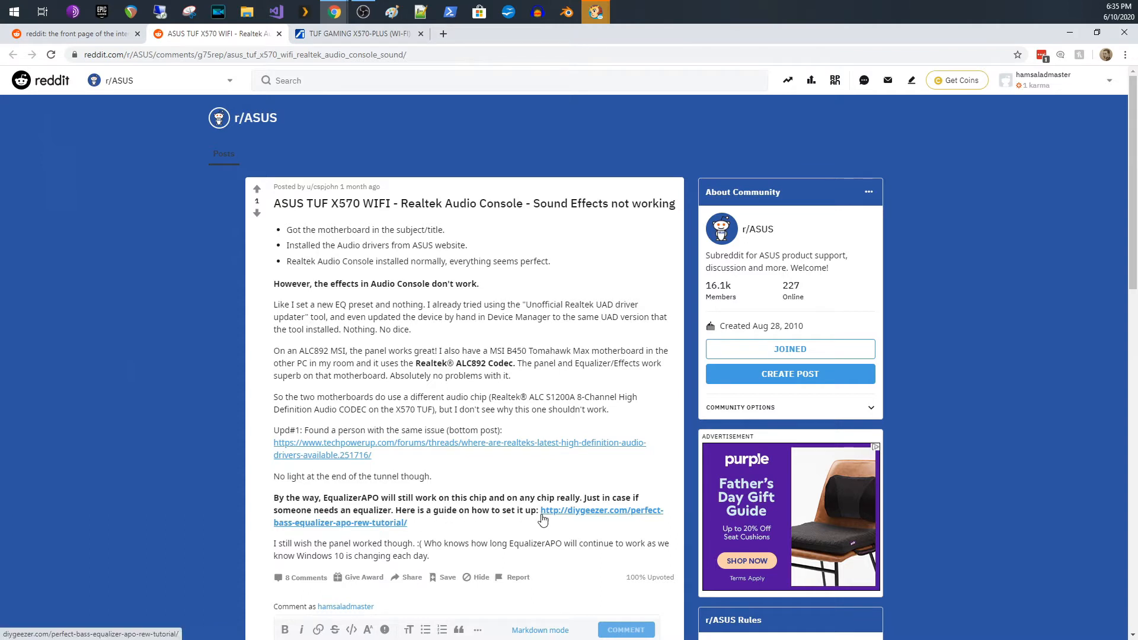
mouse_move(562, 565)
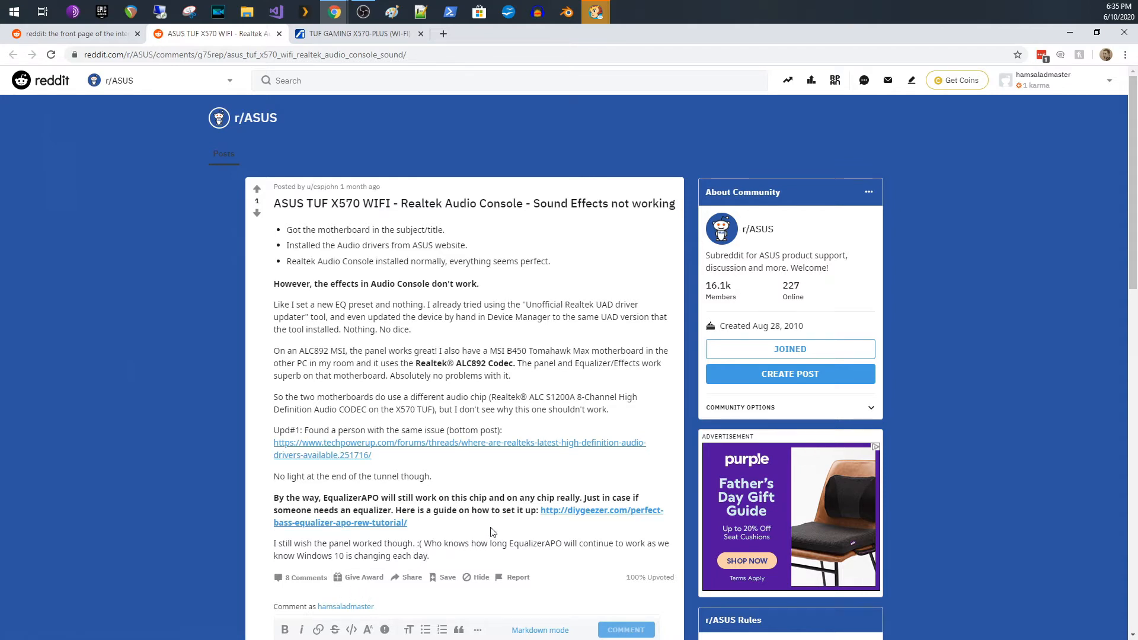
mouse_move(499, 525)
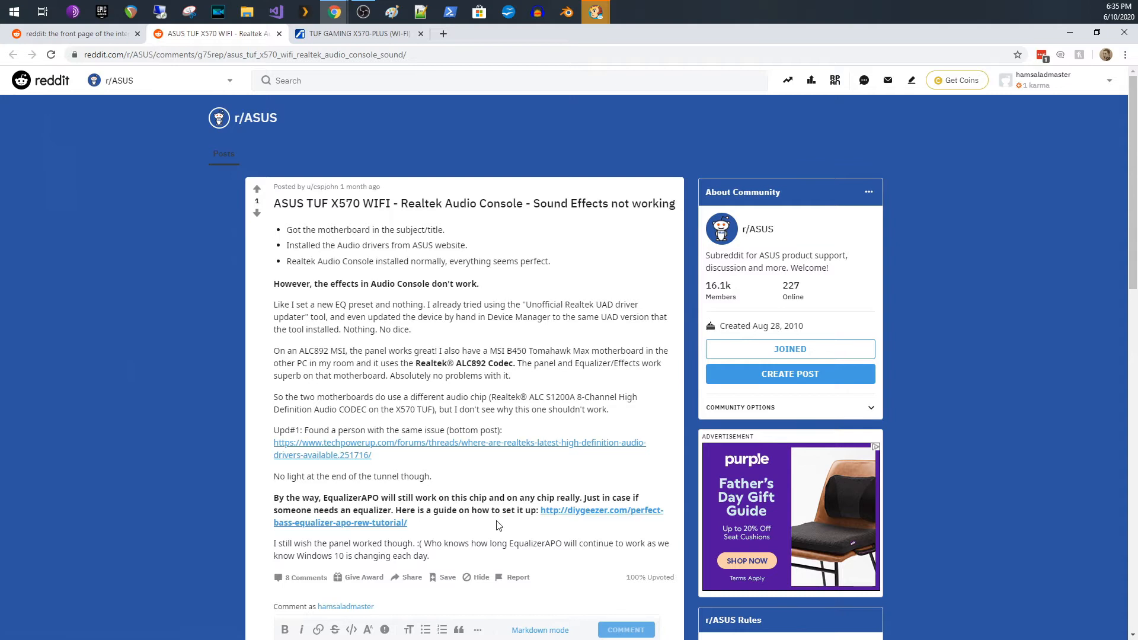
mouse_move(489, 555)
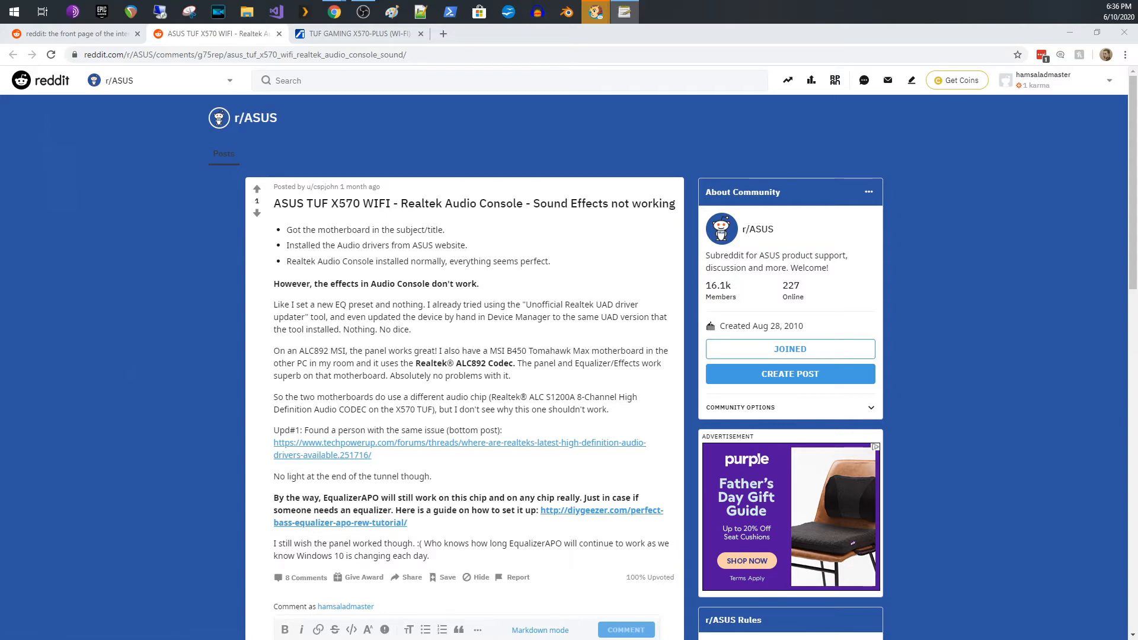
drag(310, 187, 445, 230)
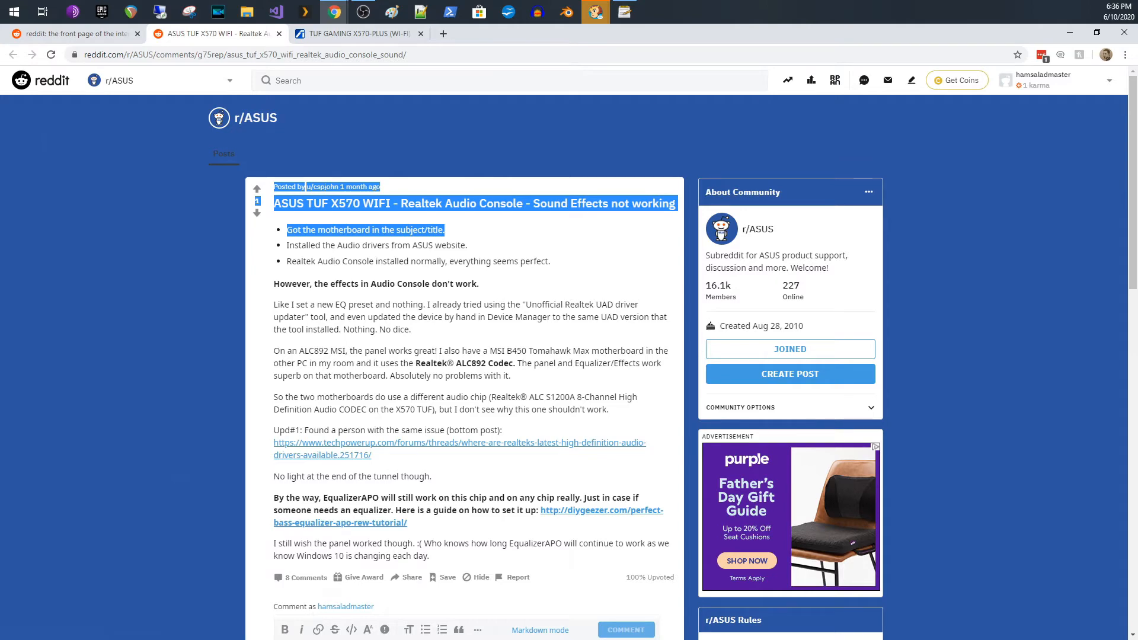
Launch the Configuration Editor on config.txt and inspect the device list, keeping the Behringer line input
click(595, 11)
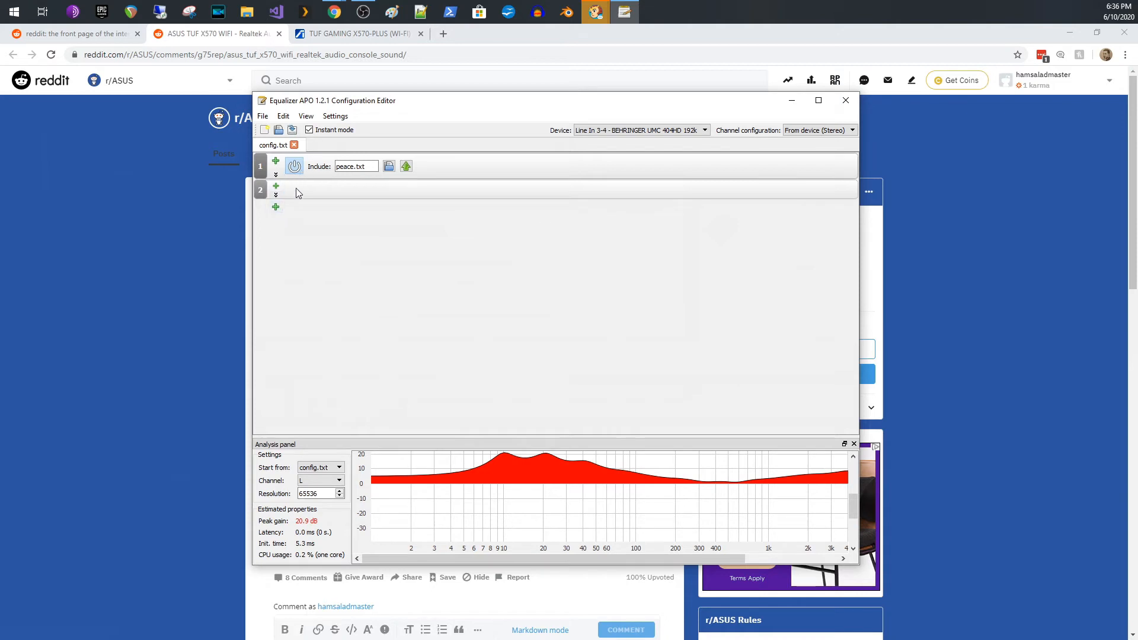
mouse_move(484, 208)
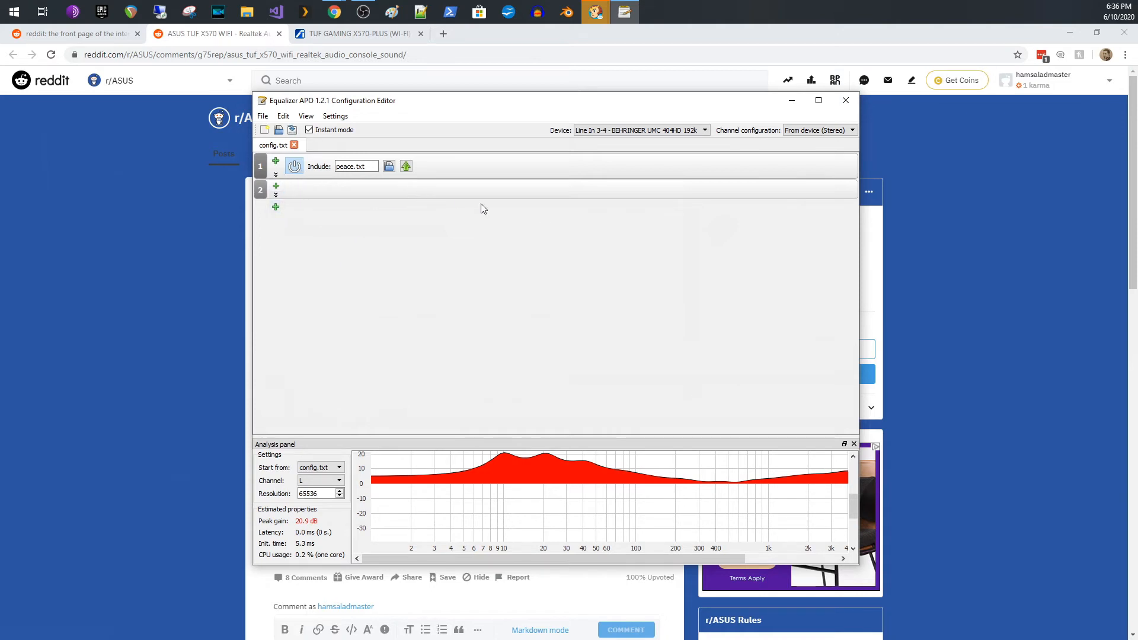
click(704, 130)
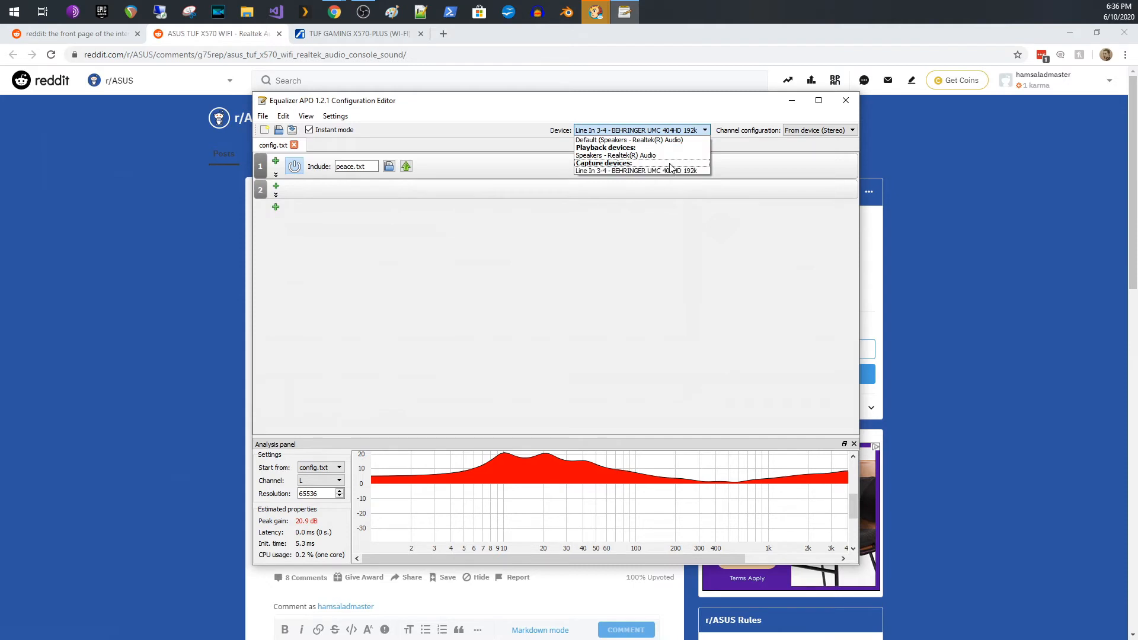
mouse_move(664, 153)
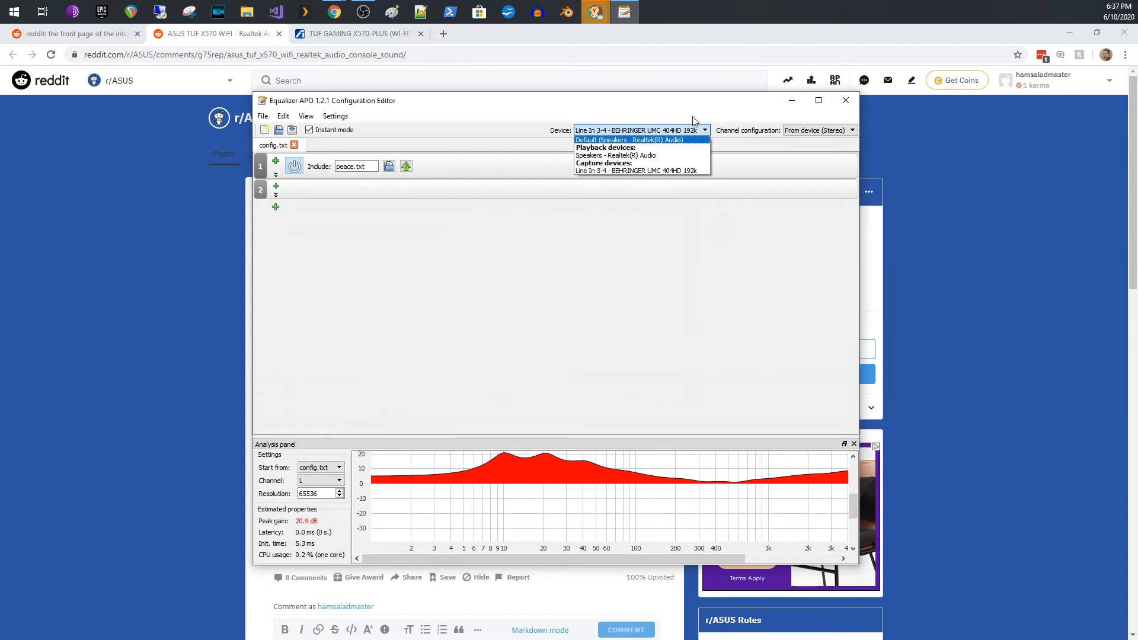
click(643, 171)
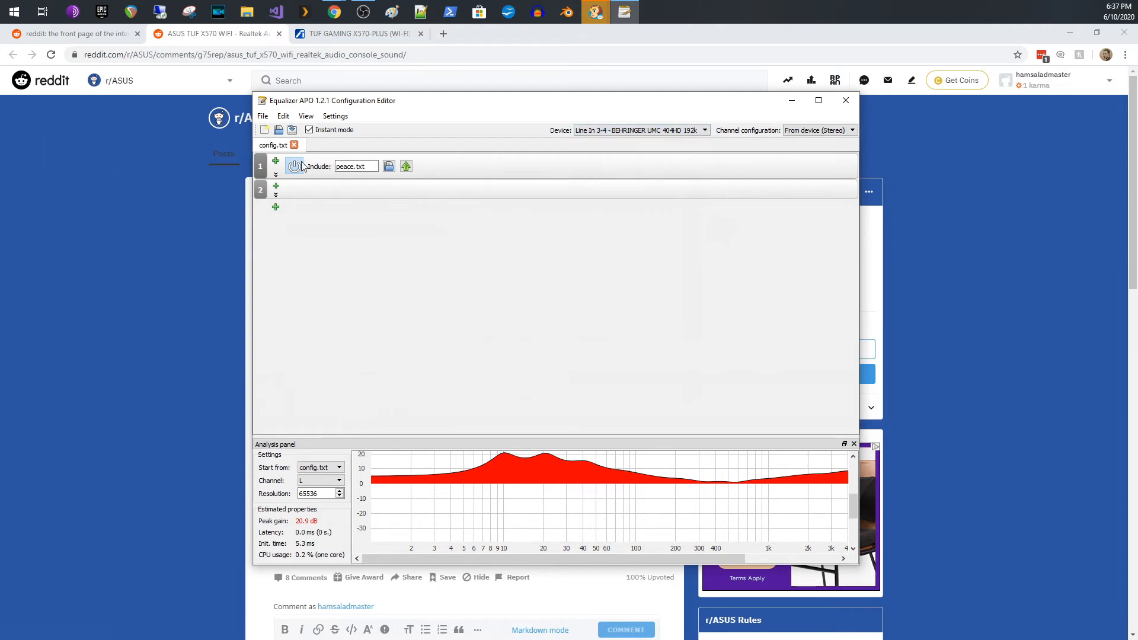
mouse_move(475, 250)
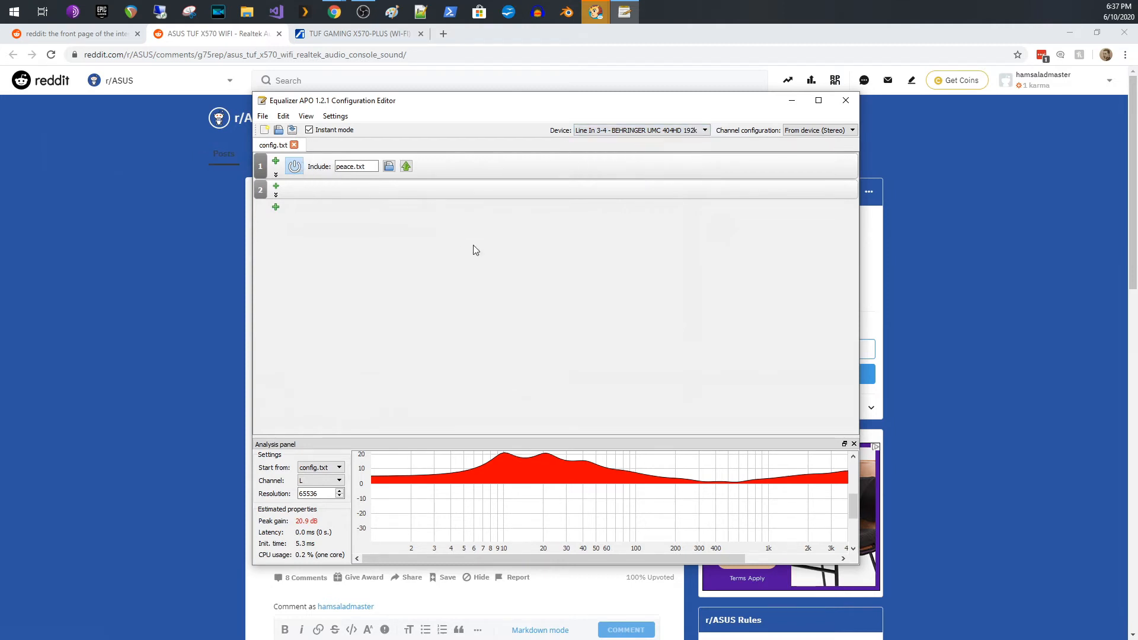
mouse_move(471, 240)
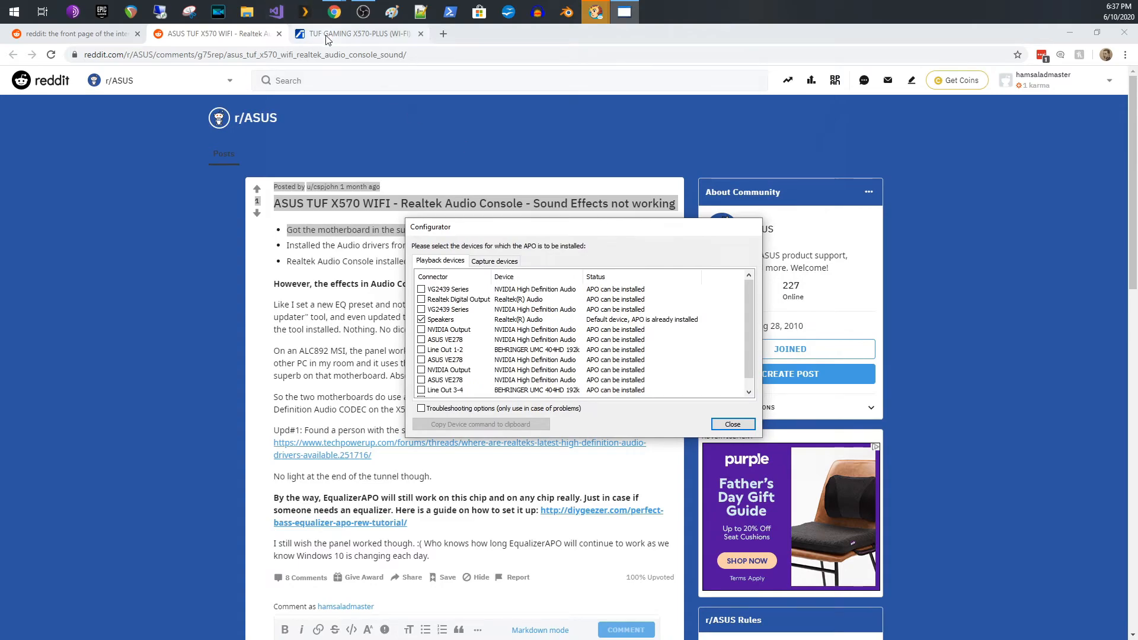
Check capture devices, then show Speakers troubleshooting options with pre-mix and post-mix APO enabled
click(348, 33)
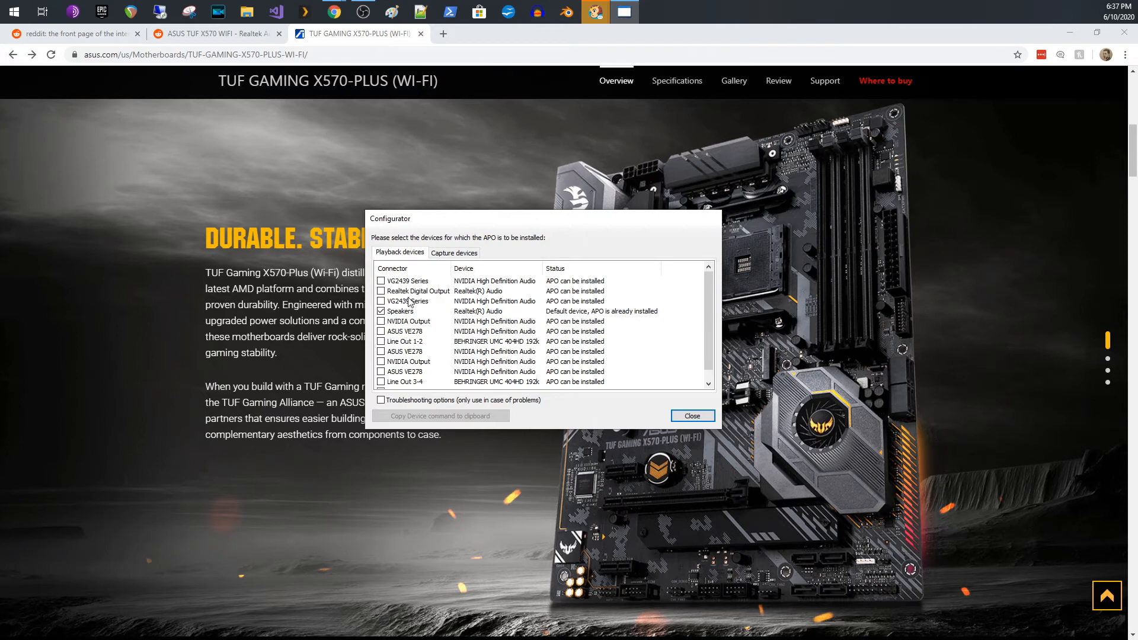
click(454, 252)
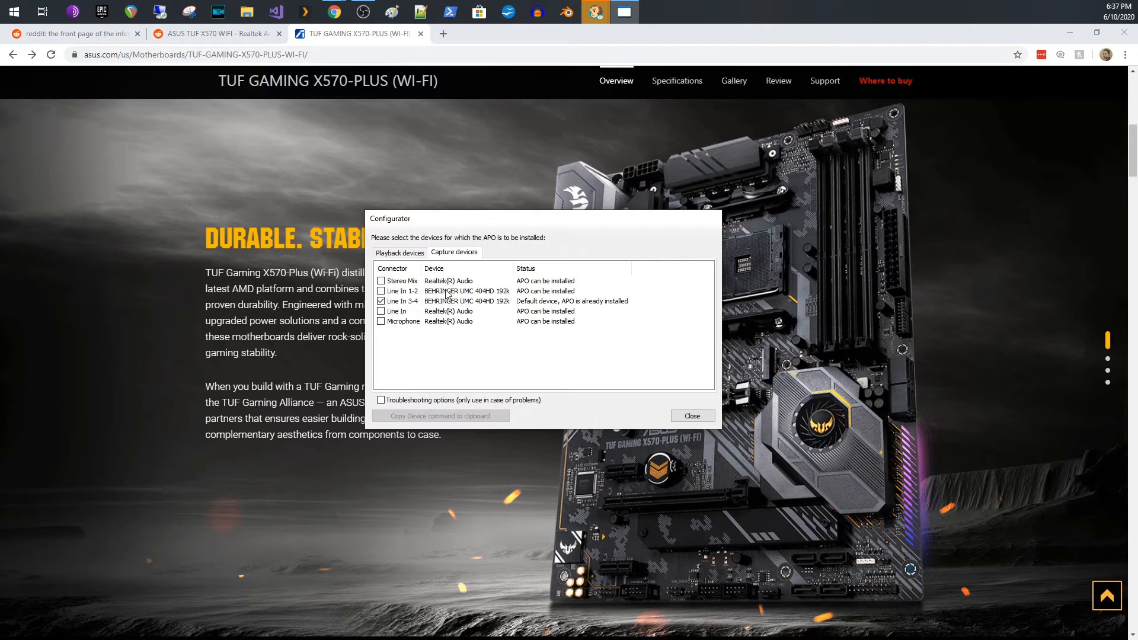
click(400, 252)
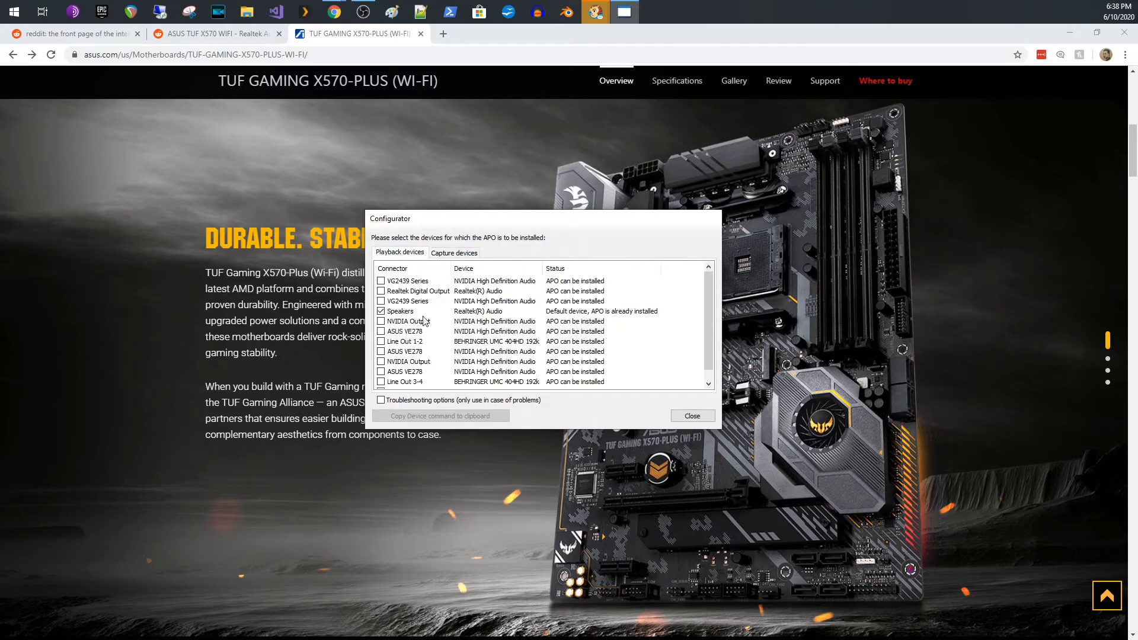
click(401, 311)
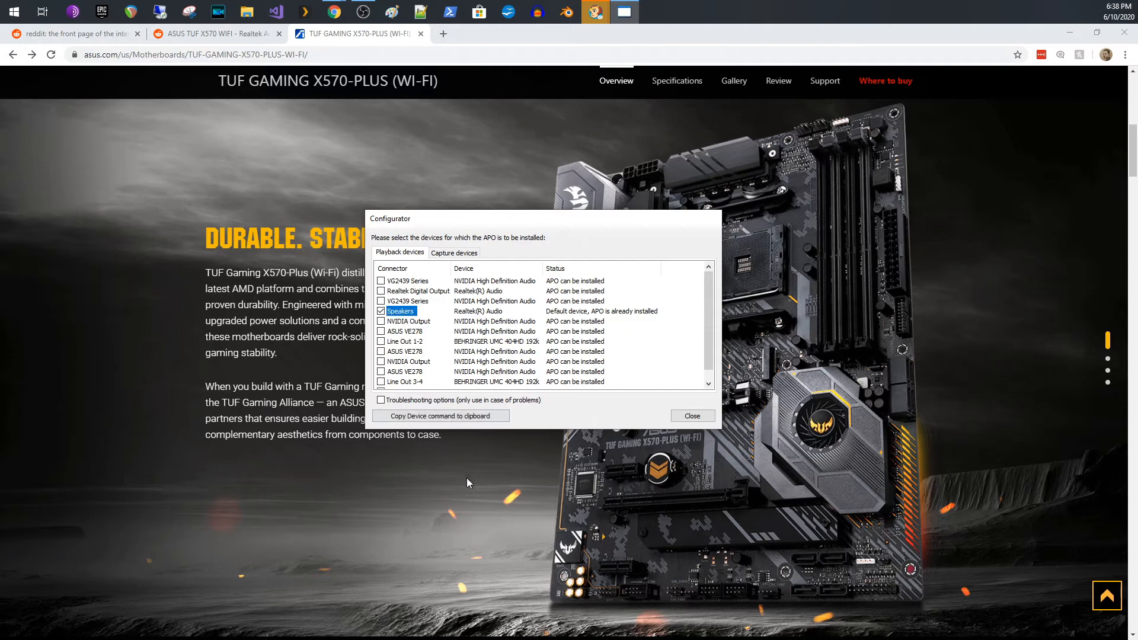
mouse_move(387, 405)
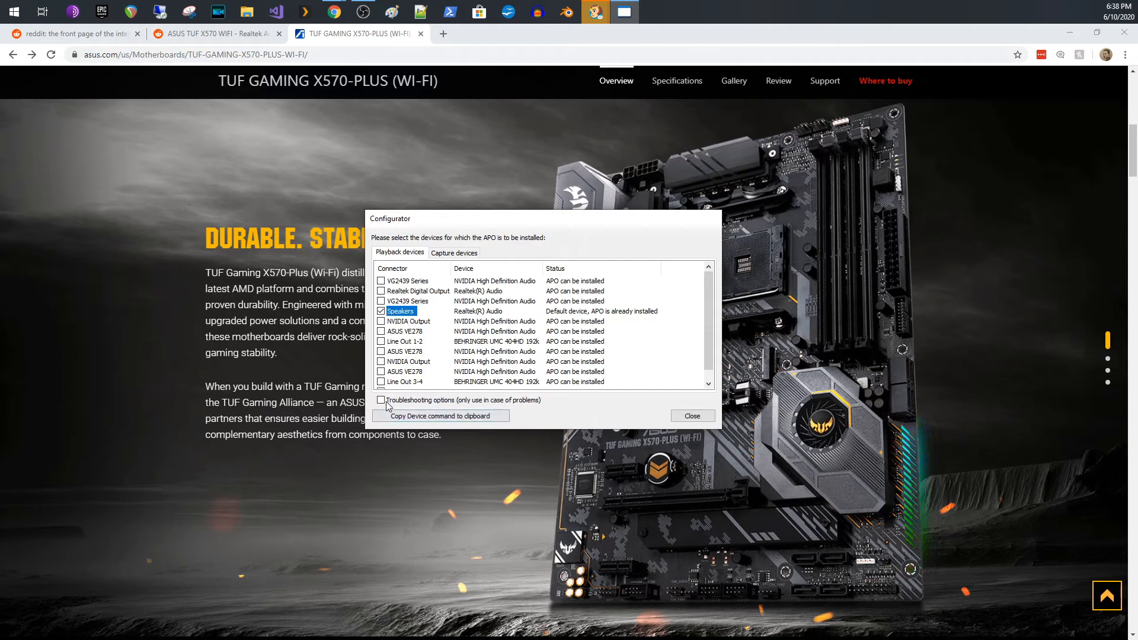
click(380, 400)
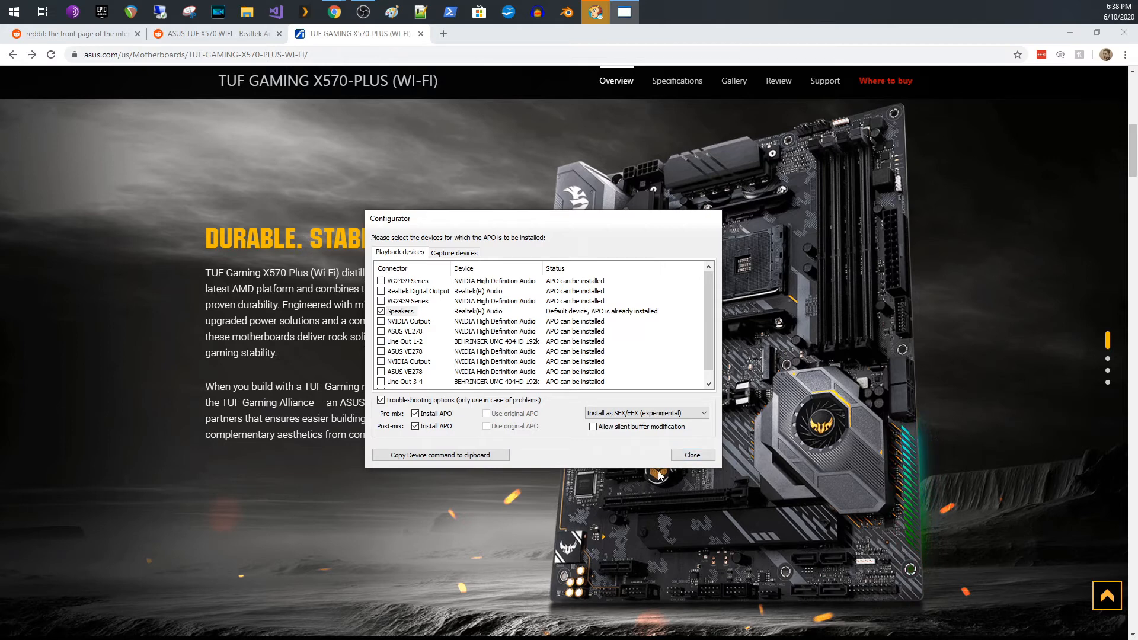
mouse_move(442, 282)
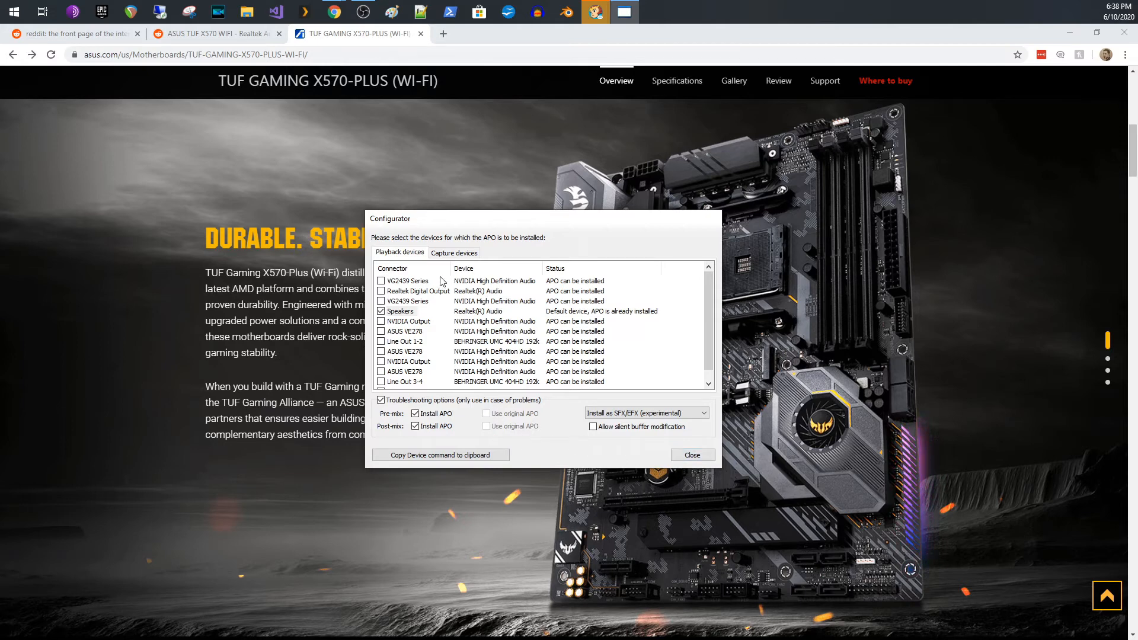
Select the Line In 3-4 capture device with Install APO and original APO kept, then close
click(454, 252)
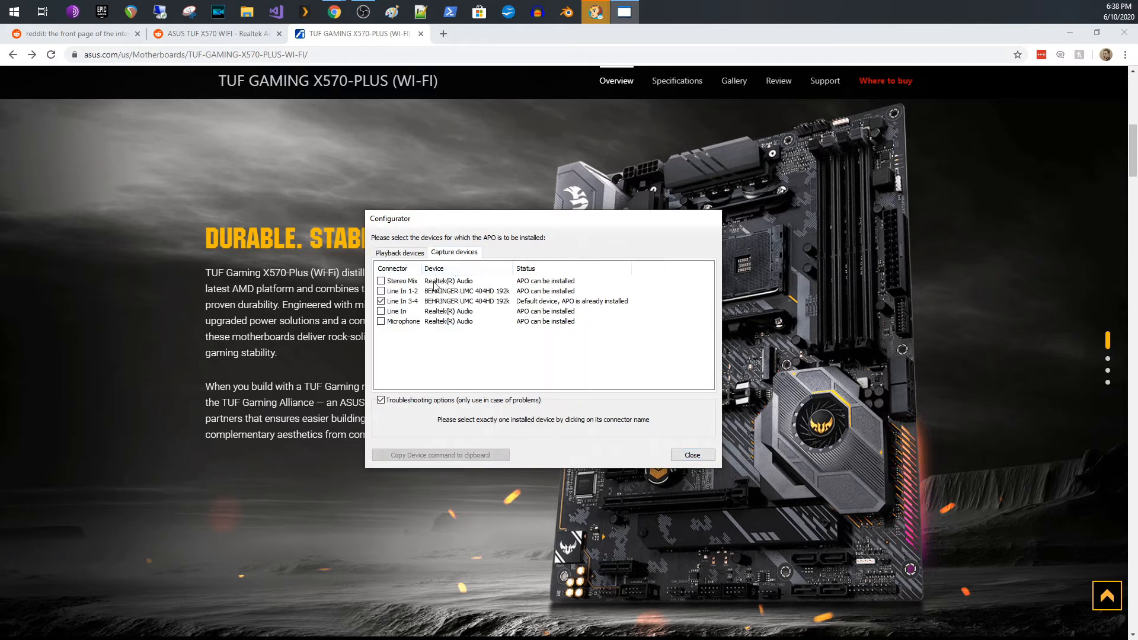
click(401, 301)
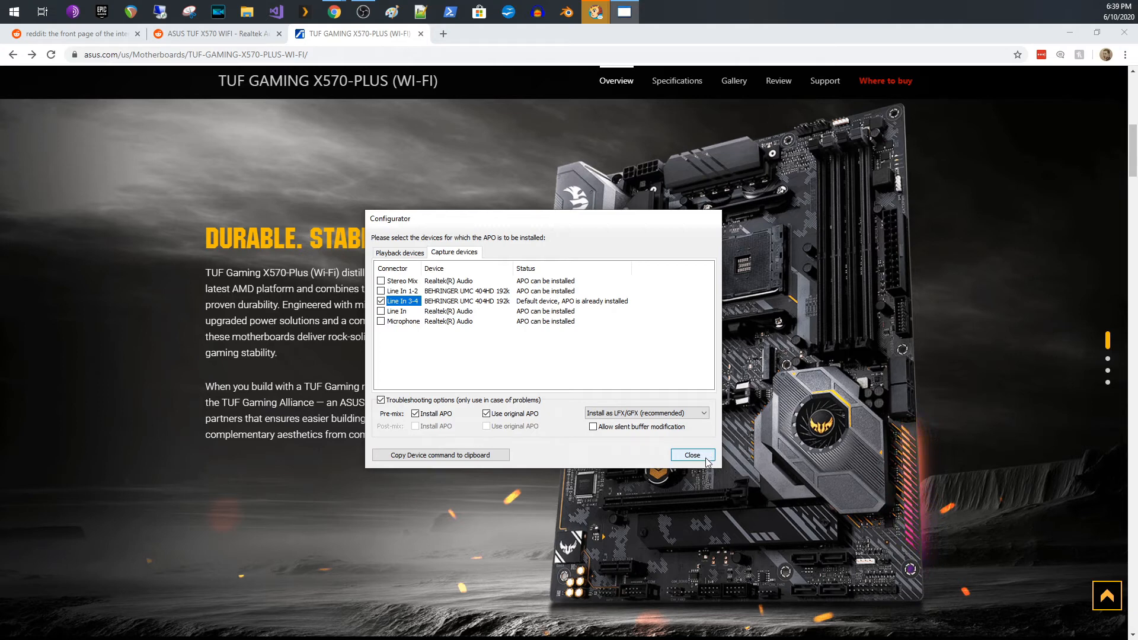
click(692, 455)
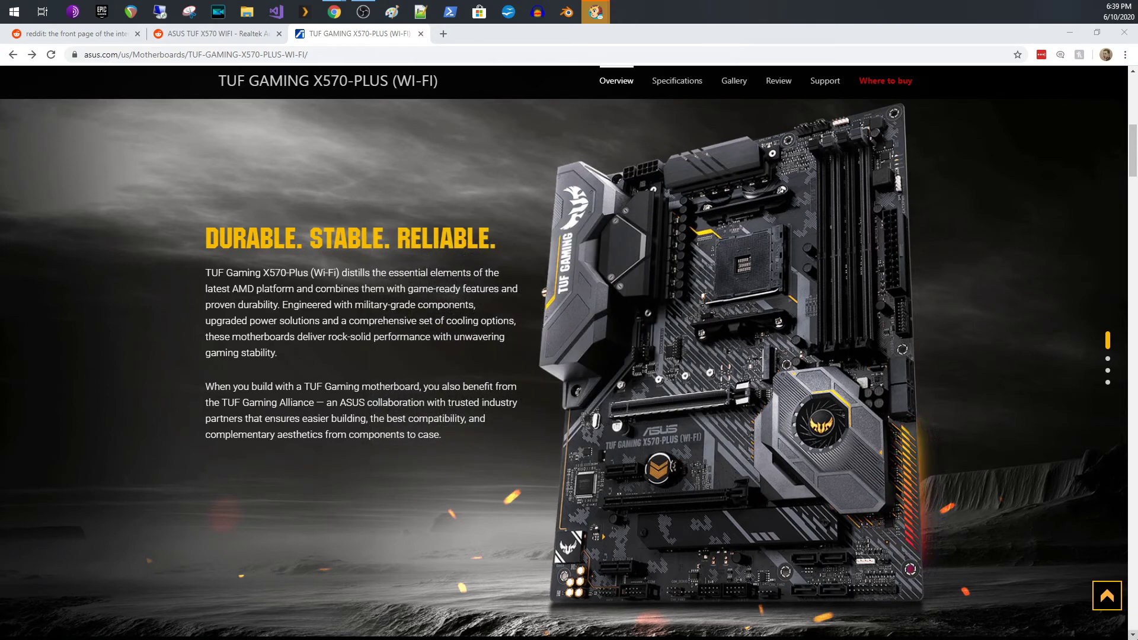
mouse_move(217, 68)
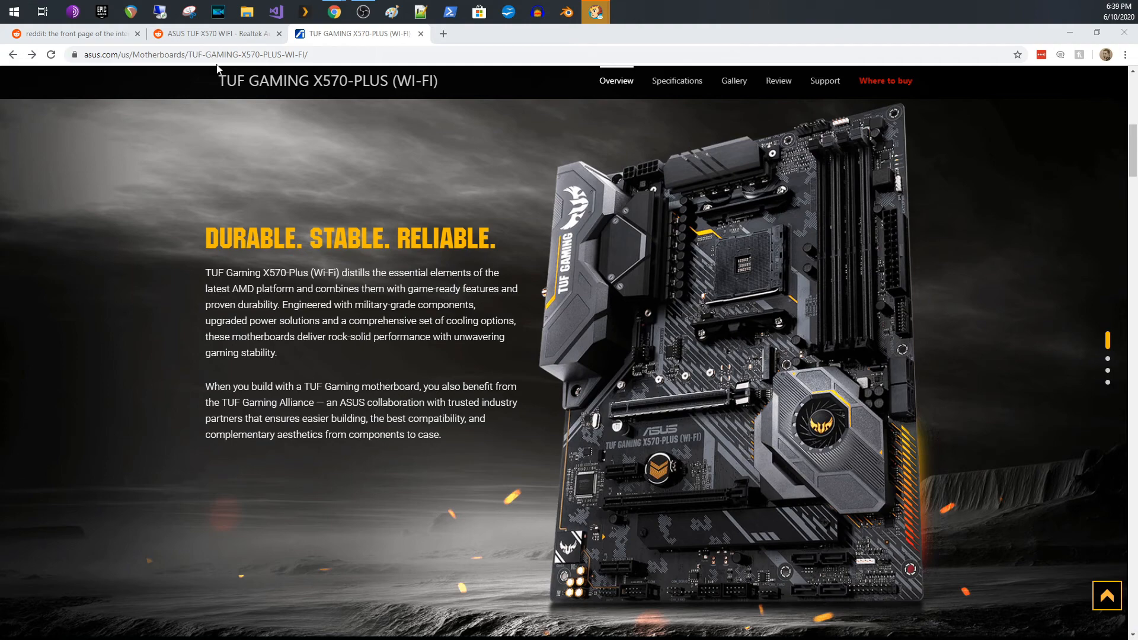
Start Peace and pick the Full interface with saving and speaker selection features
click(13, 10)
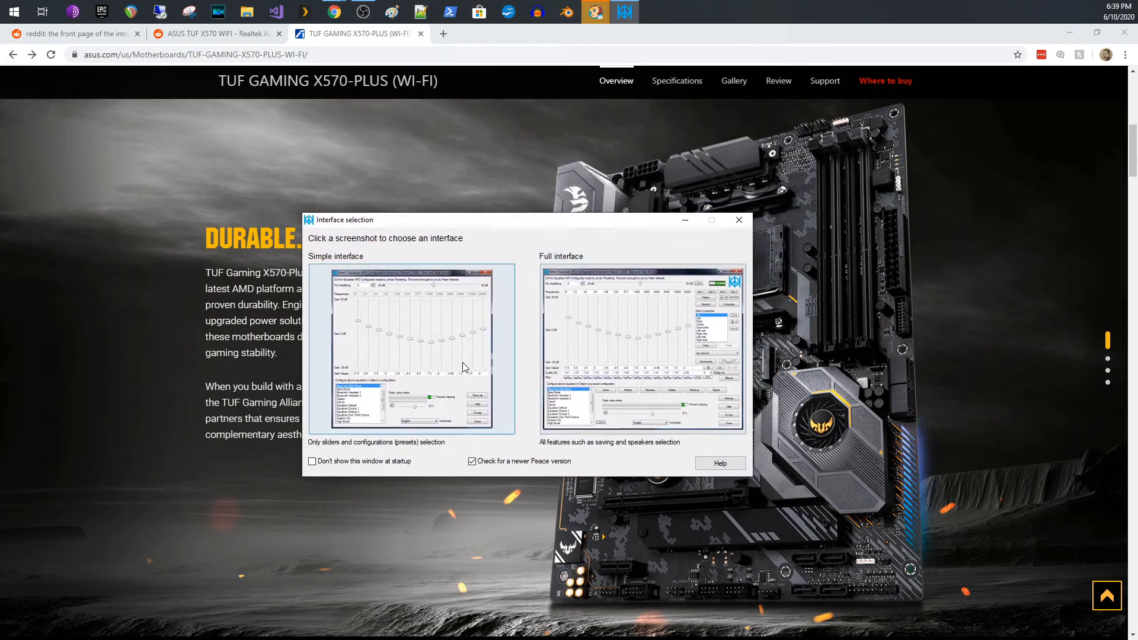
mouse_move(397, 331)
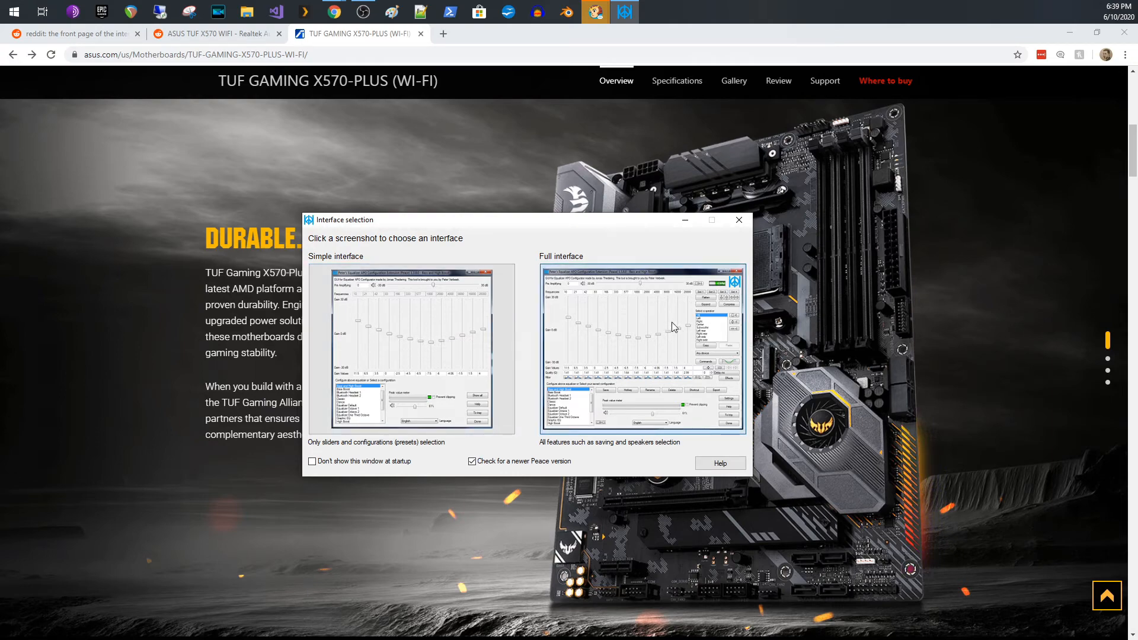
click(739, 220)
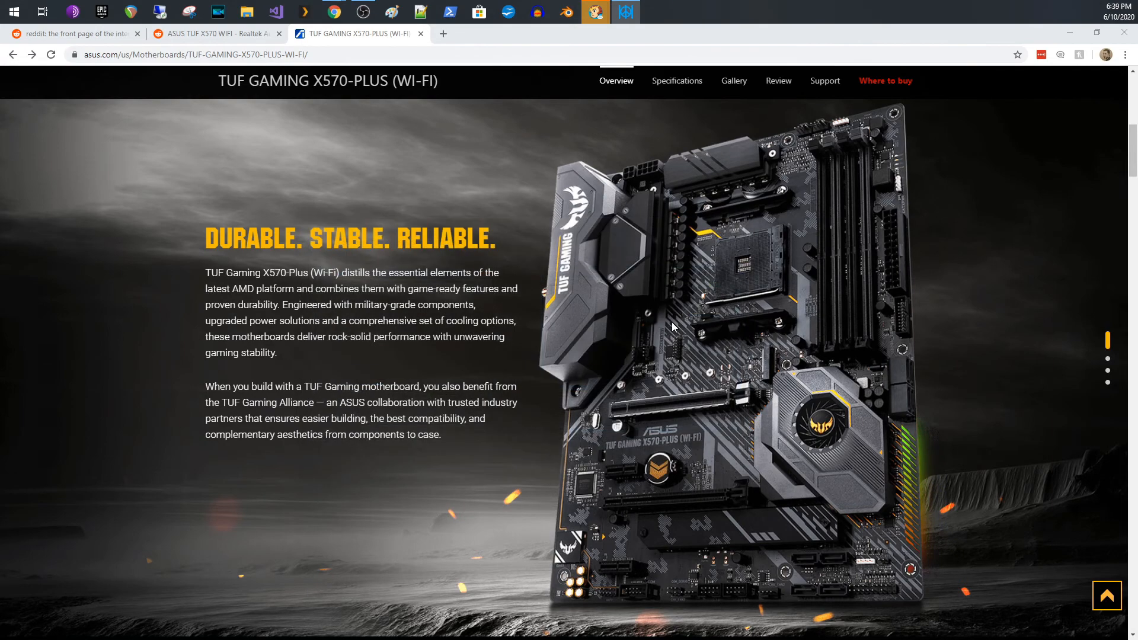
mouse_move(725, 294)
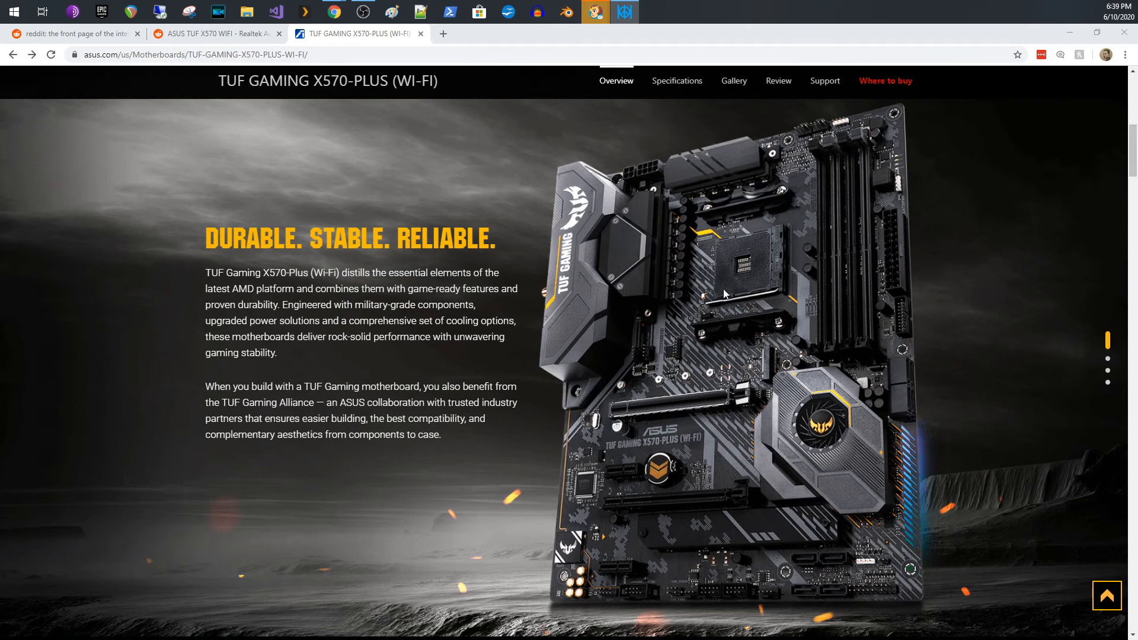
click(625, 11)
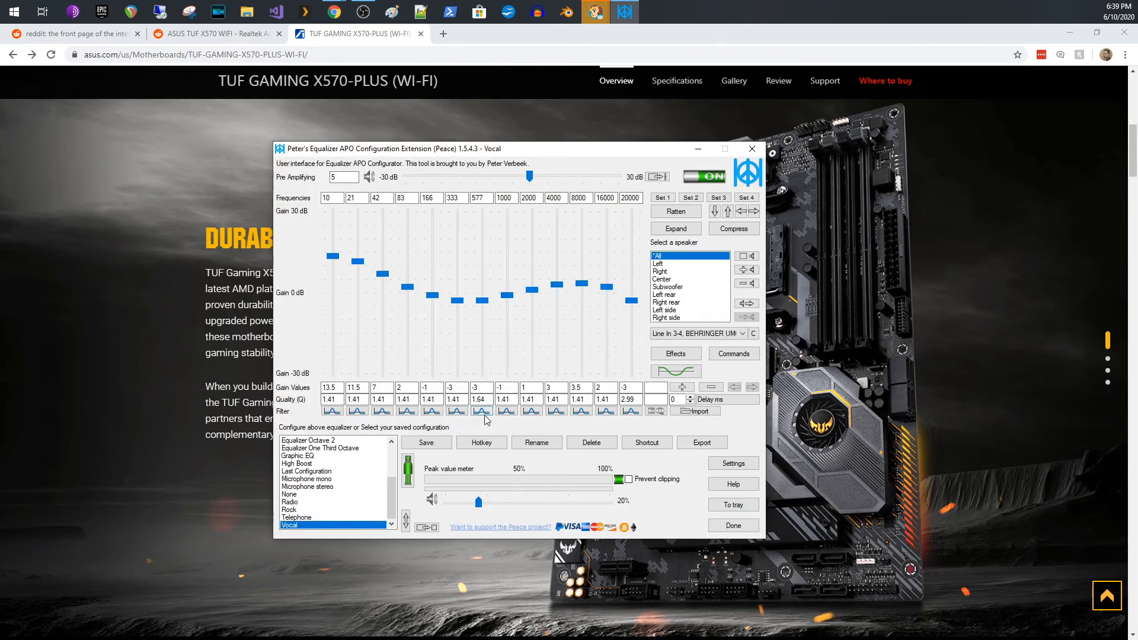
mouse_move(395, 563)
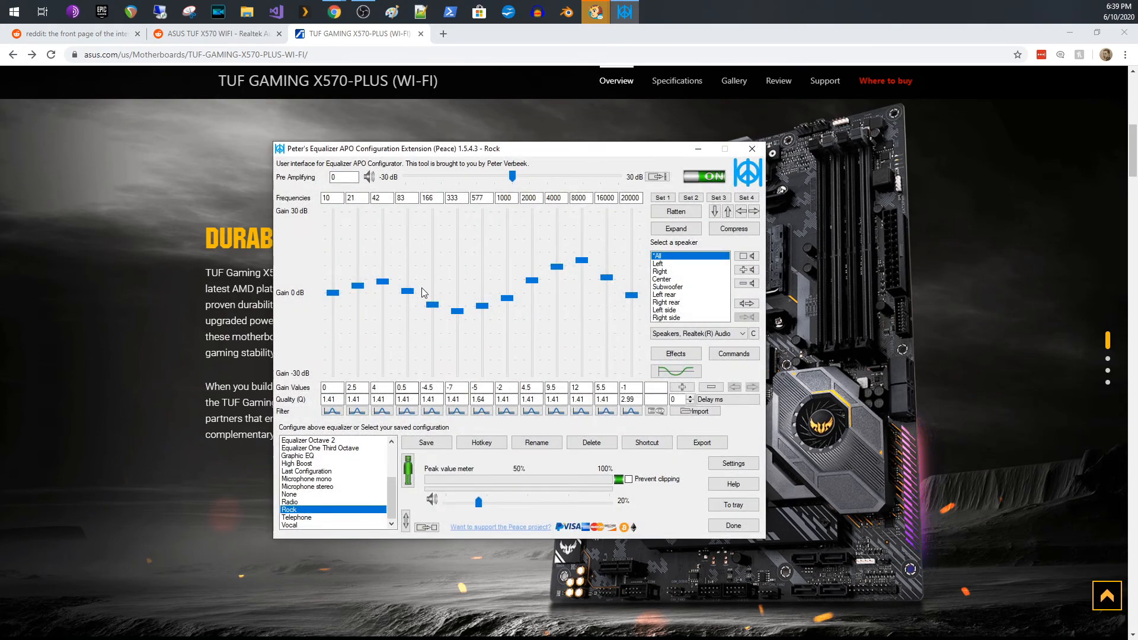
mouse_move(342, 512)
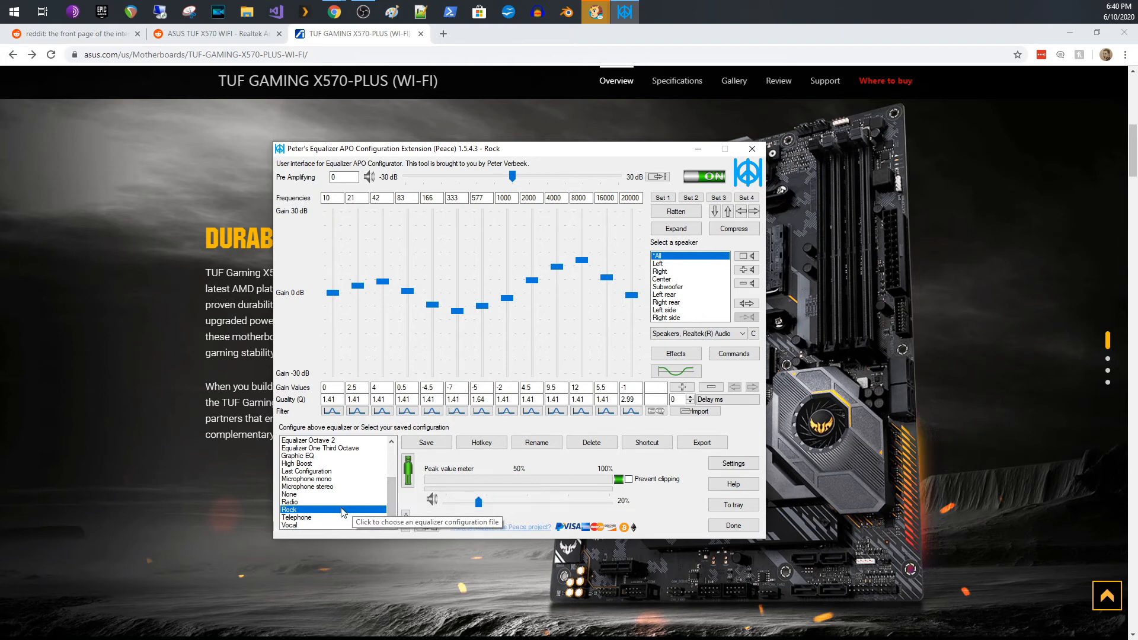
mouse_move(372, 331)
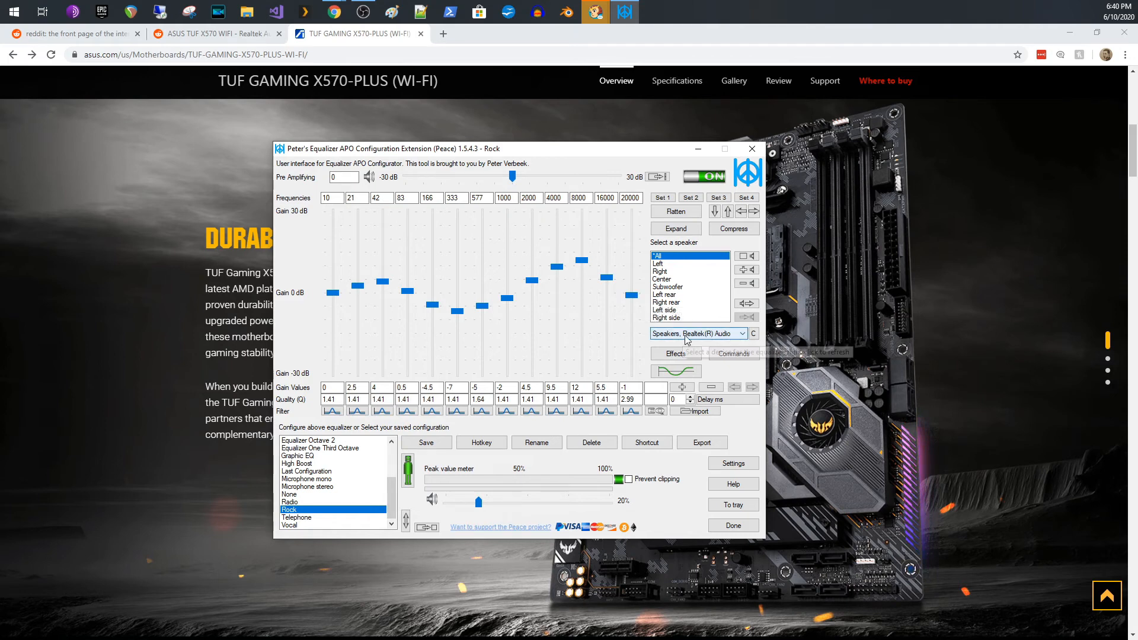
mouse_move(699, 338)
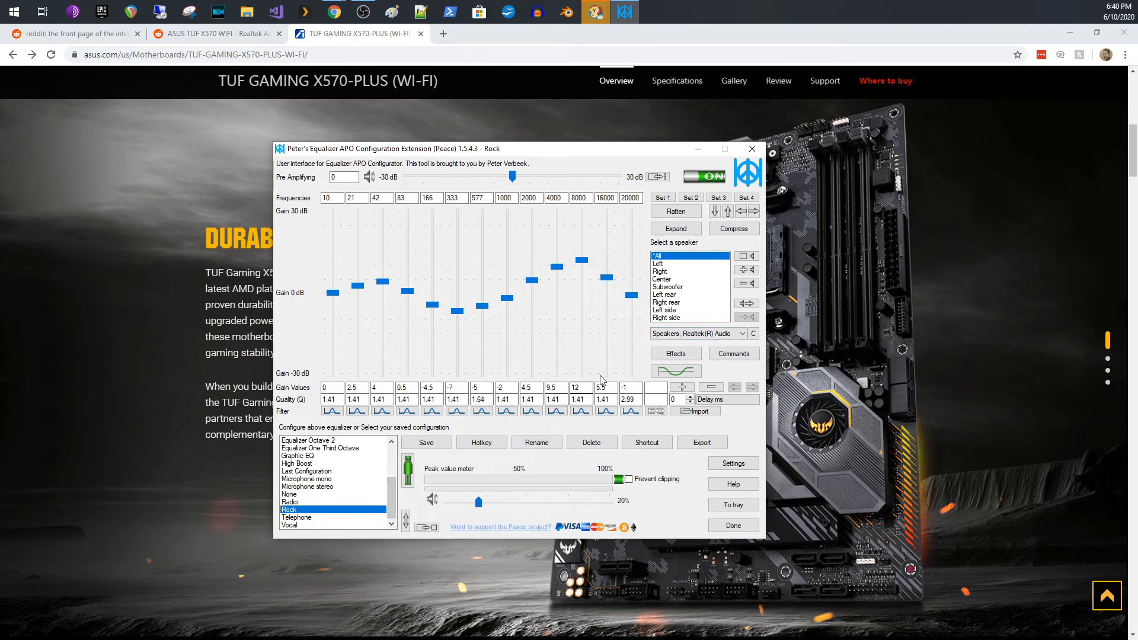
mouse_move(456, 472)
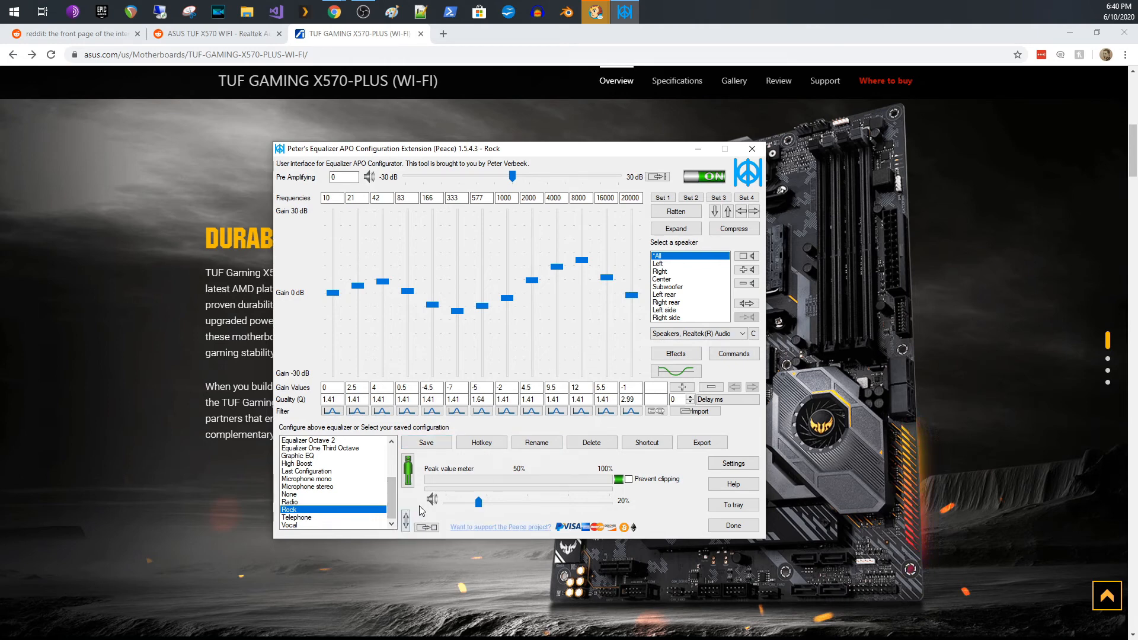
mouse_move(364, 528)
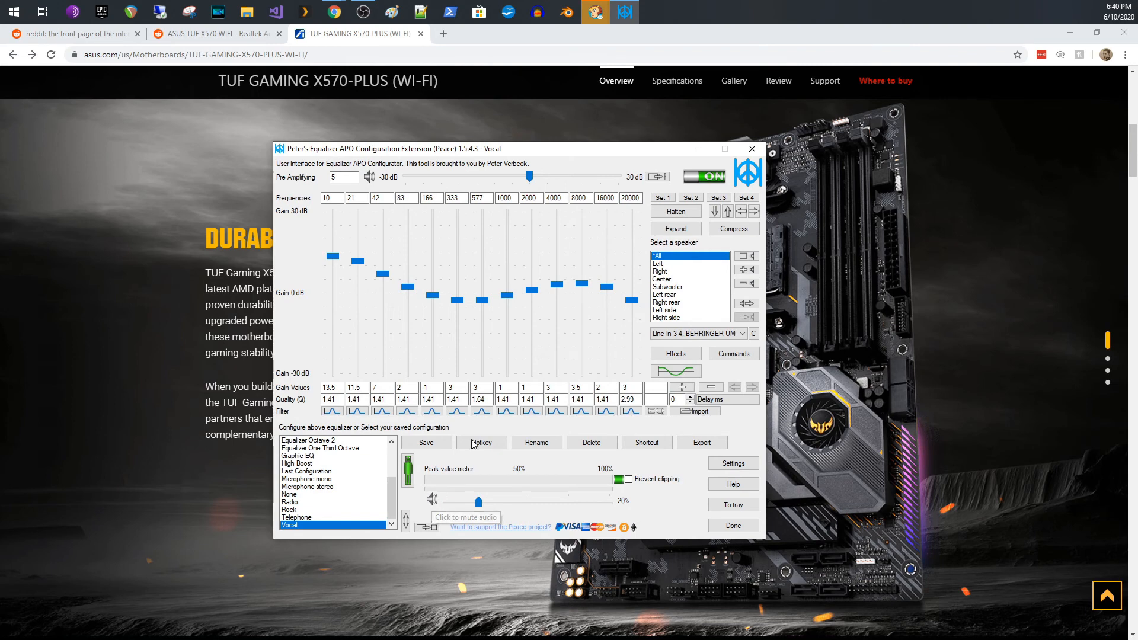
mouse_move(351, 265)
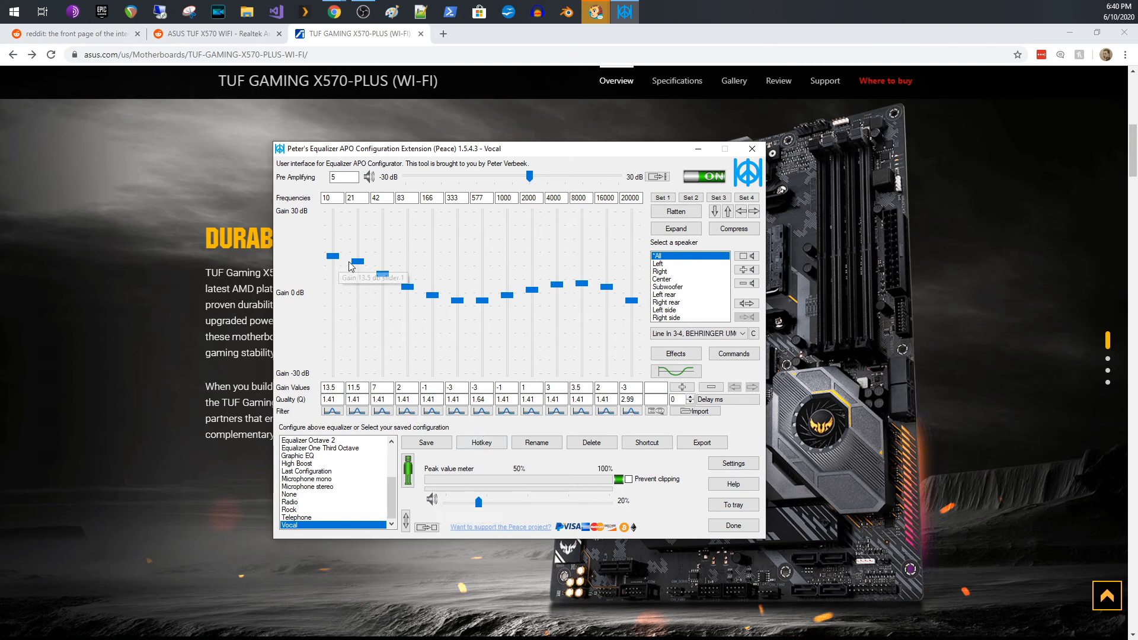
mouse_move(606, 310)
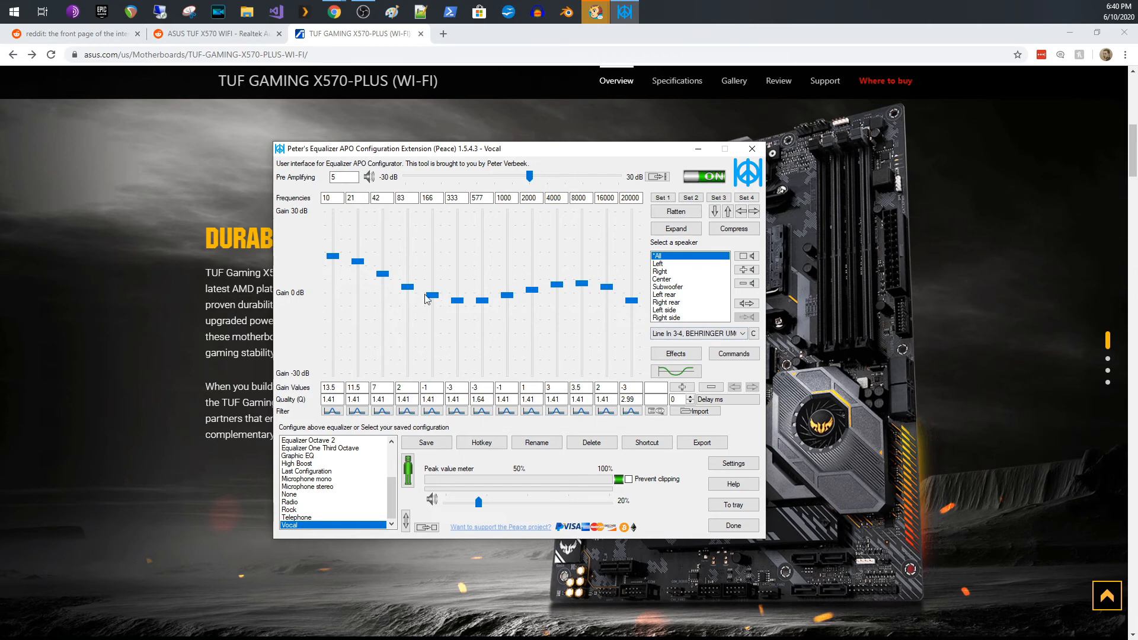
mouse_move(532, 289)
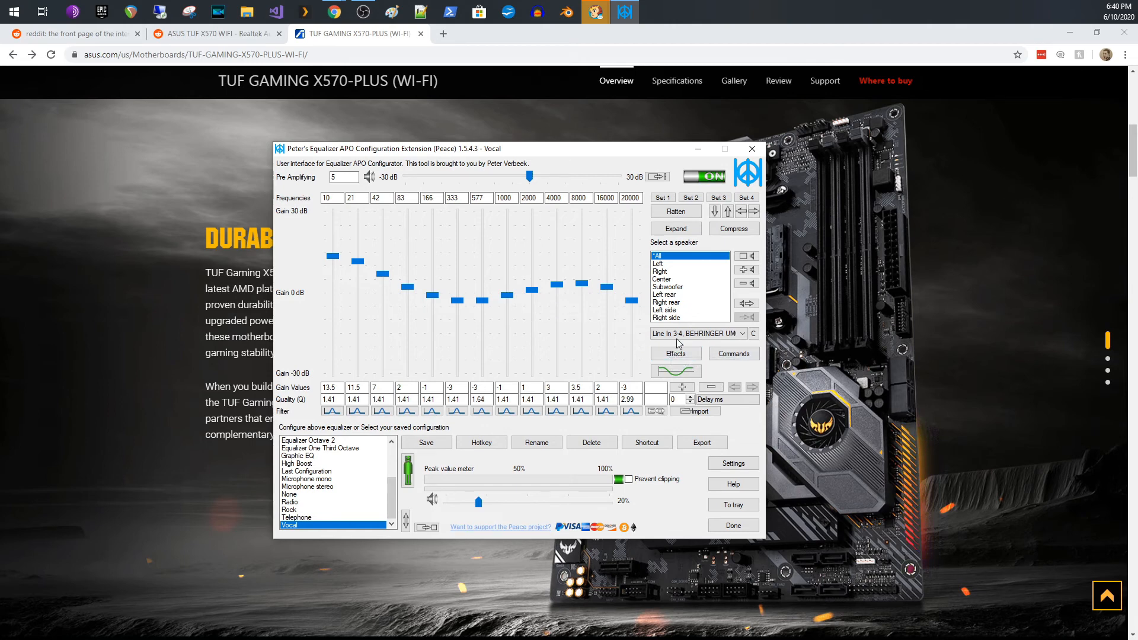
mouse_move(718, 347)
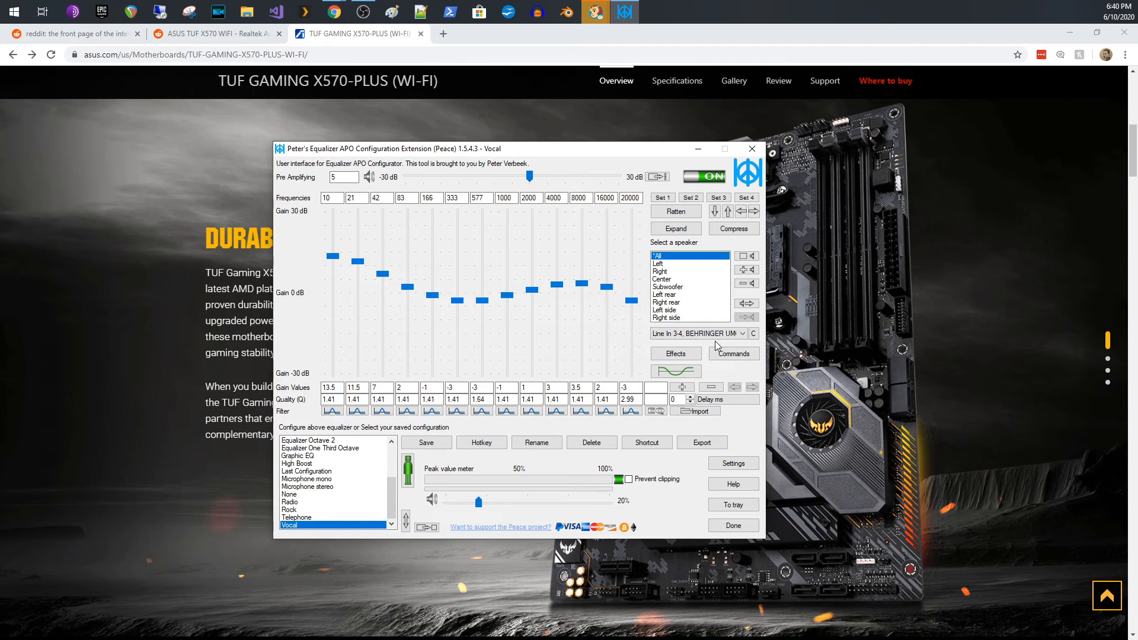
mouse_move(697, 347)
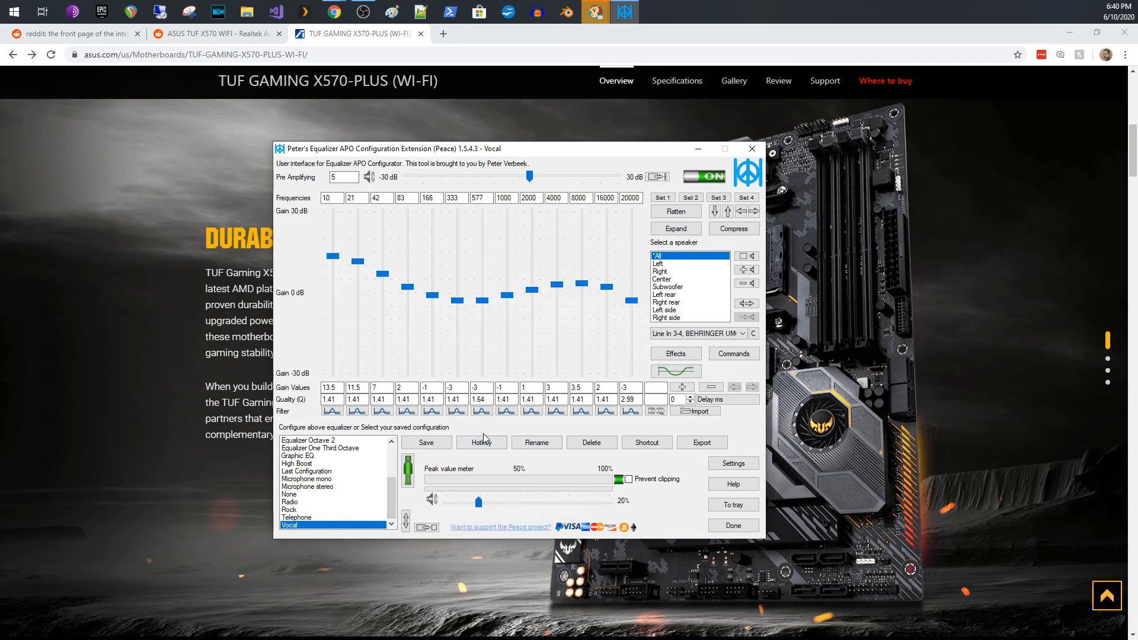
mouse_move(346, 537)
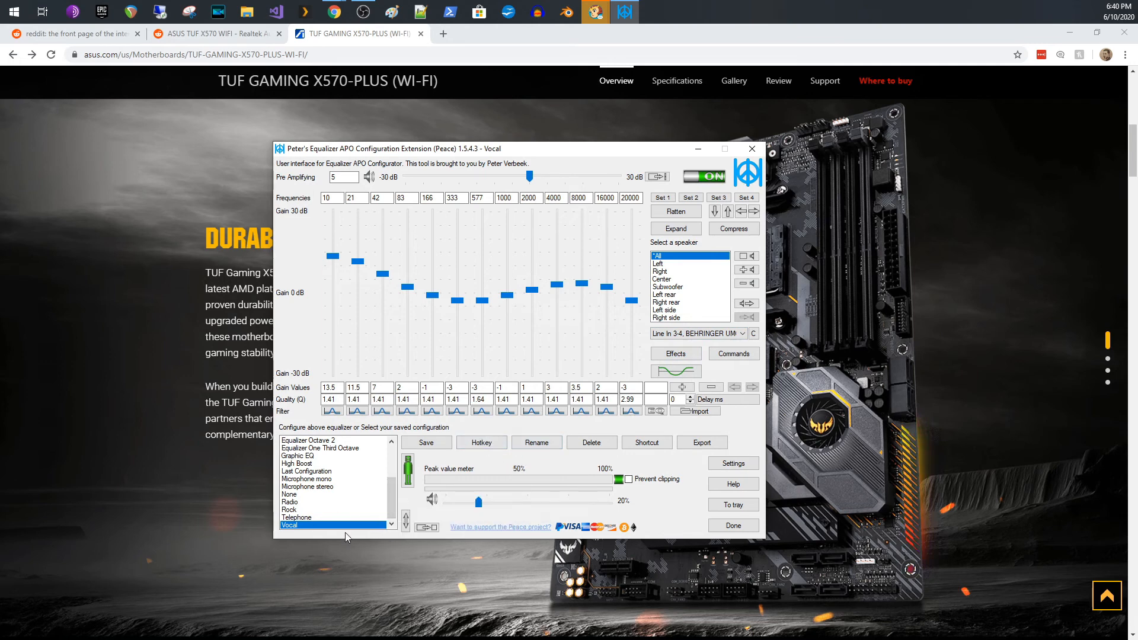
mouse_move(347, 525)
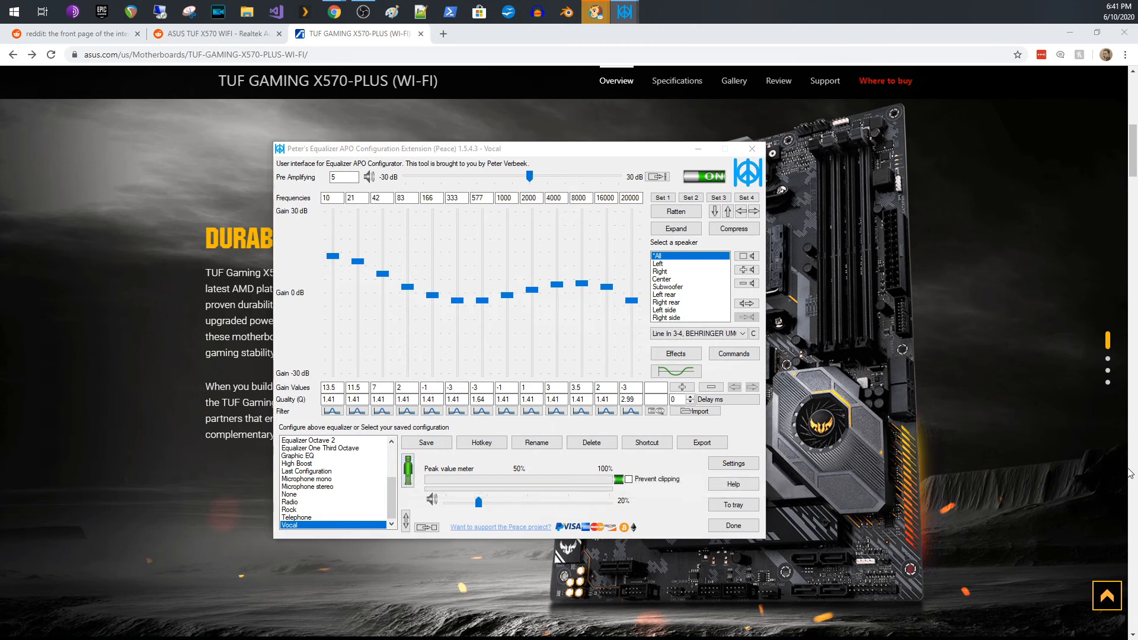
mouse_move(627, 584)
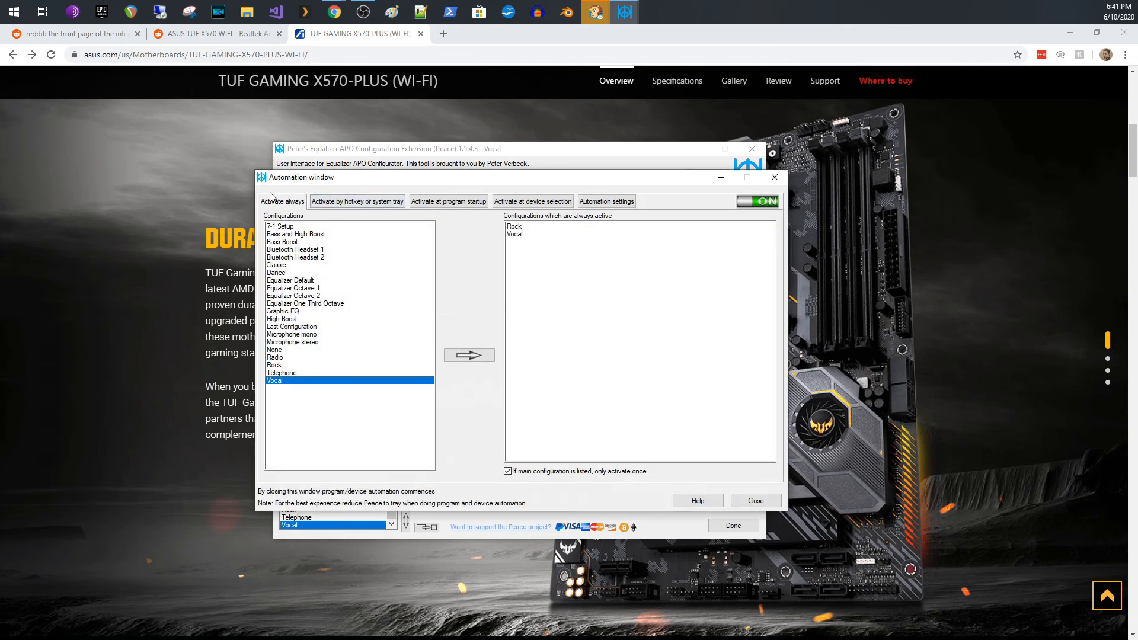
mouse_move(279, 204)
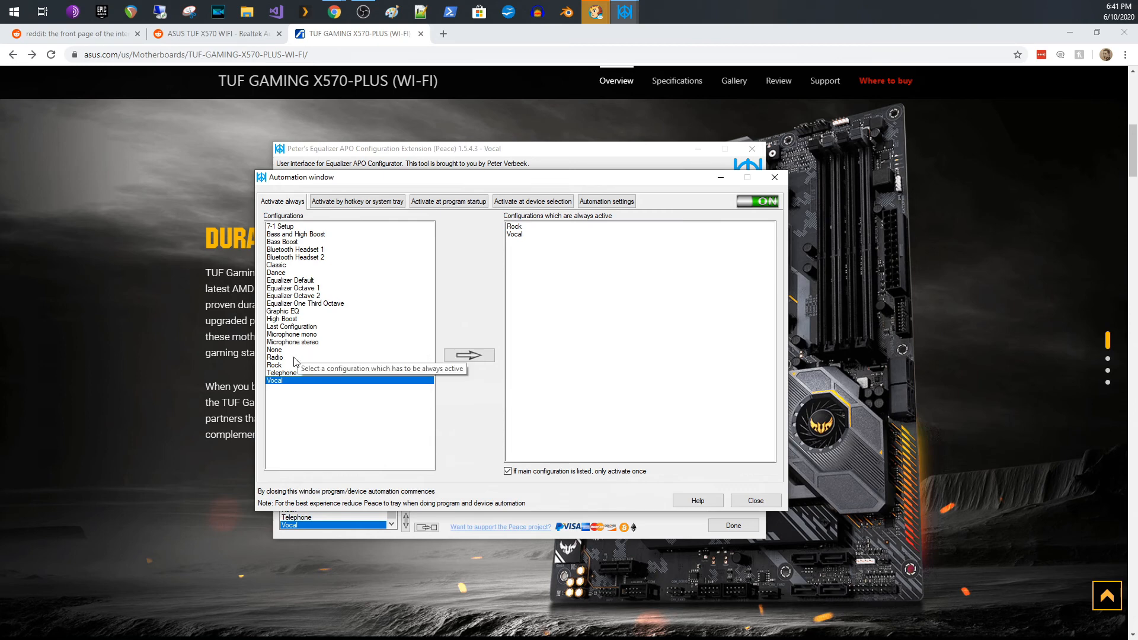
mouse_move(520, 238)
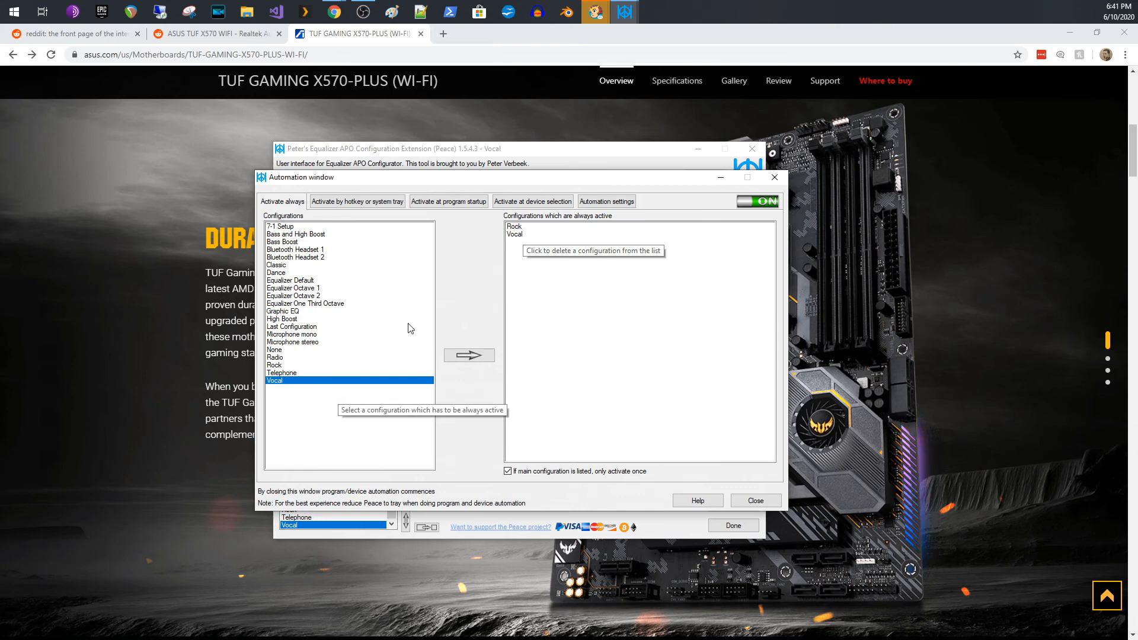
mouse_move(625, 346)
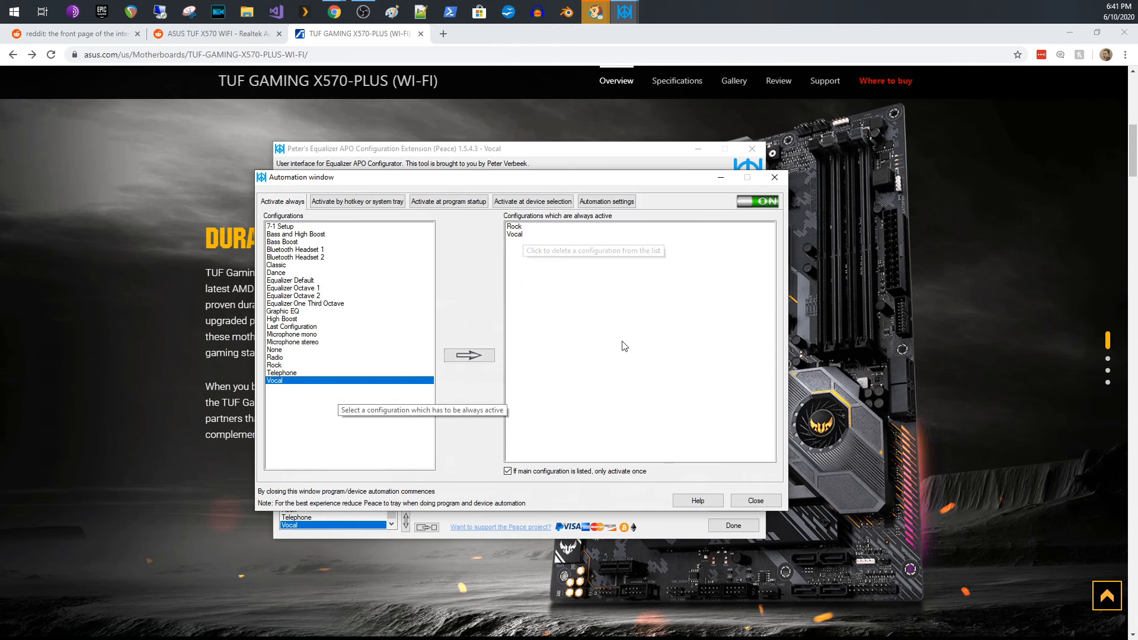
mouse_move(531, 255)
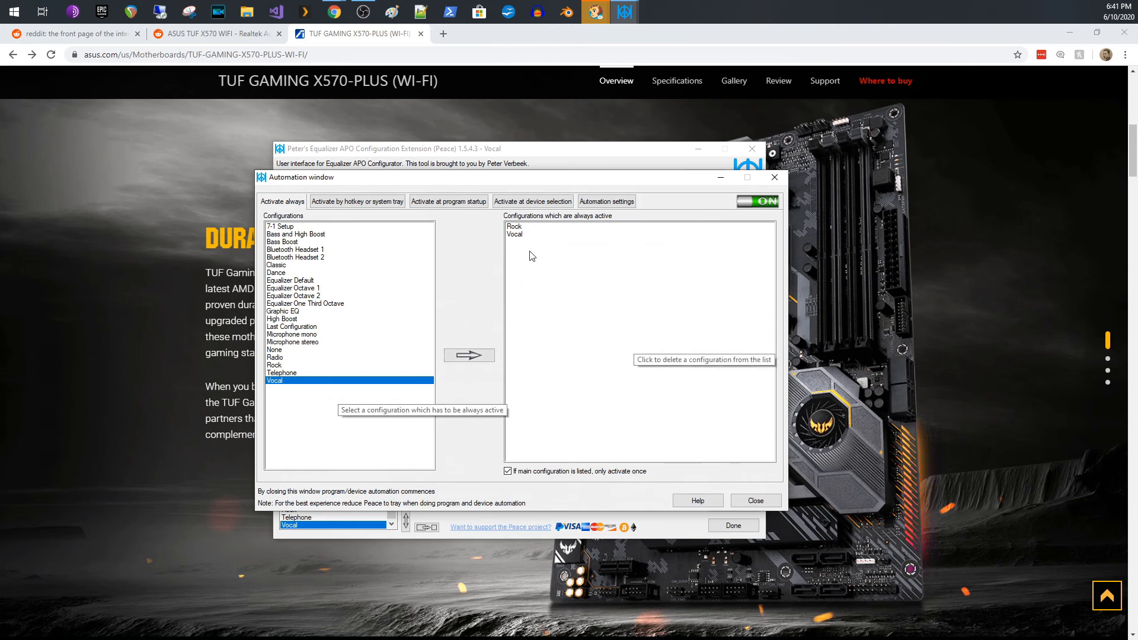
mouse_move(570, 251)
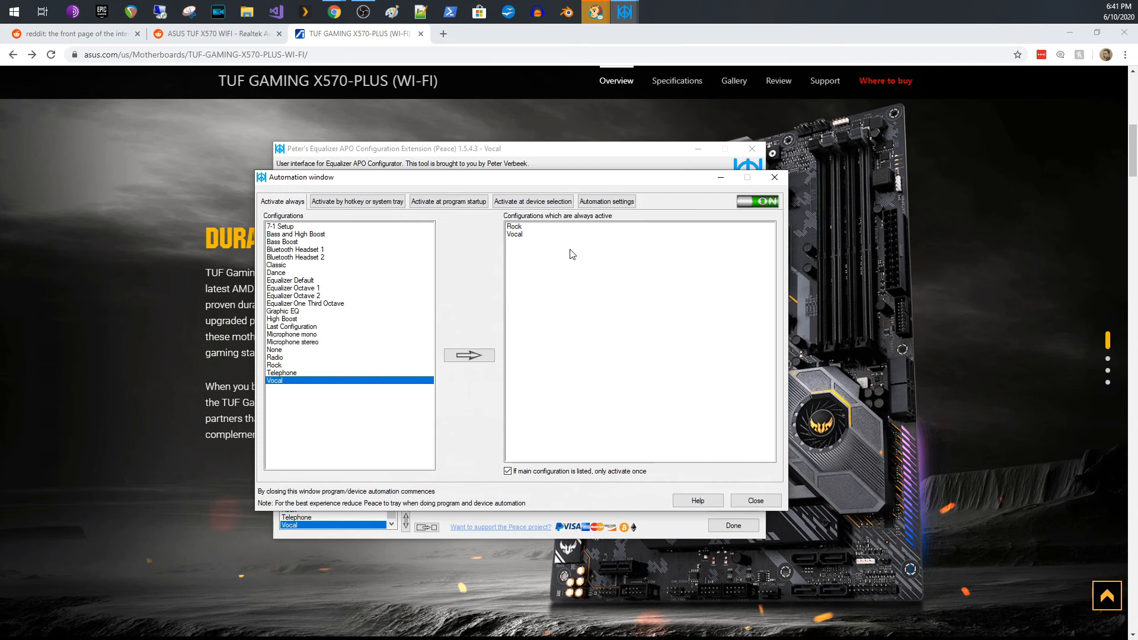
mouse_move(575, 259)
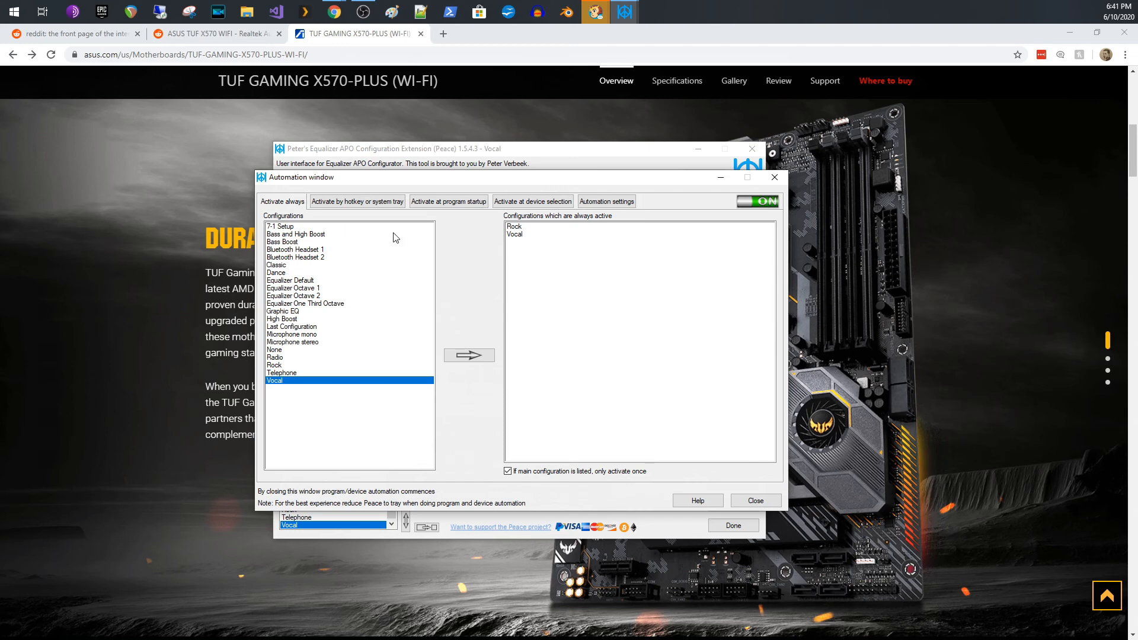
Close the Automation window to start automation and return to the Vocal equalizer
click(756, 500)
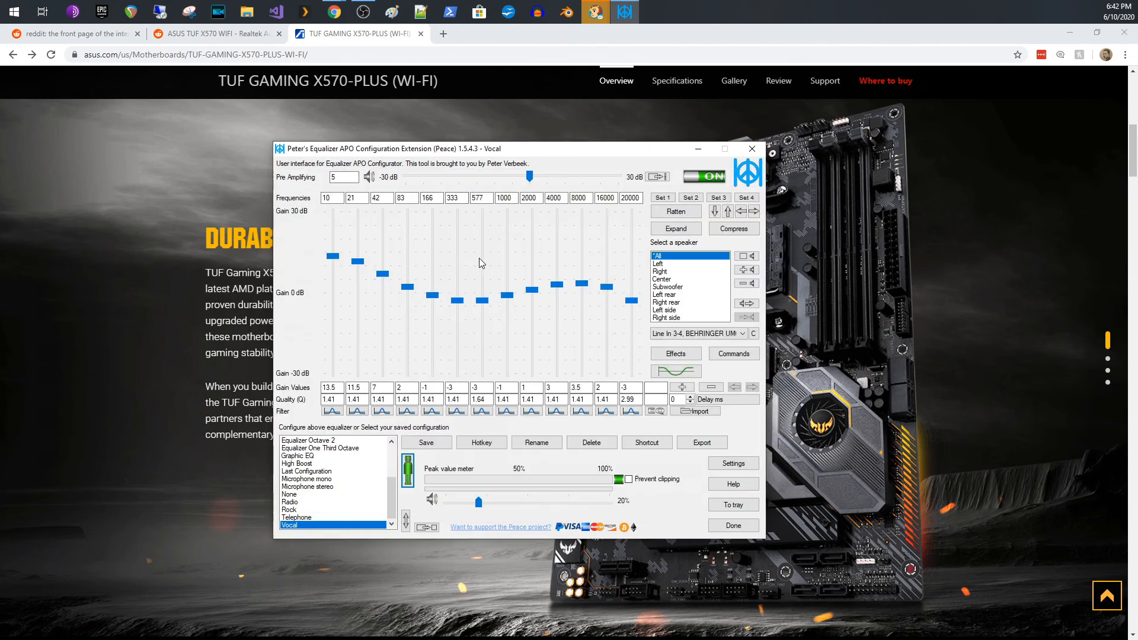
mouse_move(606, 318)
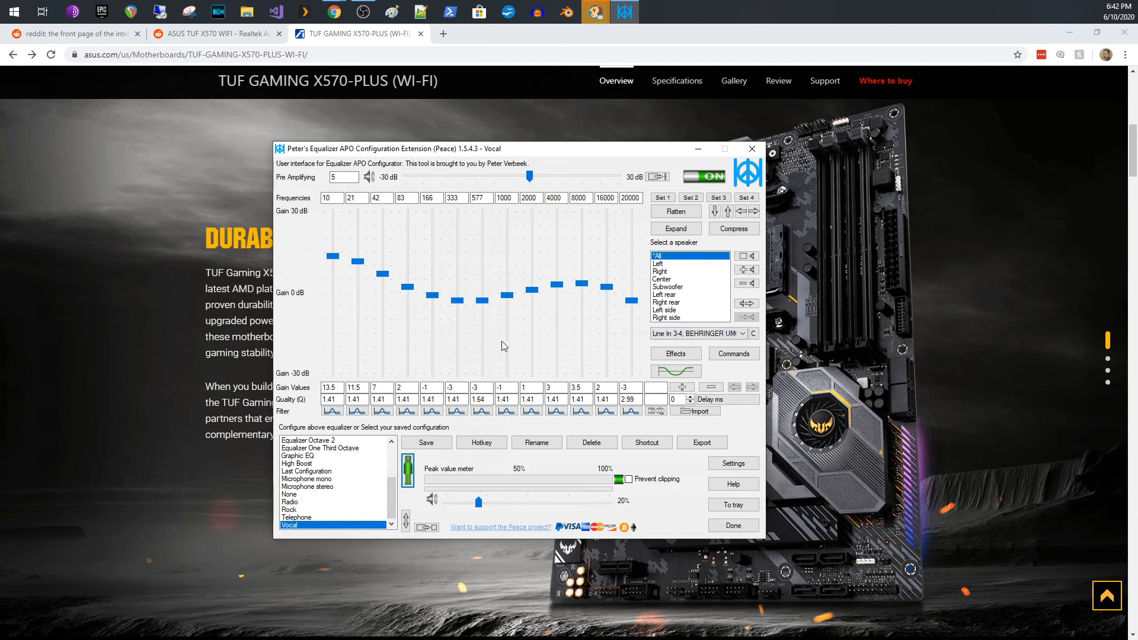
mouse_move(532, 337)
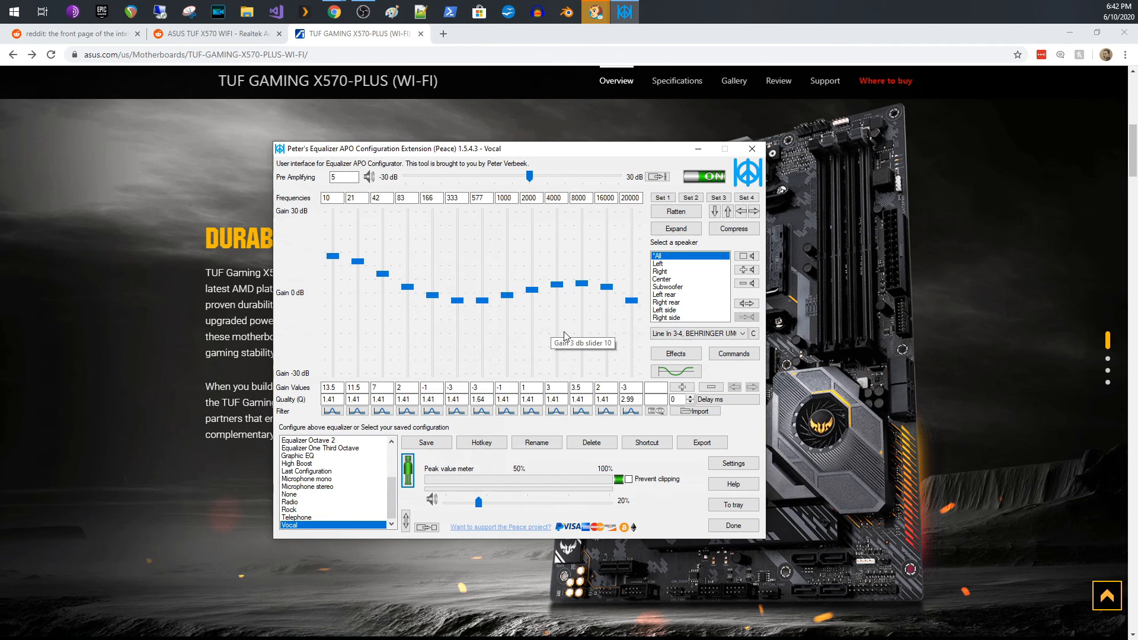
mouse_move(573, 336)
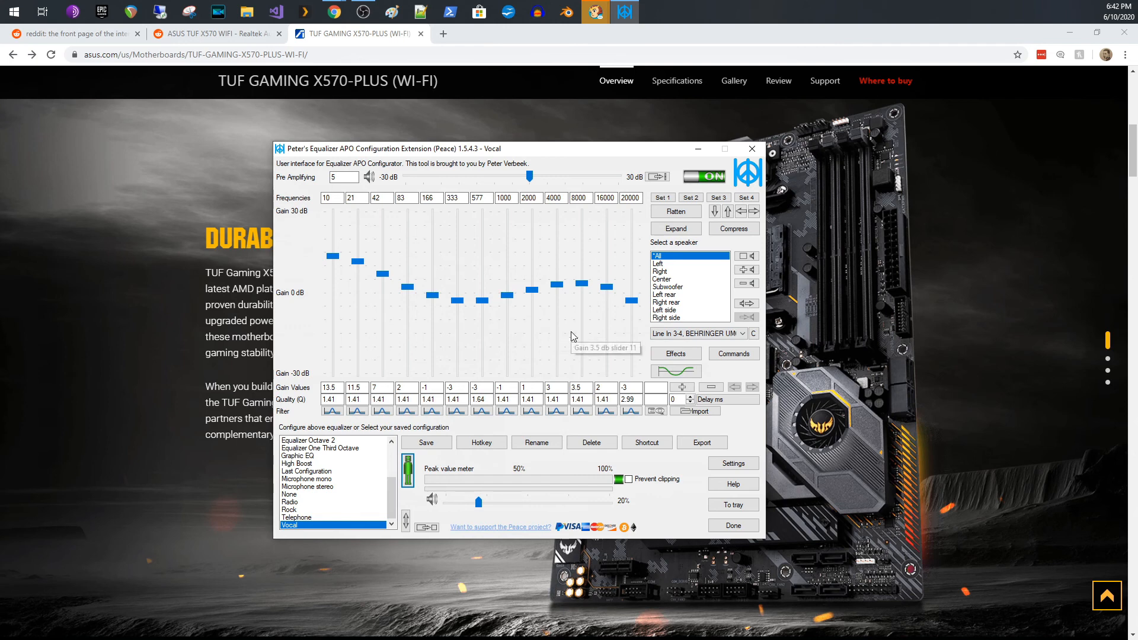
mouse_move(496, 425)
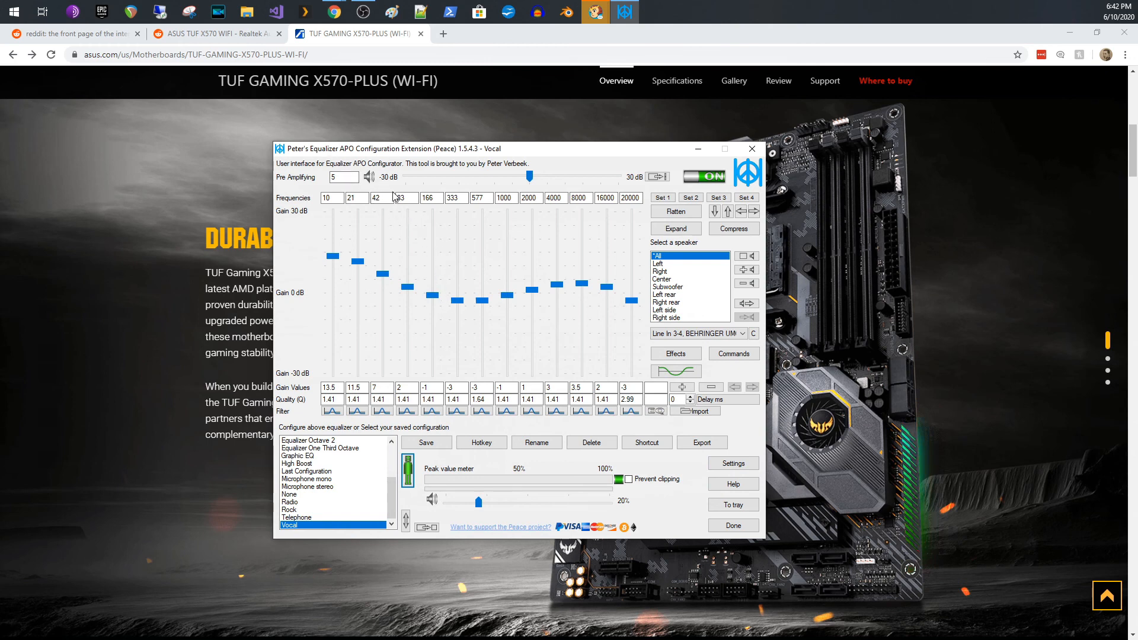
mouse_move(428, 241)
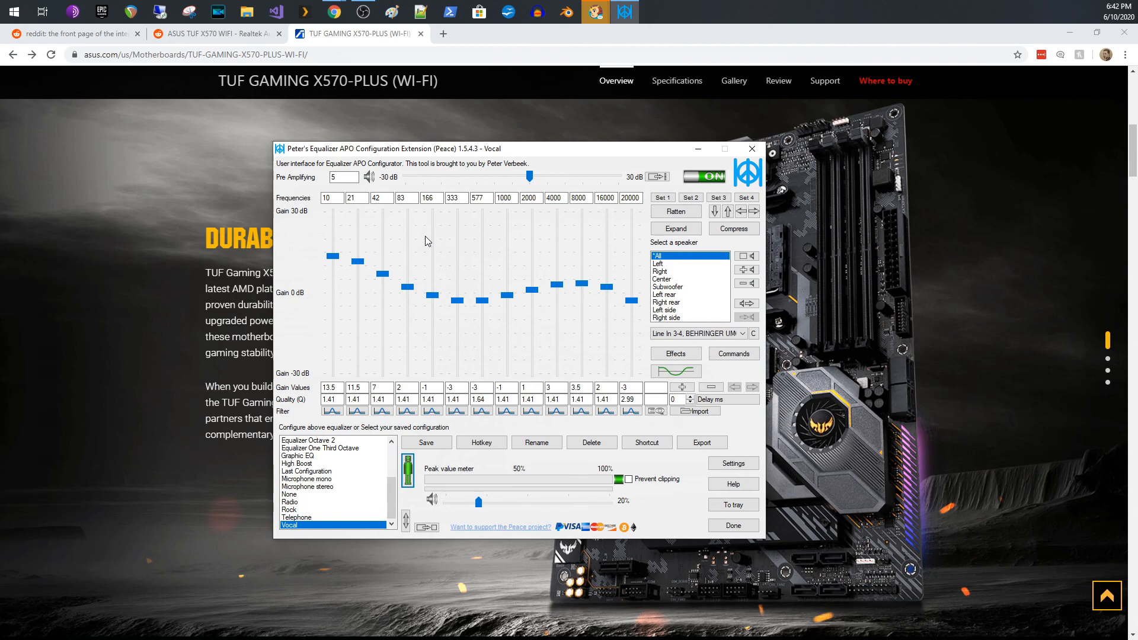
mouse_move(719, 108)
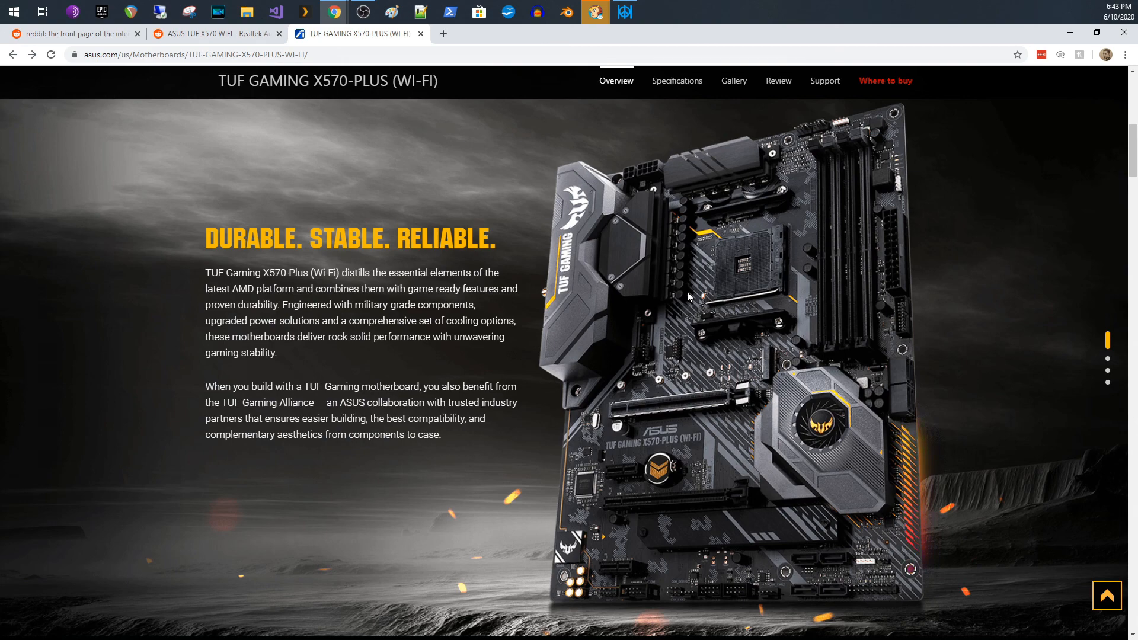
mouse_move(810, 520)
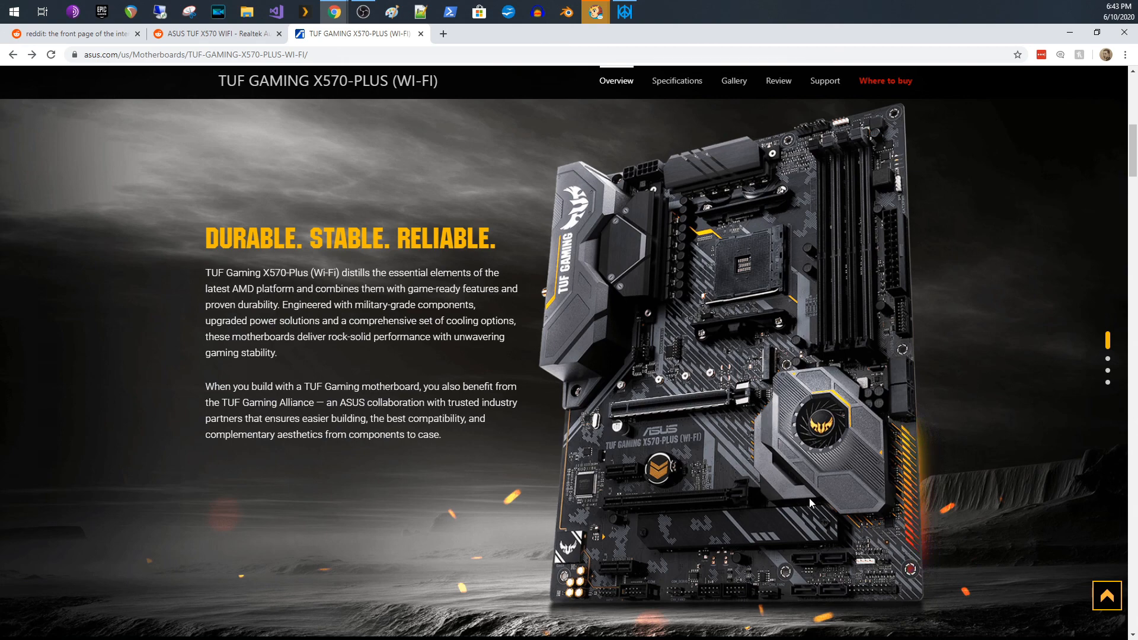
mouse_move(658, 183)
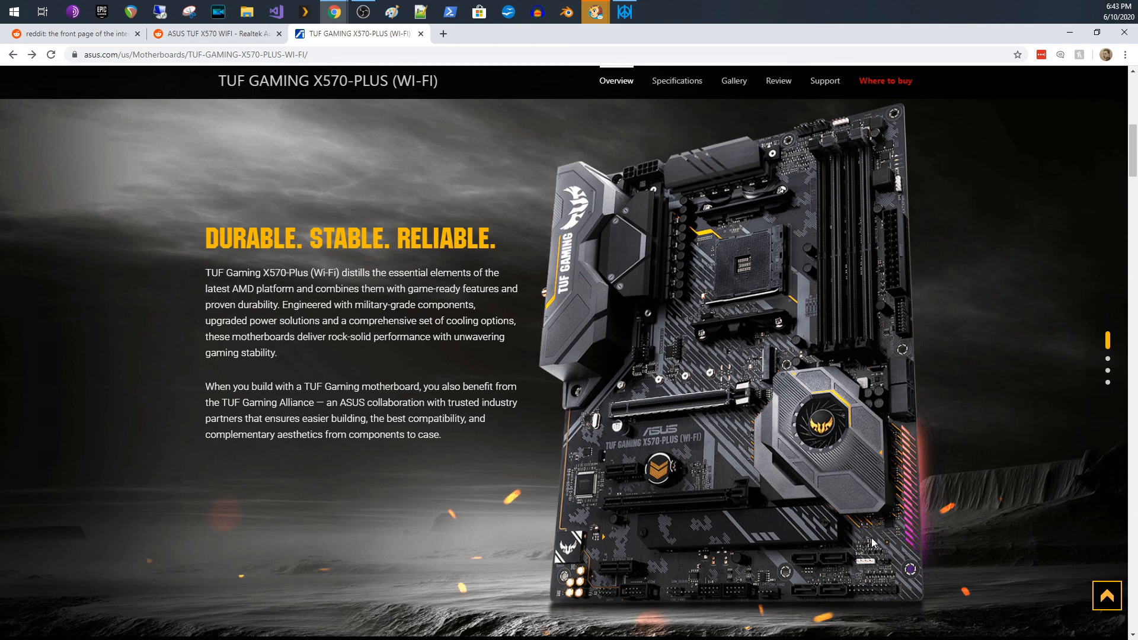
mouse_move(857, 525)
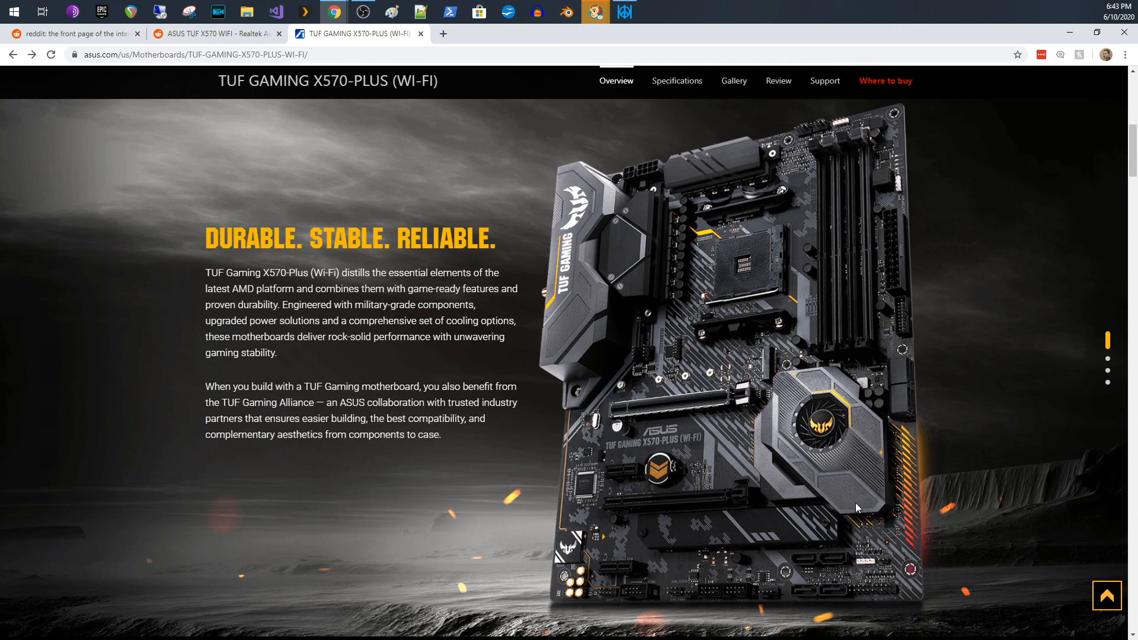